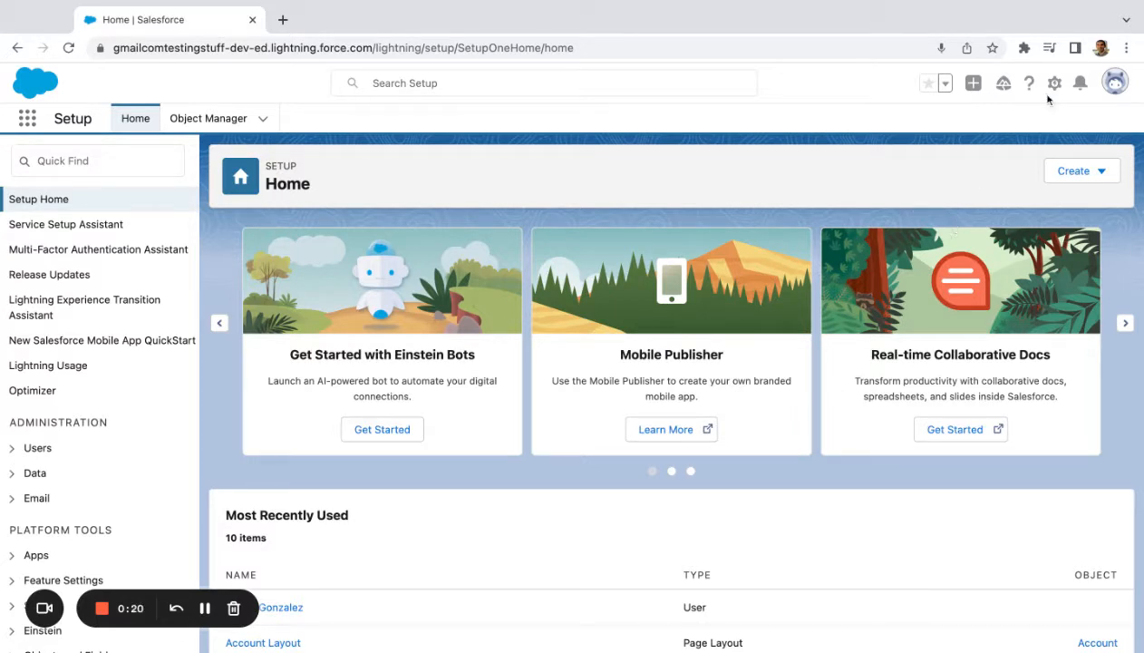
Search Setup's Quick Find for 'Flow' and open the Flows list under Process Automation
left_click(1056, 83)
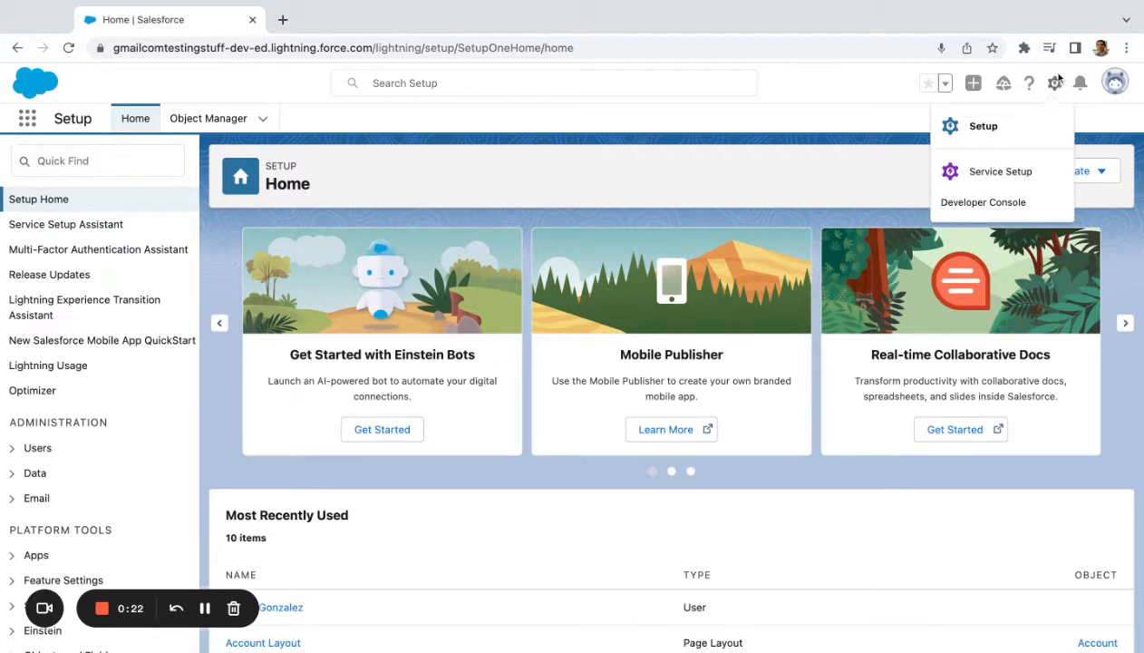
left_click(97, 160)
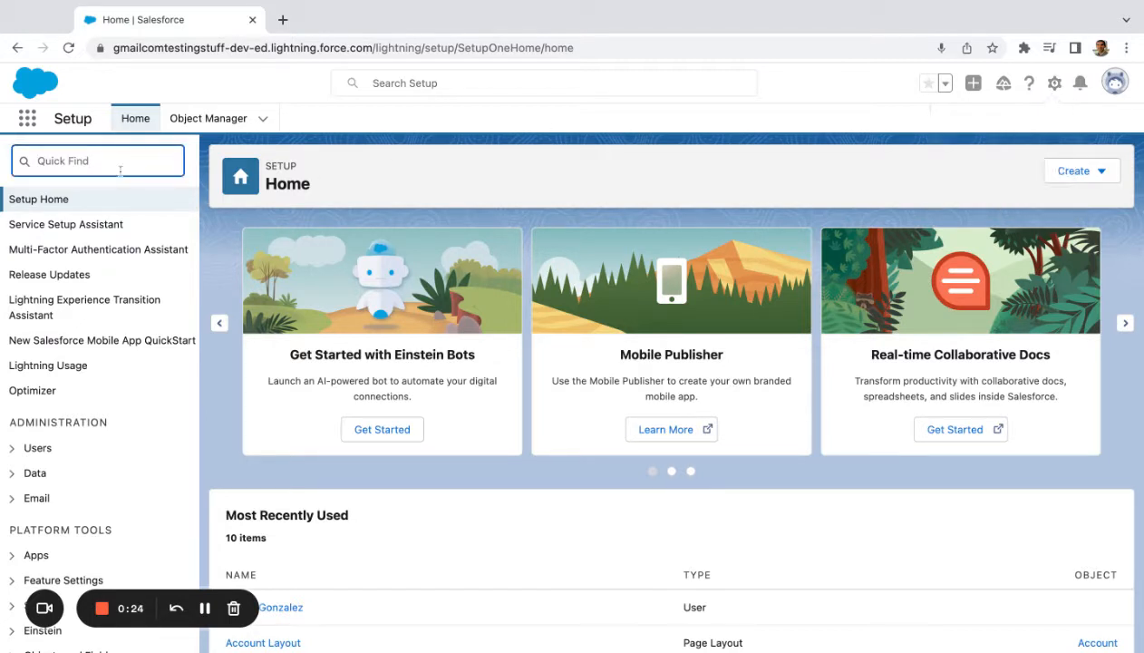
type("Flow")
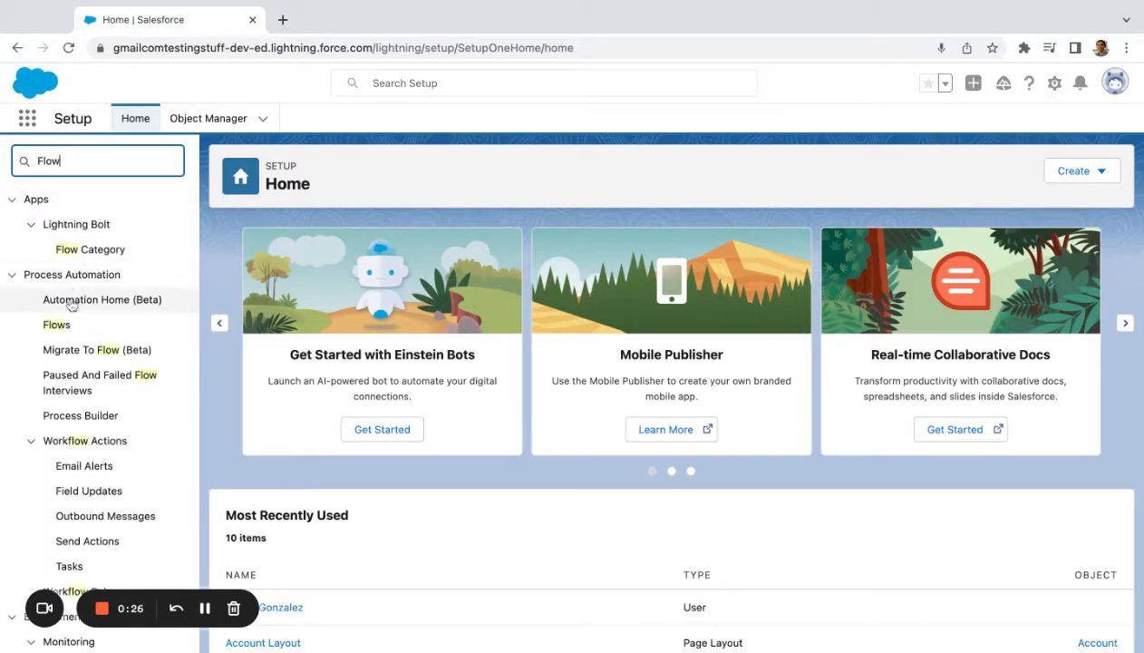
left_click(56, 324)
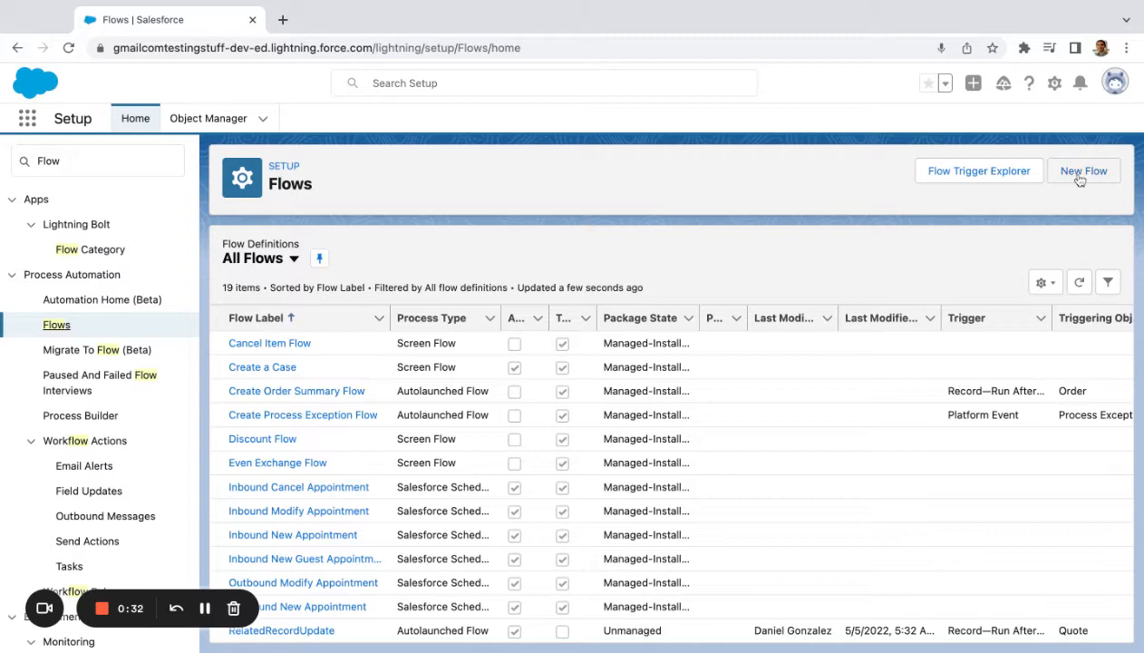
Create a new flow of type Record-Triggered Flow
left_click(1083, 171)
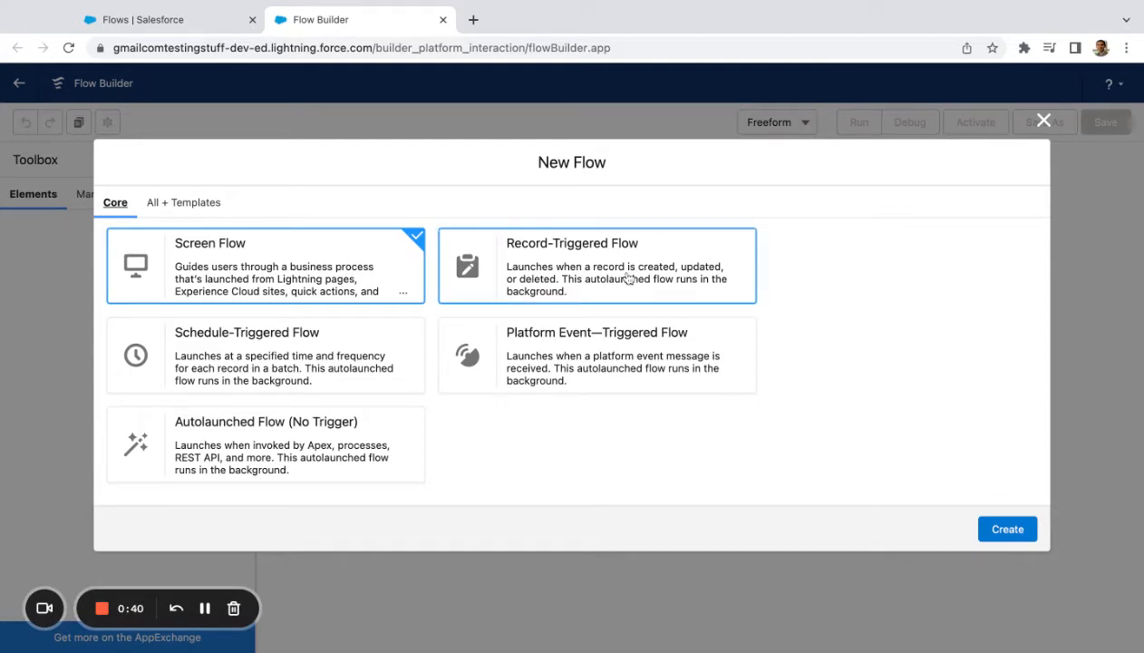
left_click(597, 266)
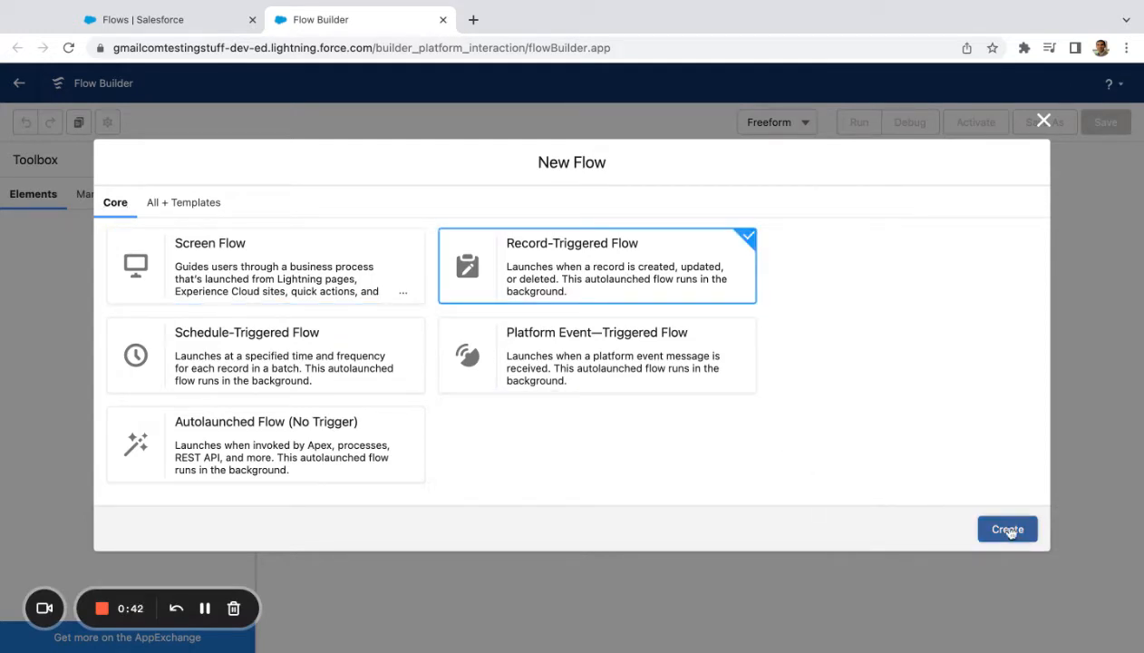
left_click(1006, 529)
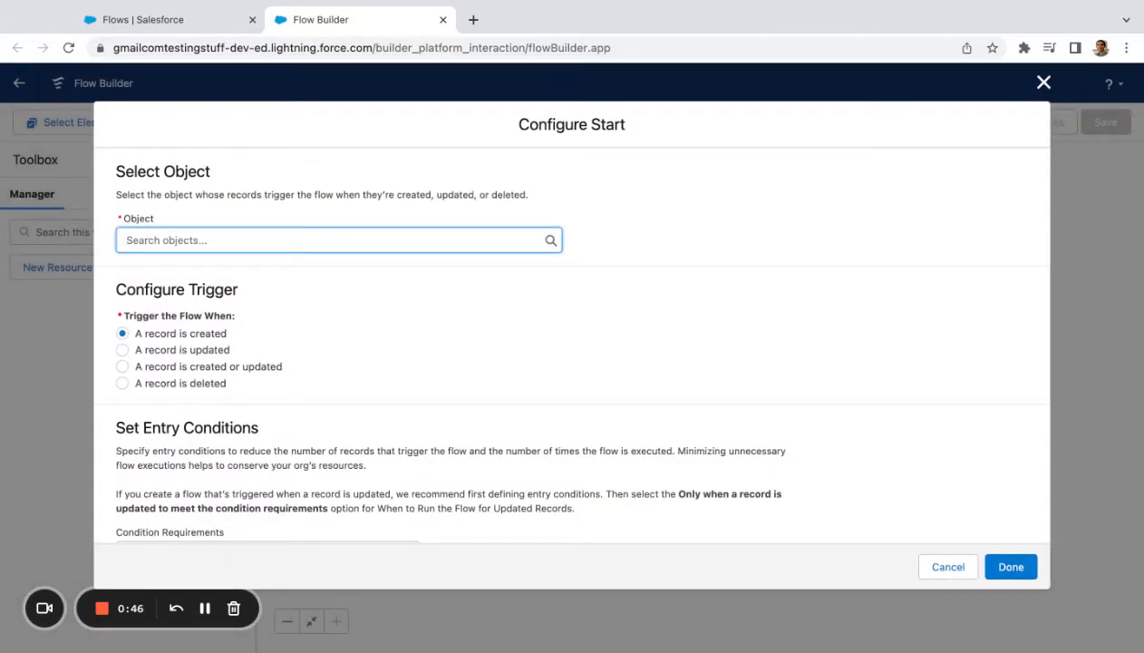
Trigger the flow on User record creation, optimized for Actions and Related Records
type("User")
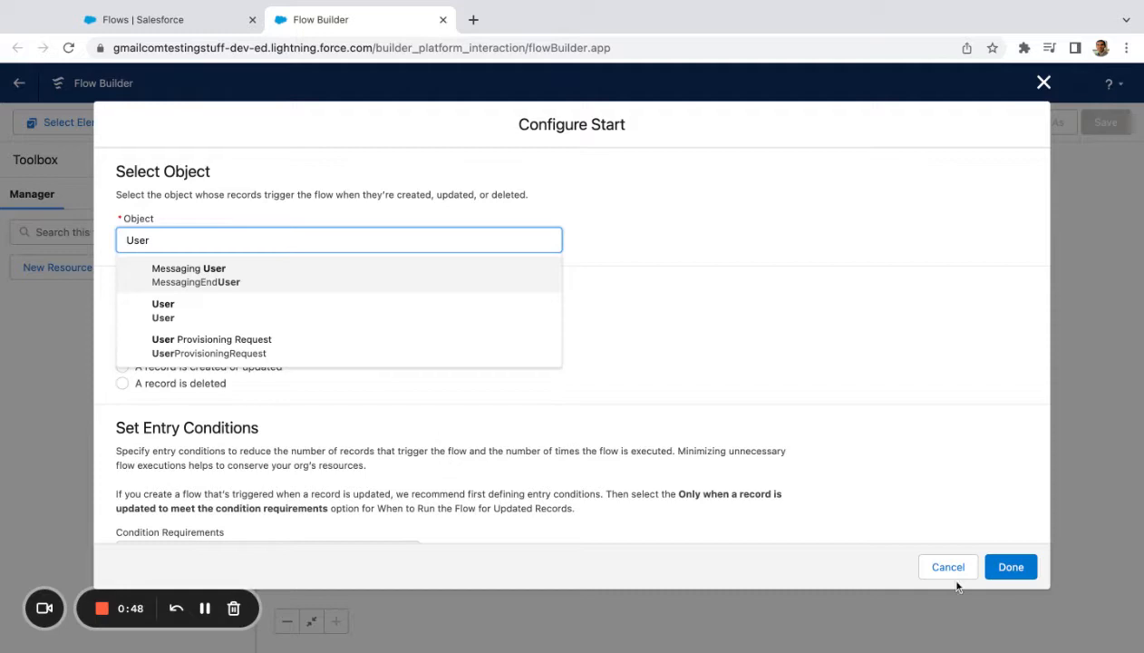
left_click(163, 310)
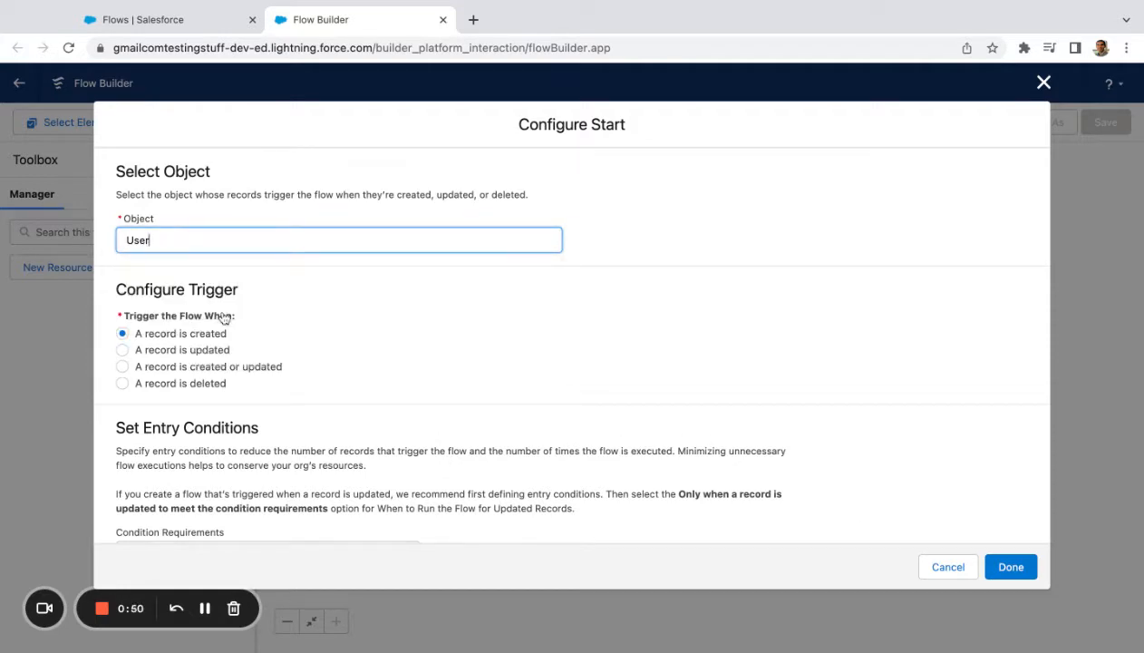
scroll("down", 3)
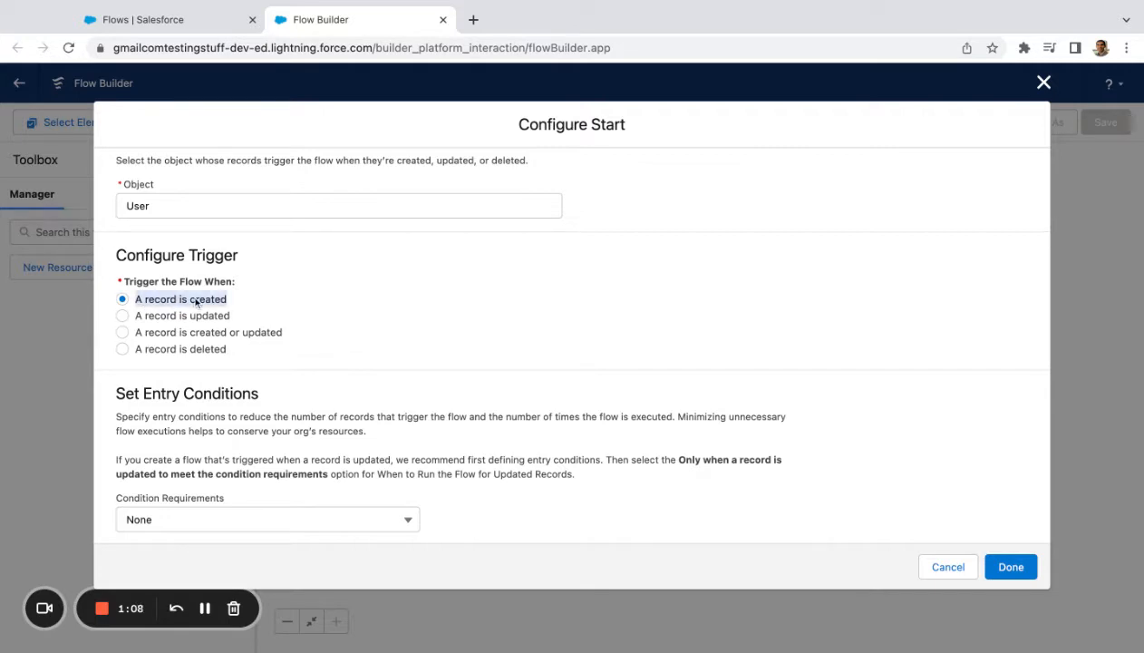
scroll("down", 3)
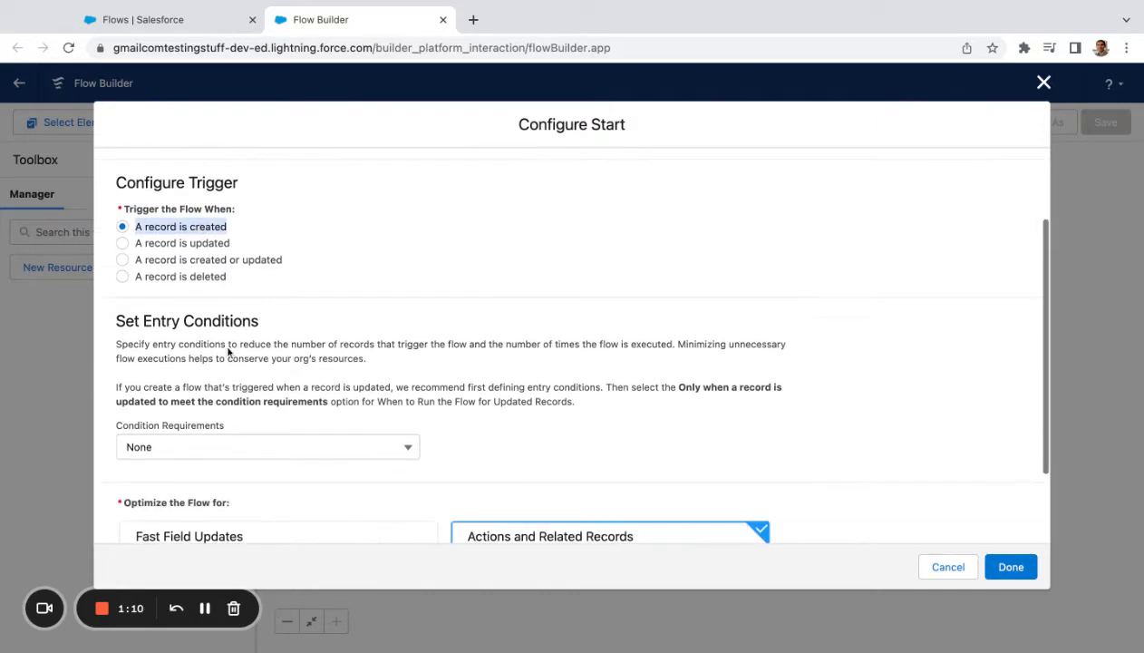
scroll("down", 3)
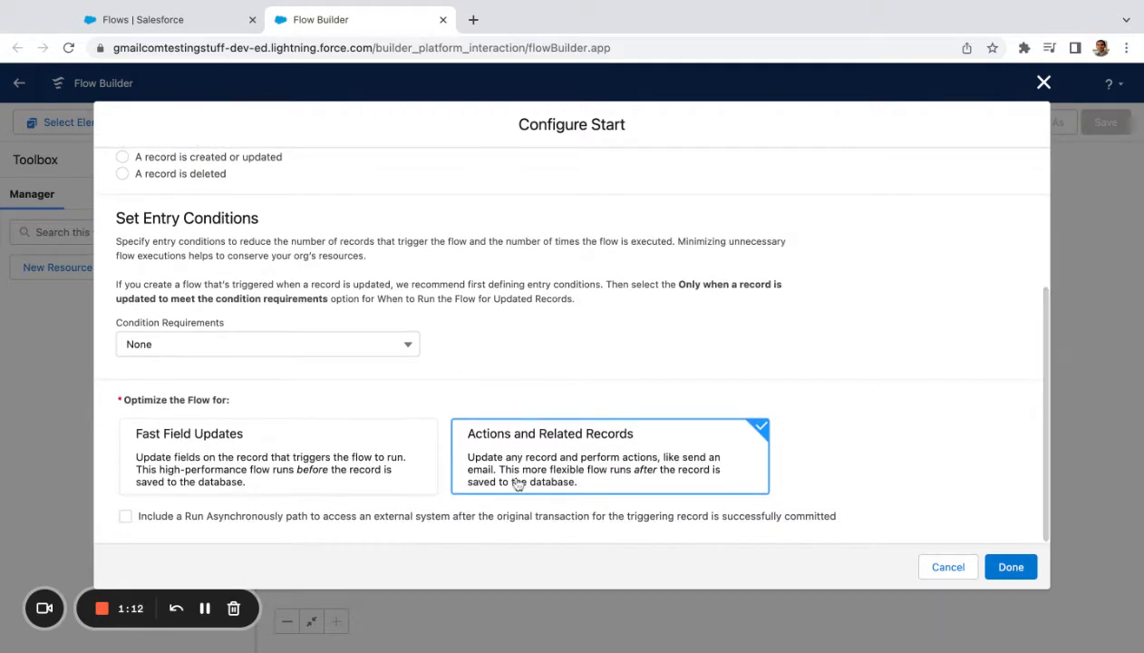
mouse_move(1010, 566)
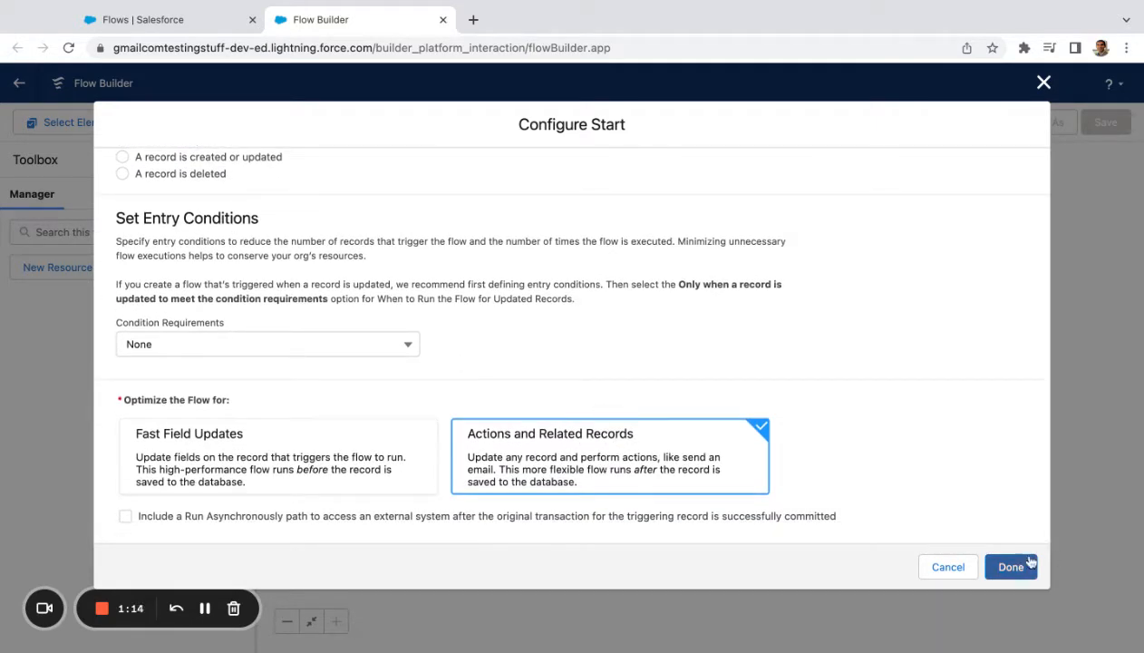
left_click(1010, 566)
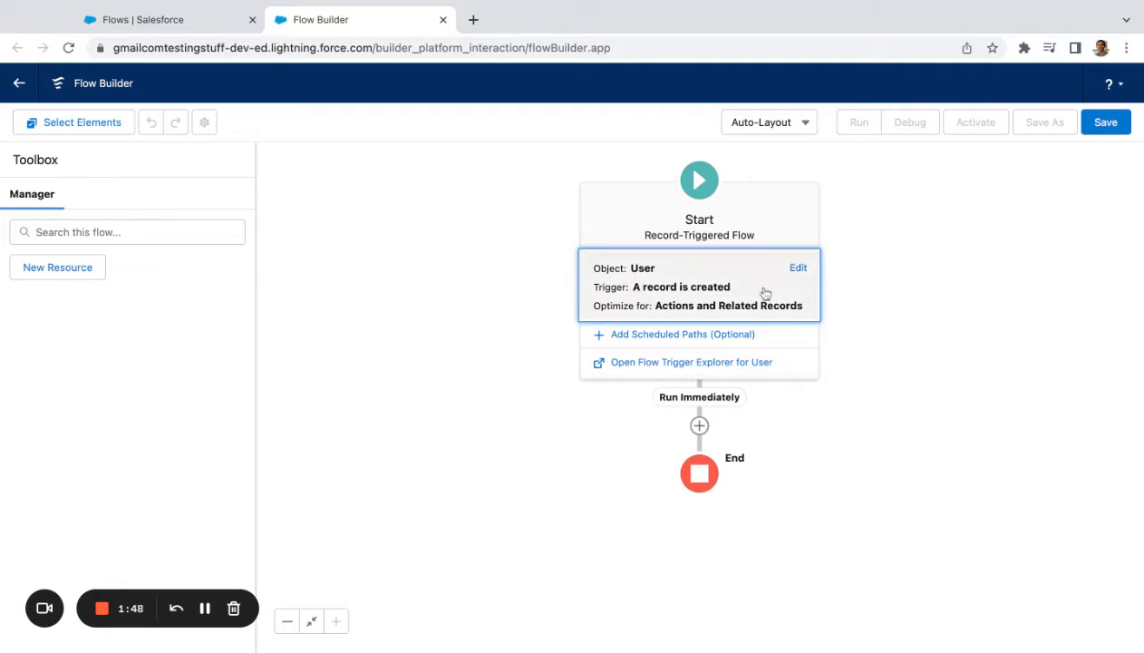
mouse_move(677, 300)
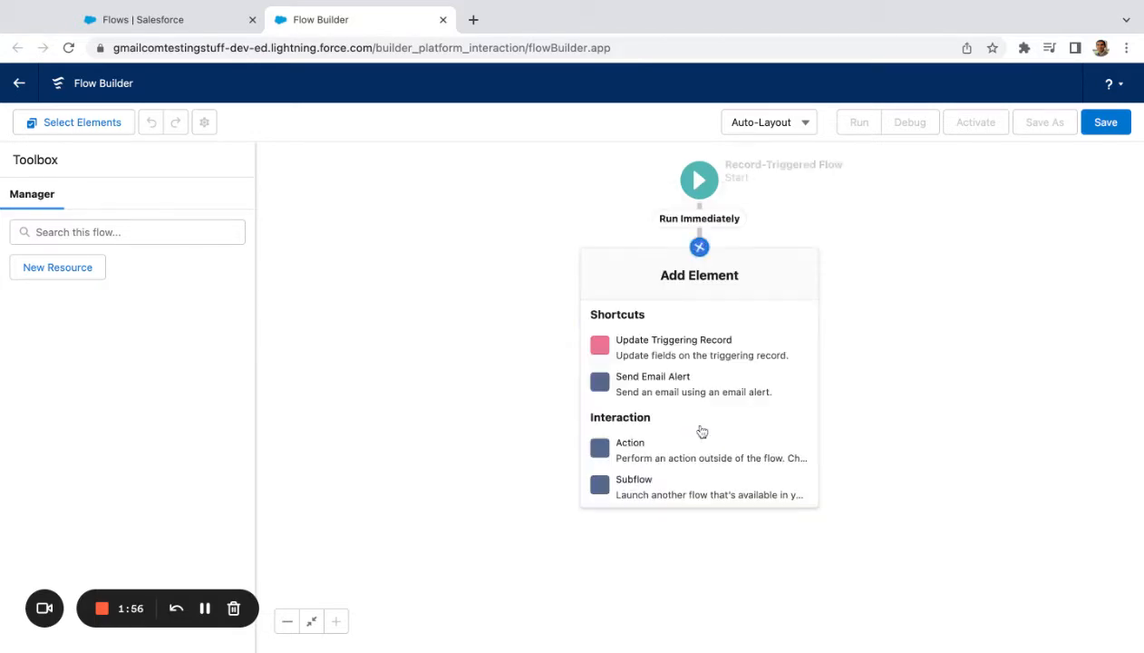
Scroll the Add Element menu to reach the Decision element
scroll("down", 3)
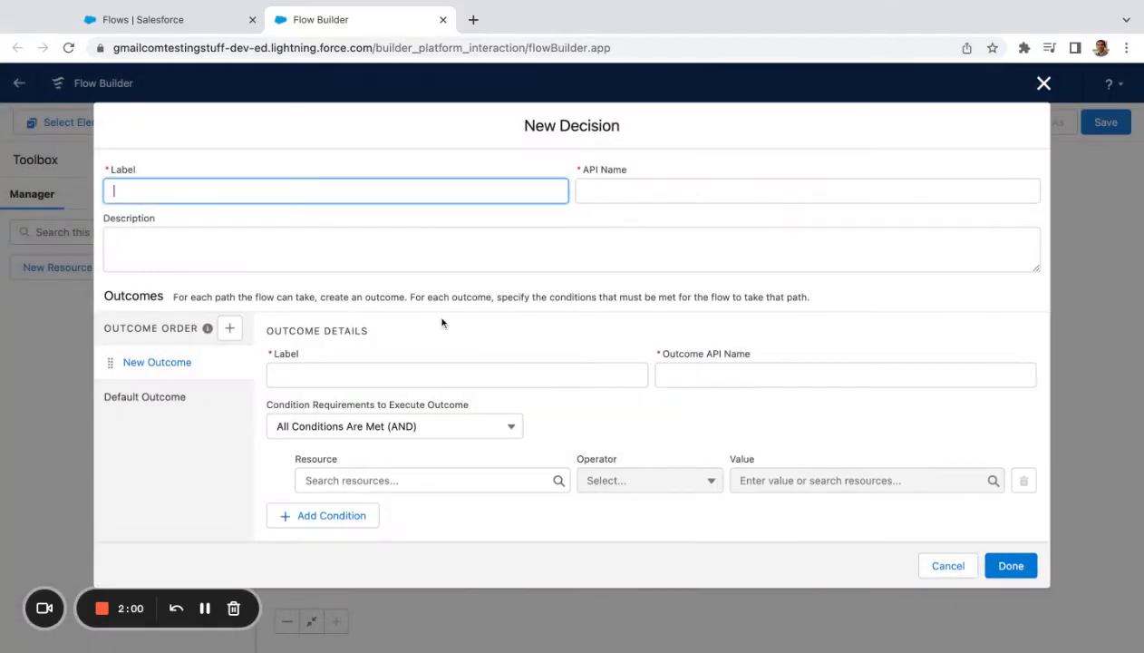
Label the decision 'What is the user Profile', describe its PS/PSL grouping, then return to Setup
type("Prof")
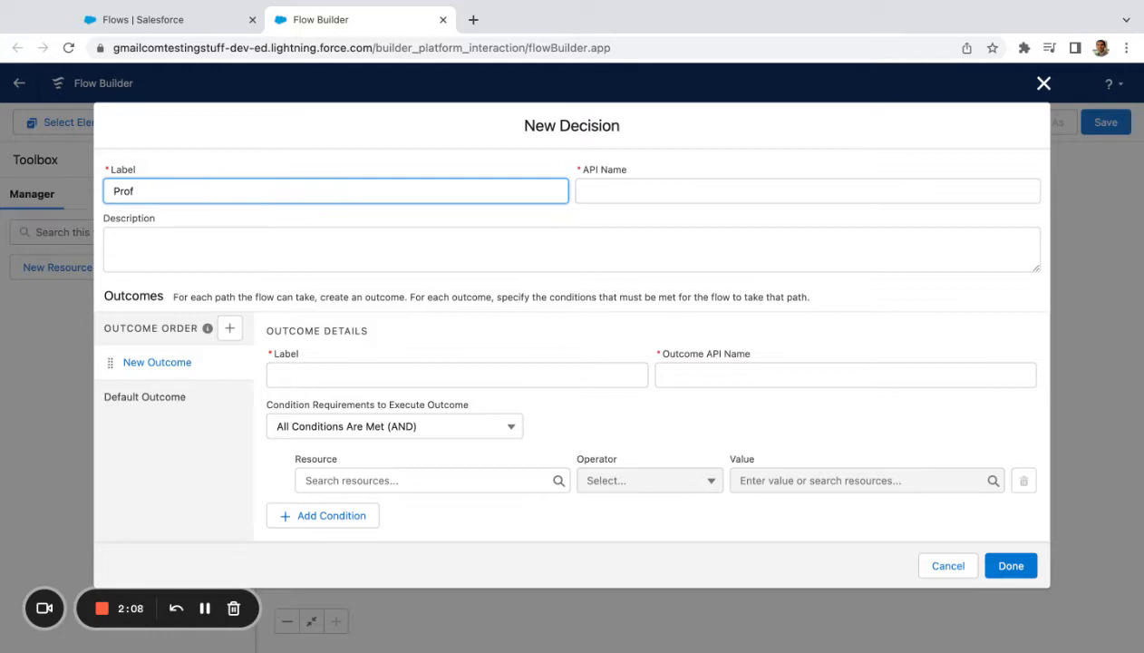
type("What is the user")
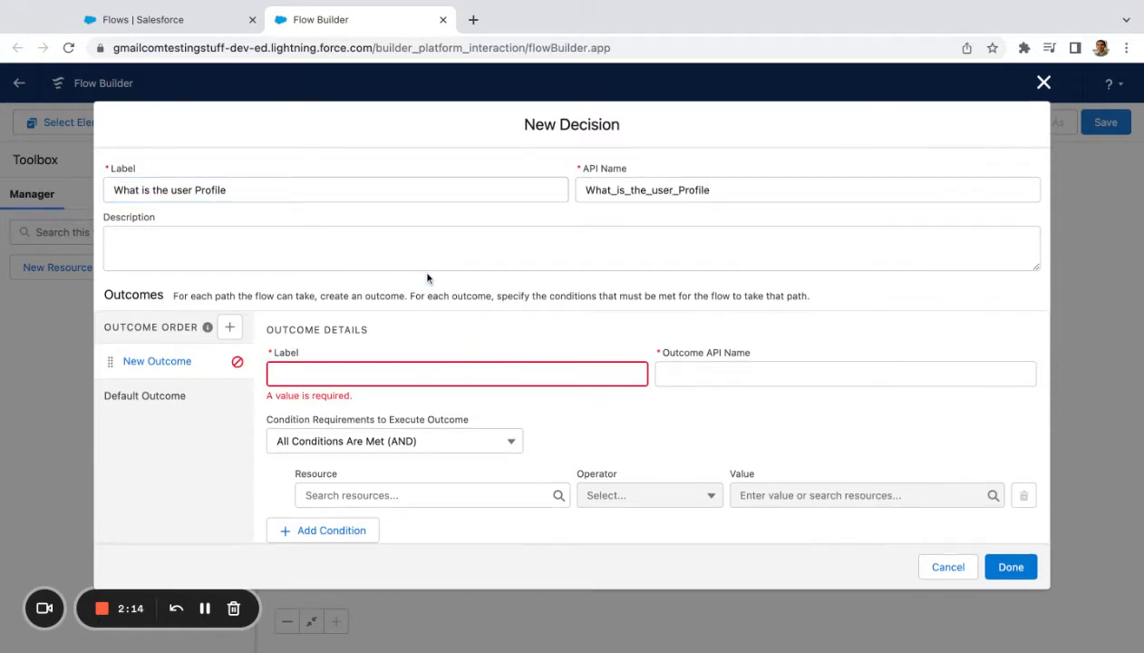
type("V")
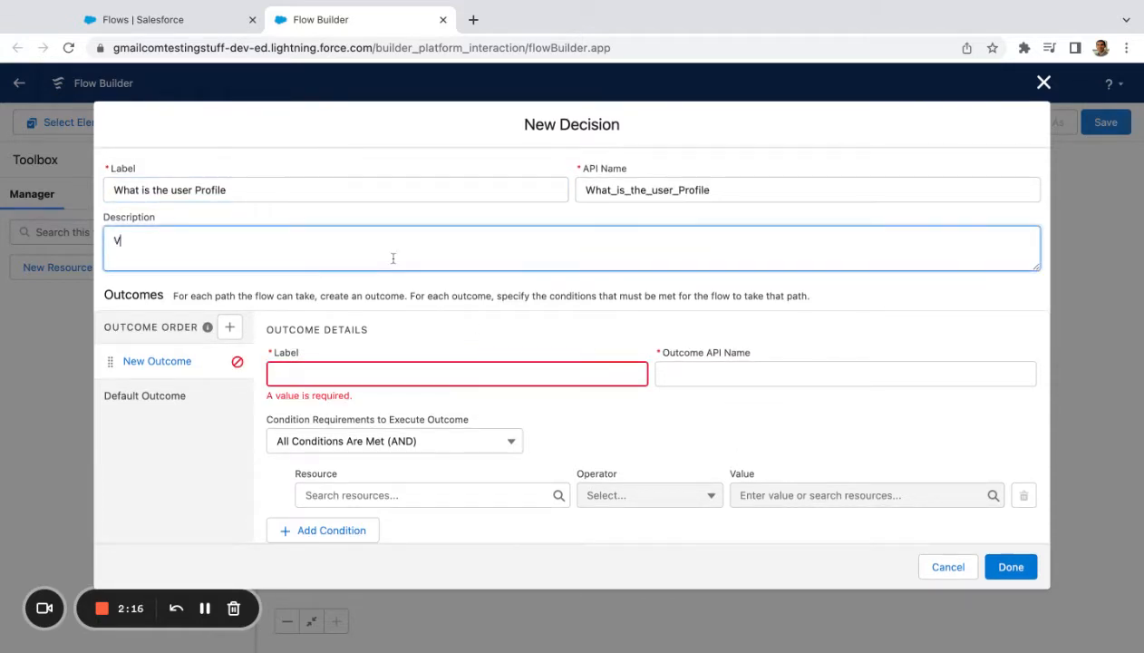
type("D")
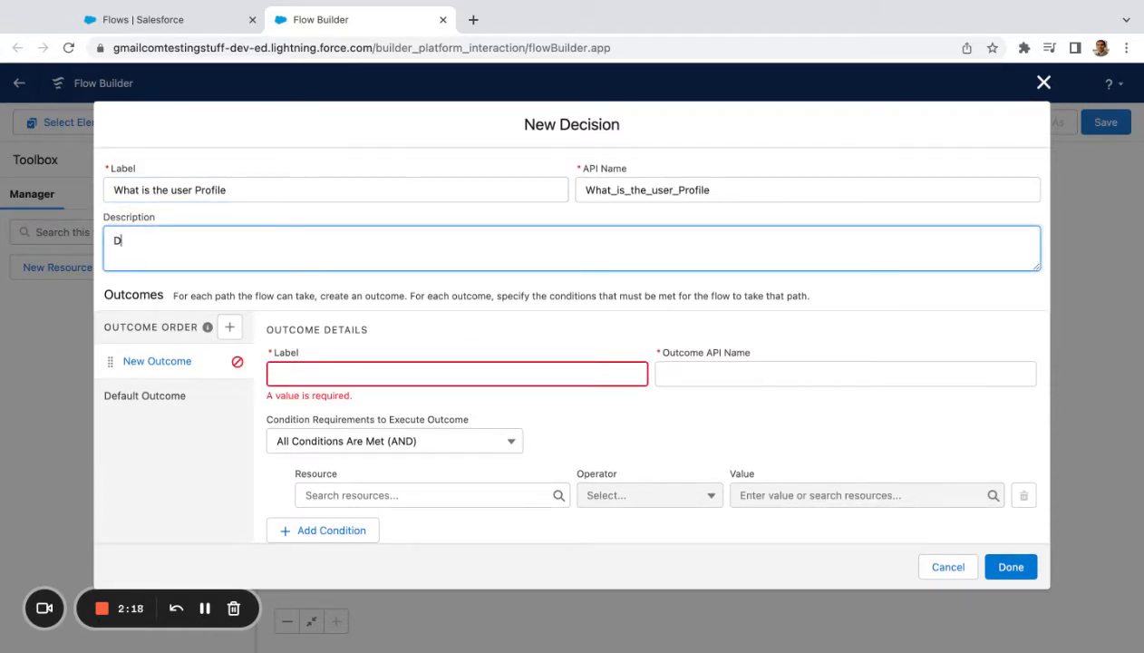
type("ecision to associate a")
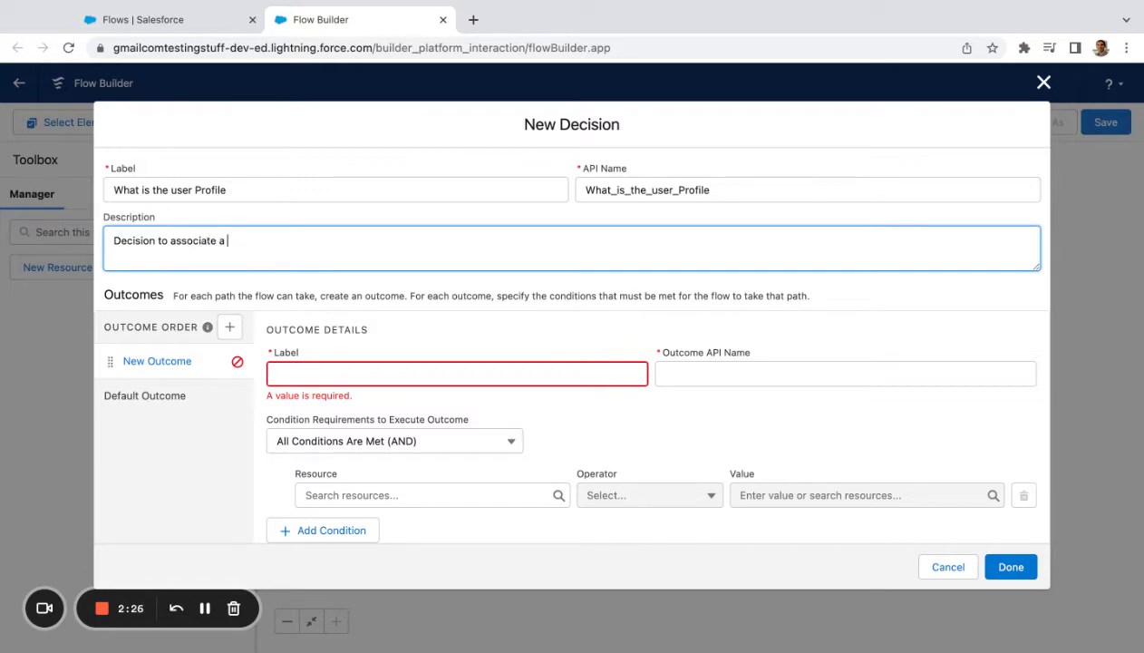
type("users profi")
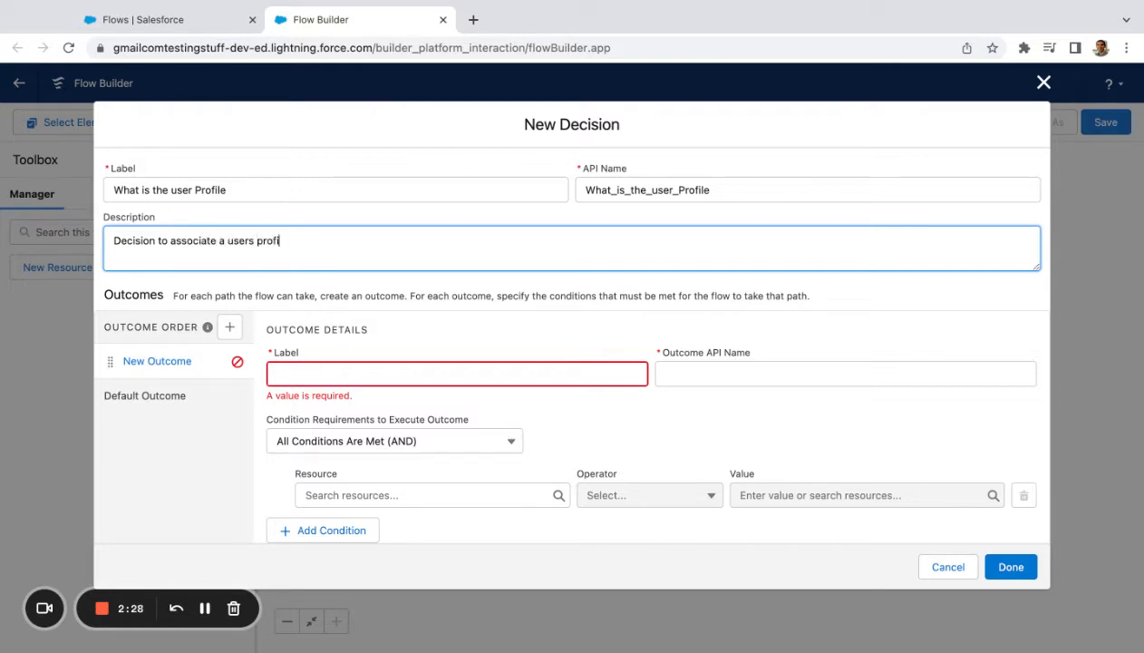
type("le to PS")
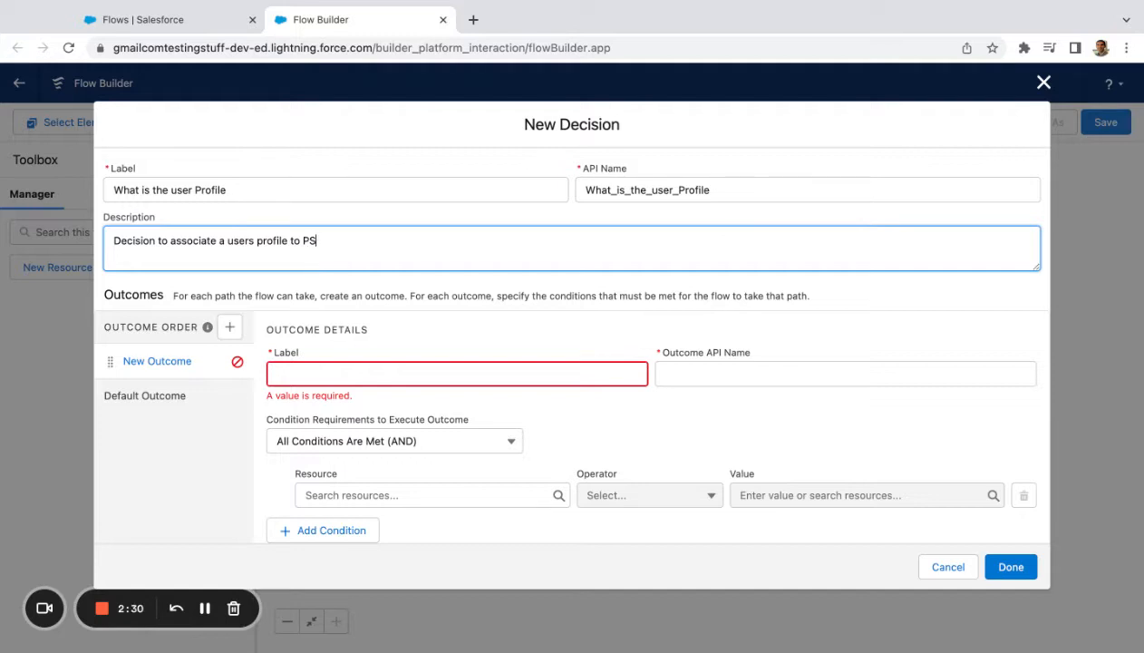
type("/PSL")
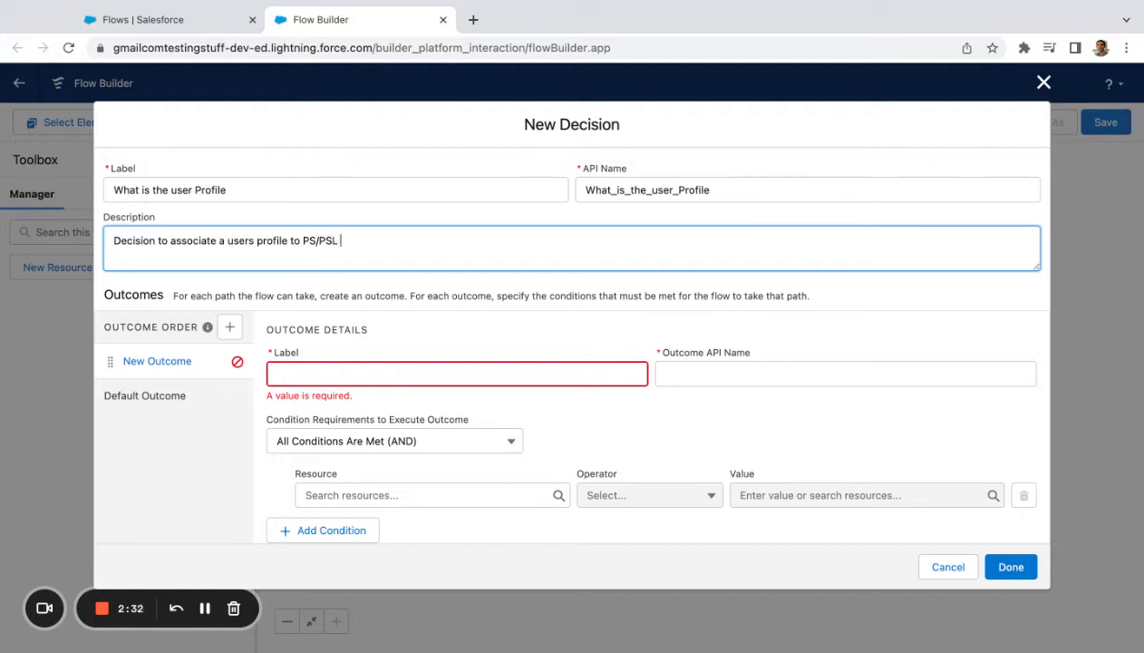
type("grouping")
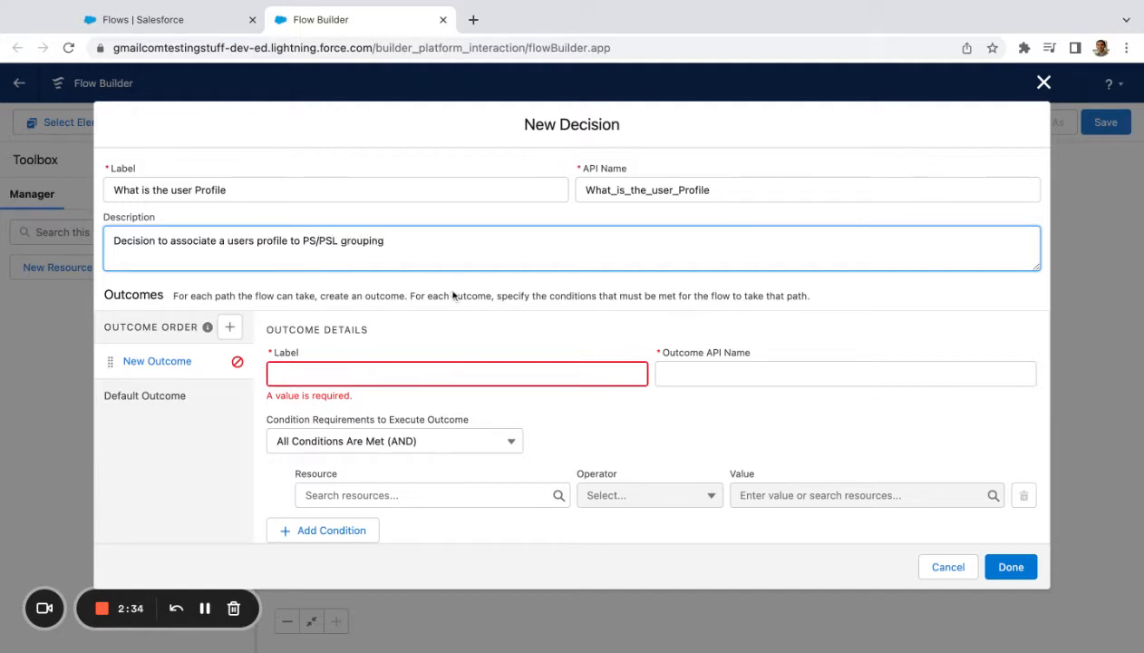
left_click(154, 19)
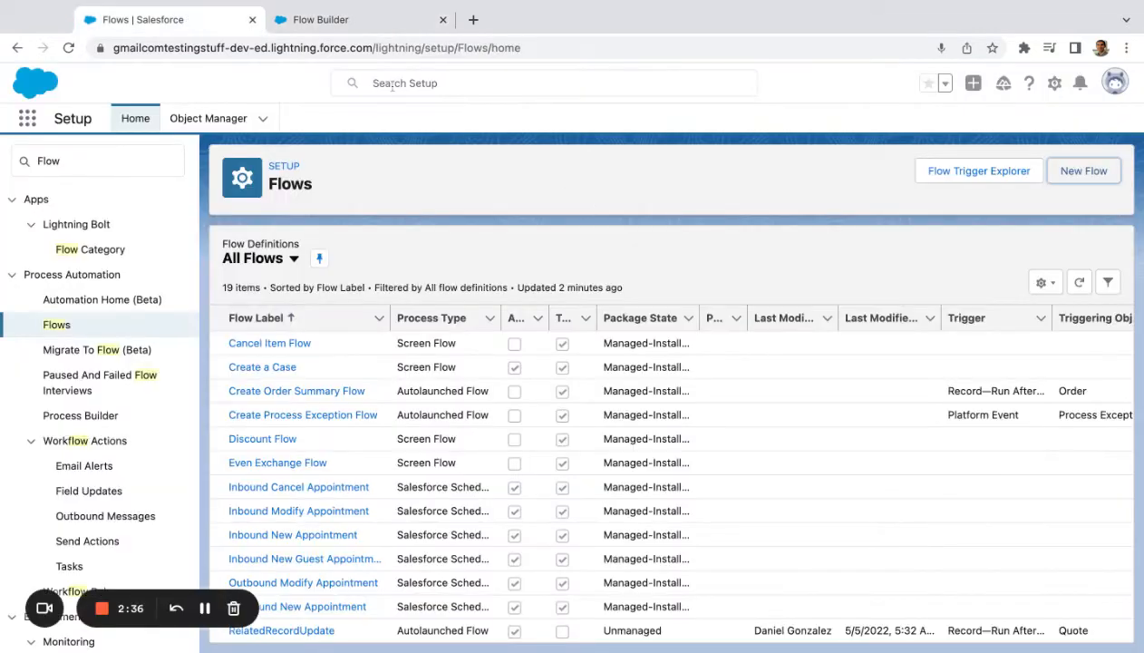
Open Setup's Users page via Quick Find 'User' to check profiles, then return to Flow Builder
left_click(97, 160)
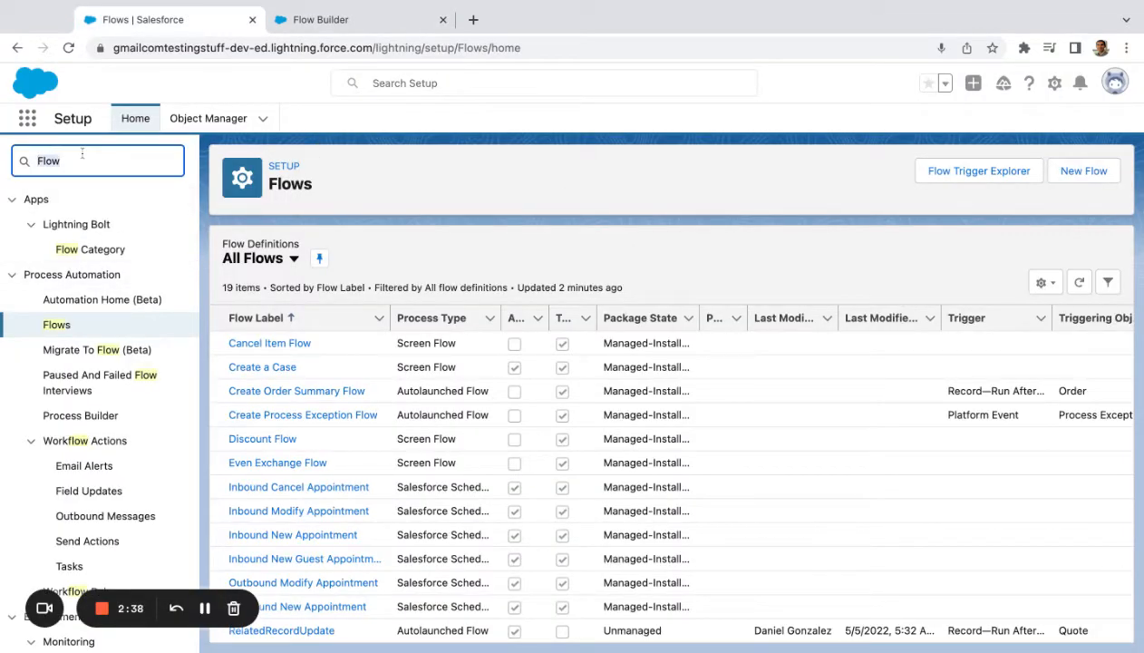
type("User")
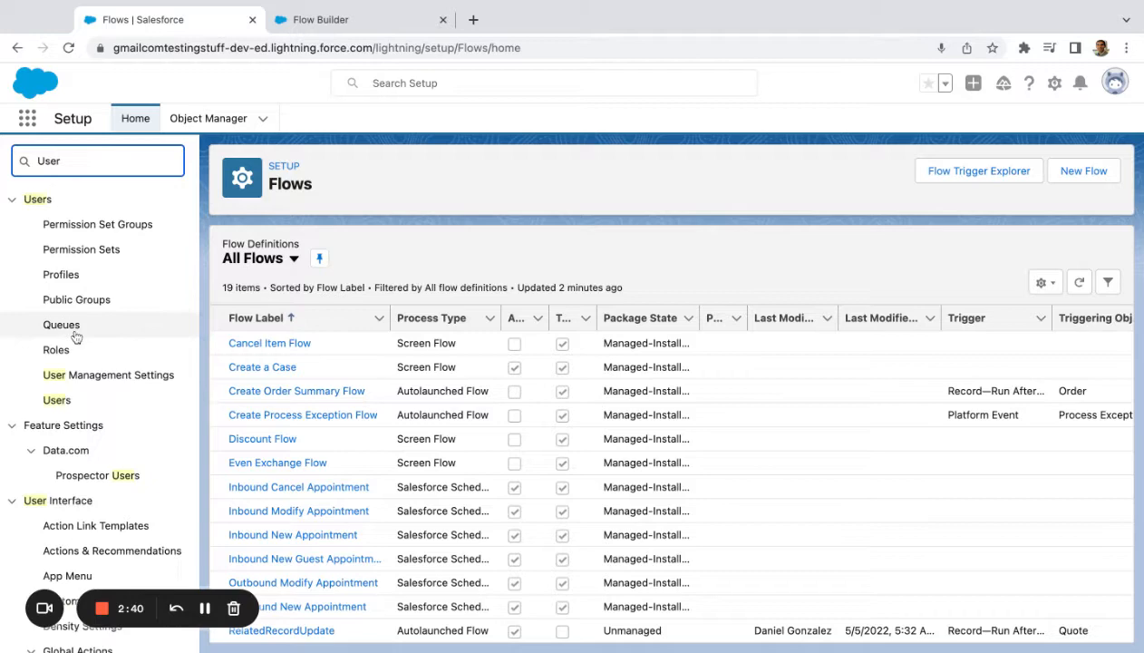
left_click(55, 401)
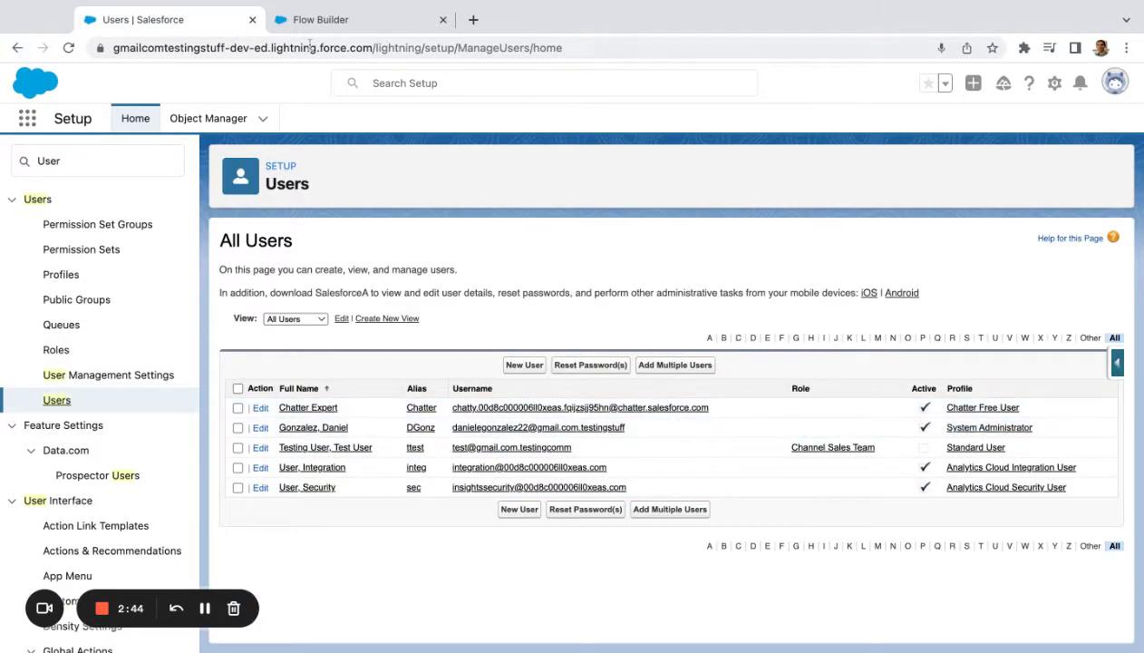
left_click(354, 19)
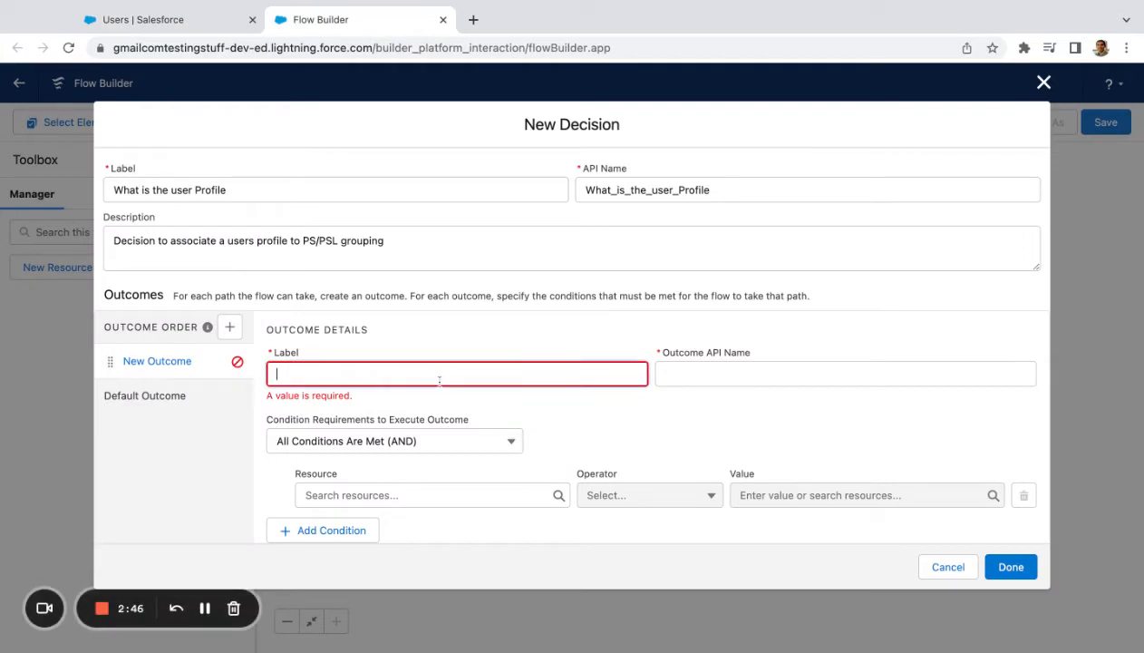
Add outcome 'Profile is System Administrator': $Record Profile Name equals 'System Administrator'
type("Profile is System Adm")
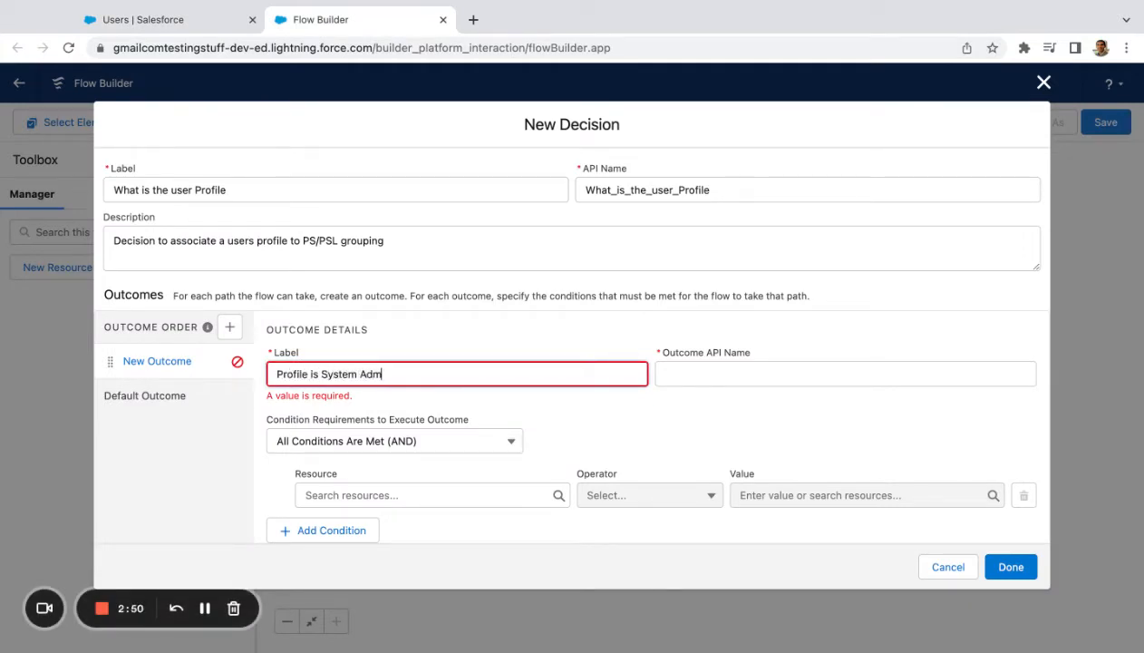
type("inistrator")
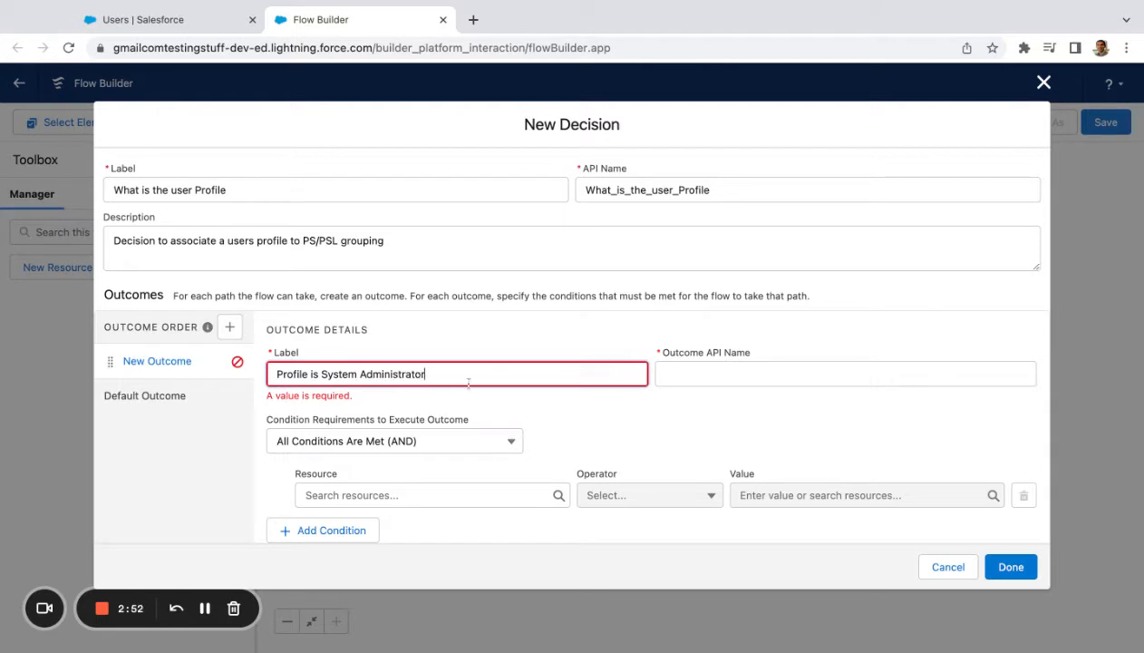
left_click(426, 495)
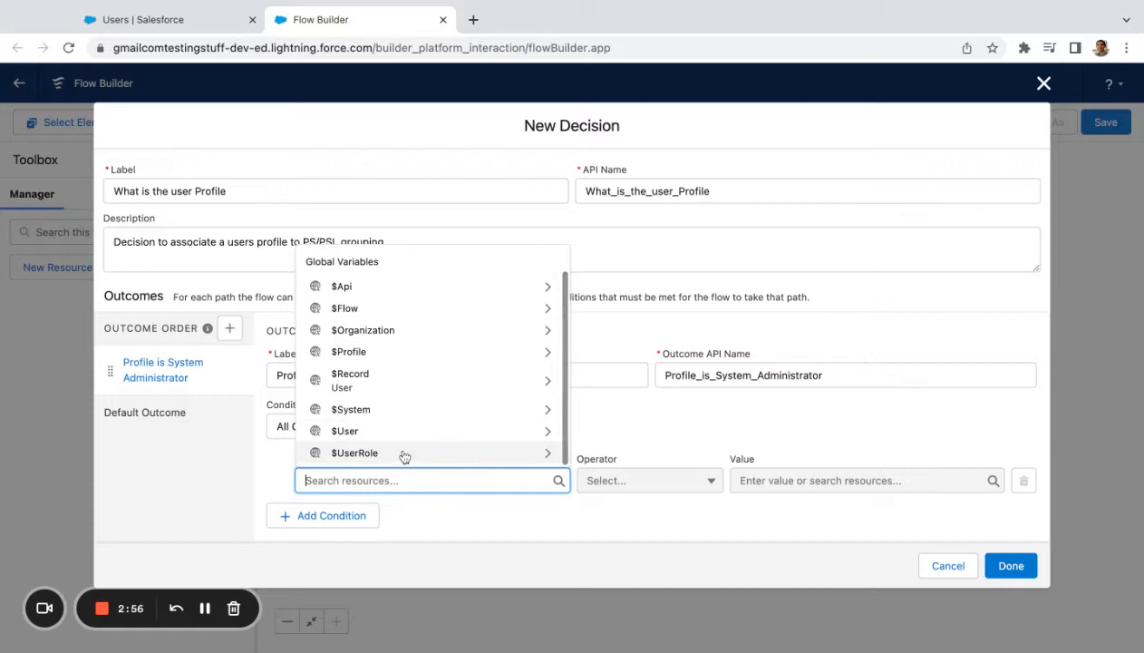
mouse_move(407, 389)
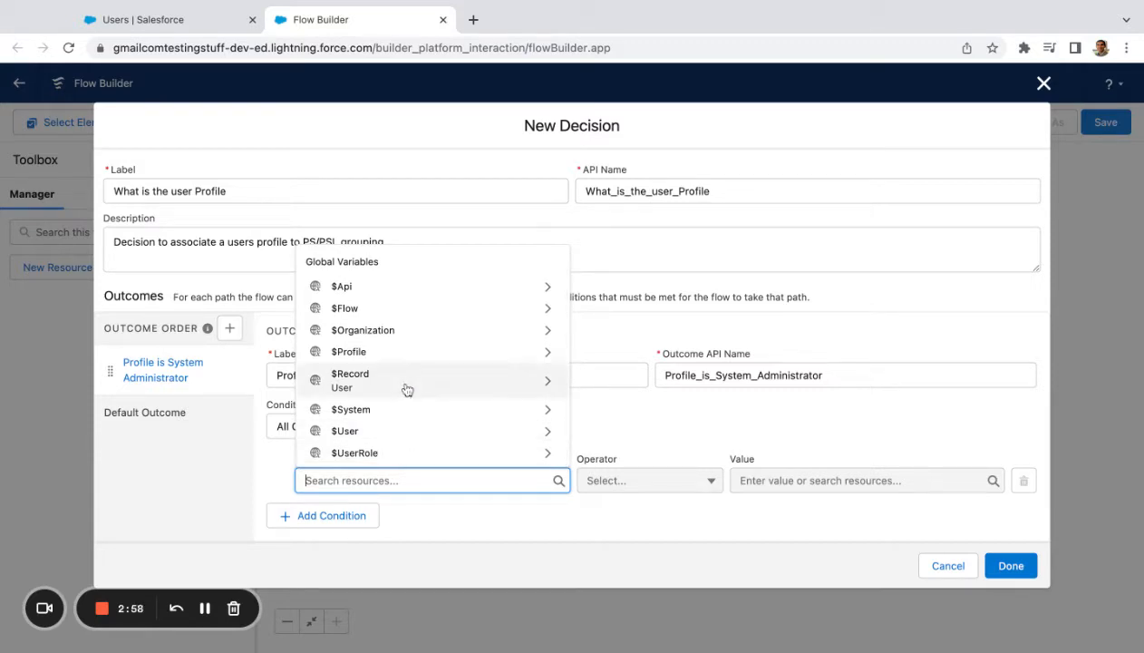
left_click(350, 374)
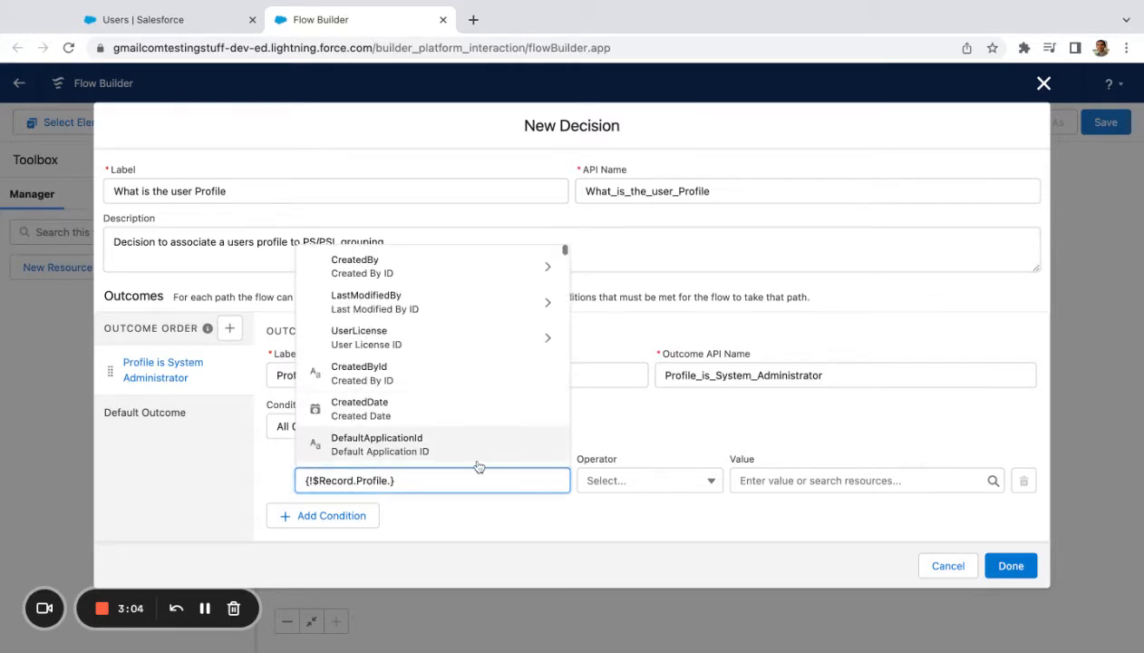
type("Name")
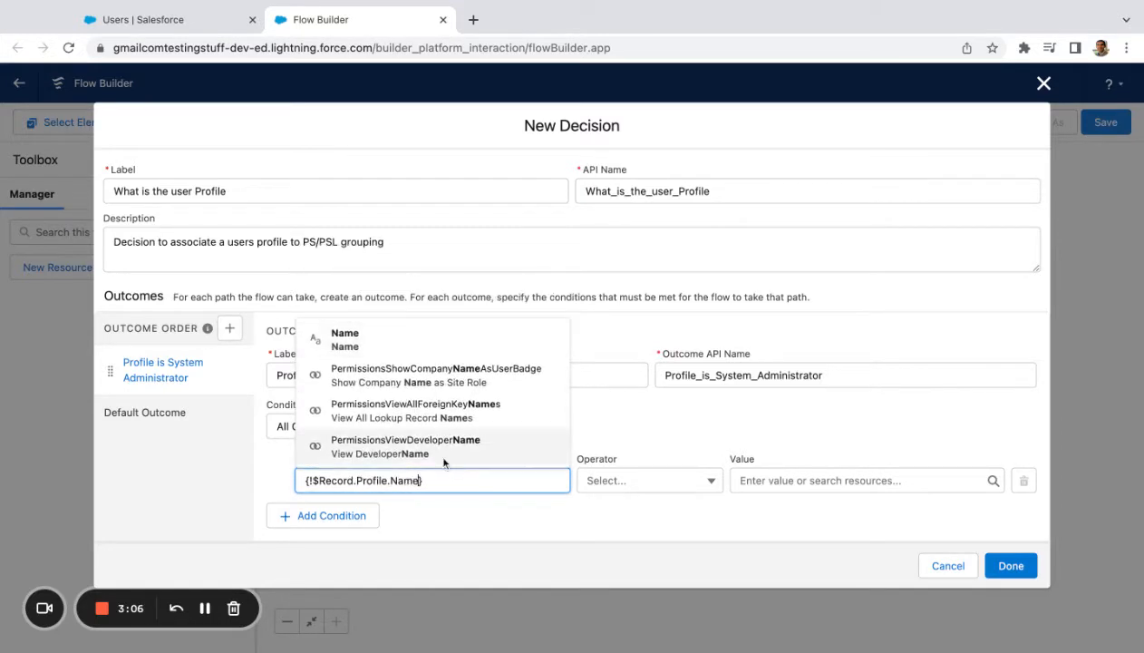
left_click(345, 340)
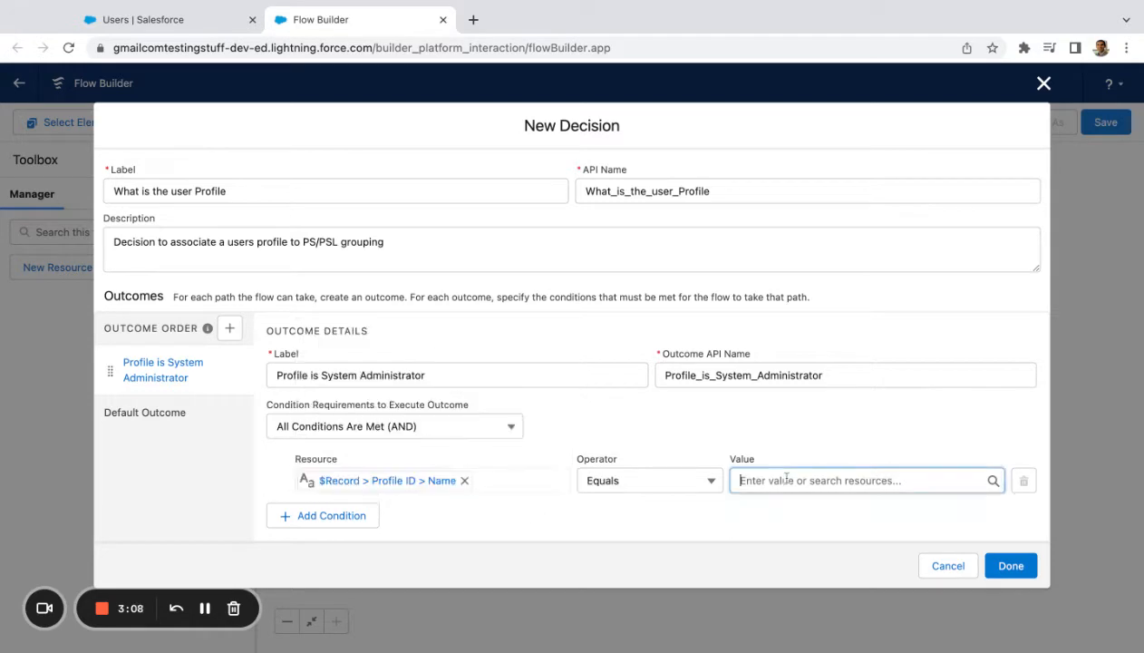
type("System Adinmi")
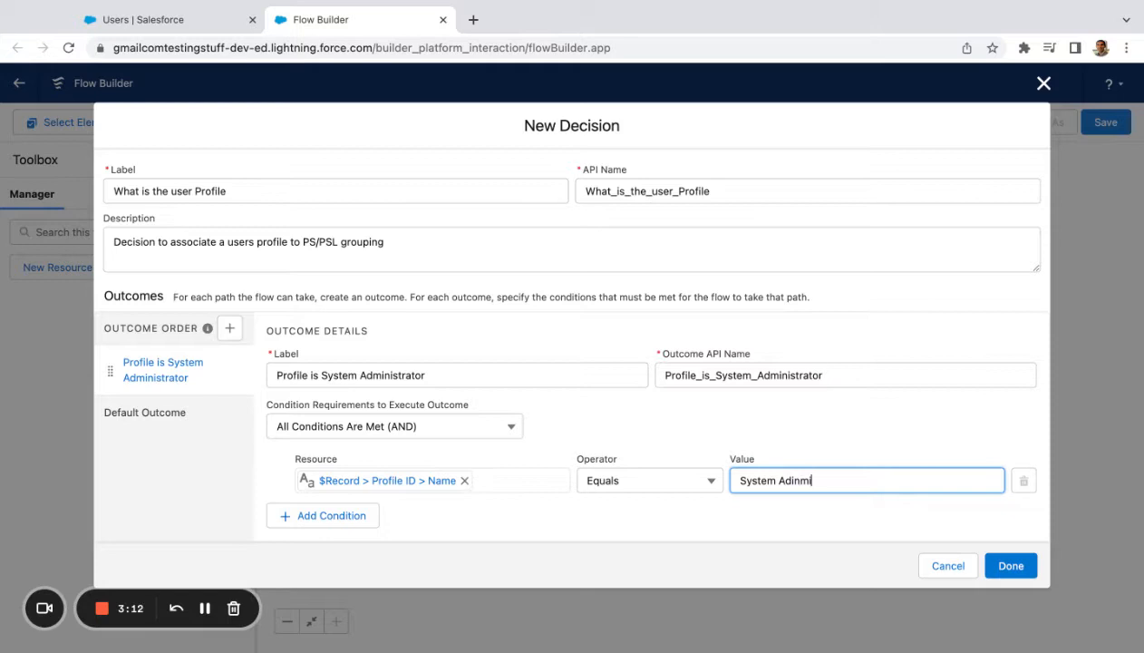
key("Backspace")
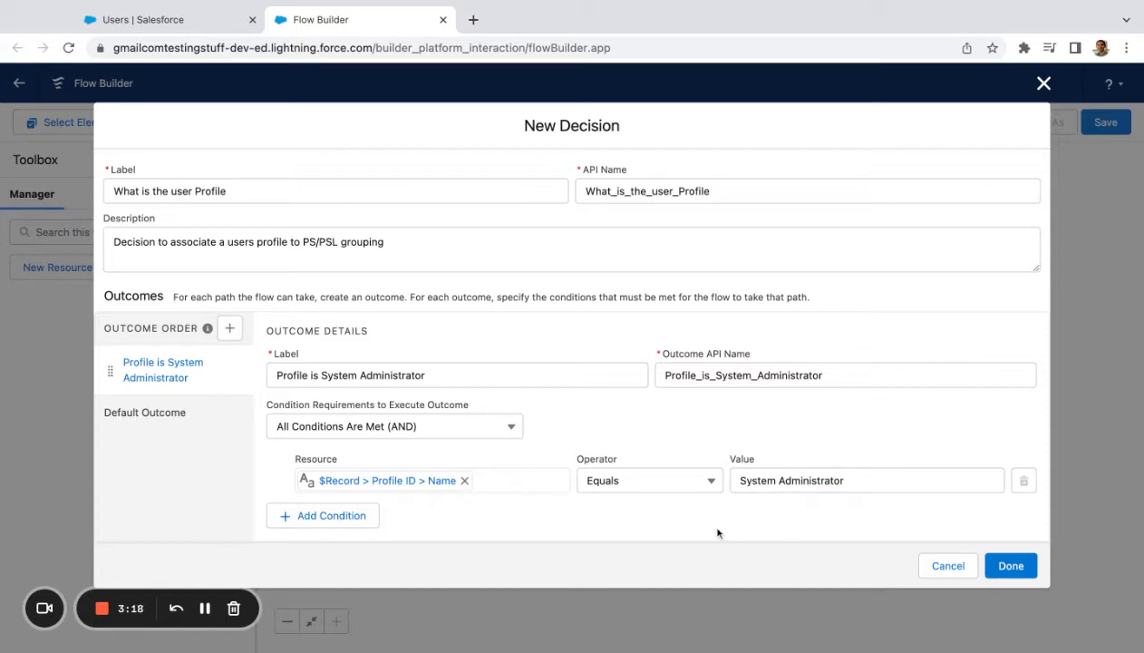
mouse_move(740, 533)
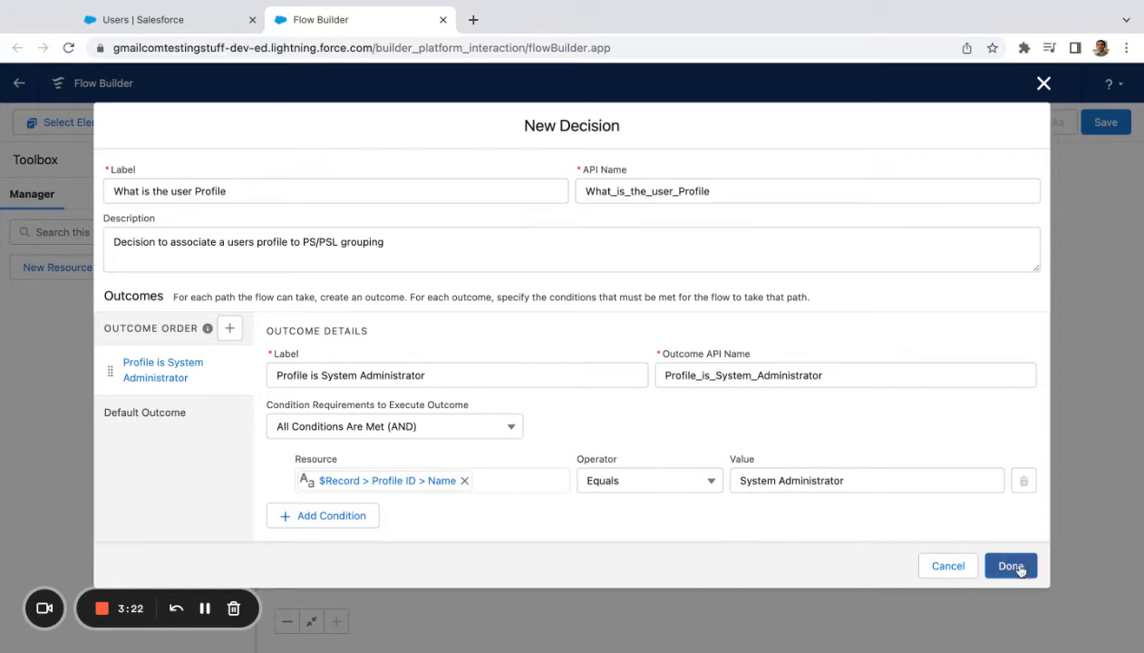
Save the 'What is the user Profile' decision onto the canvas with its two branches
left_click(1015, 566)
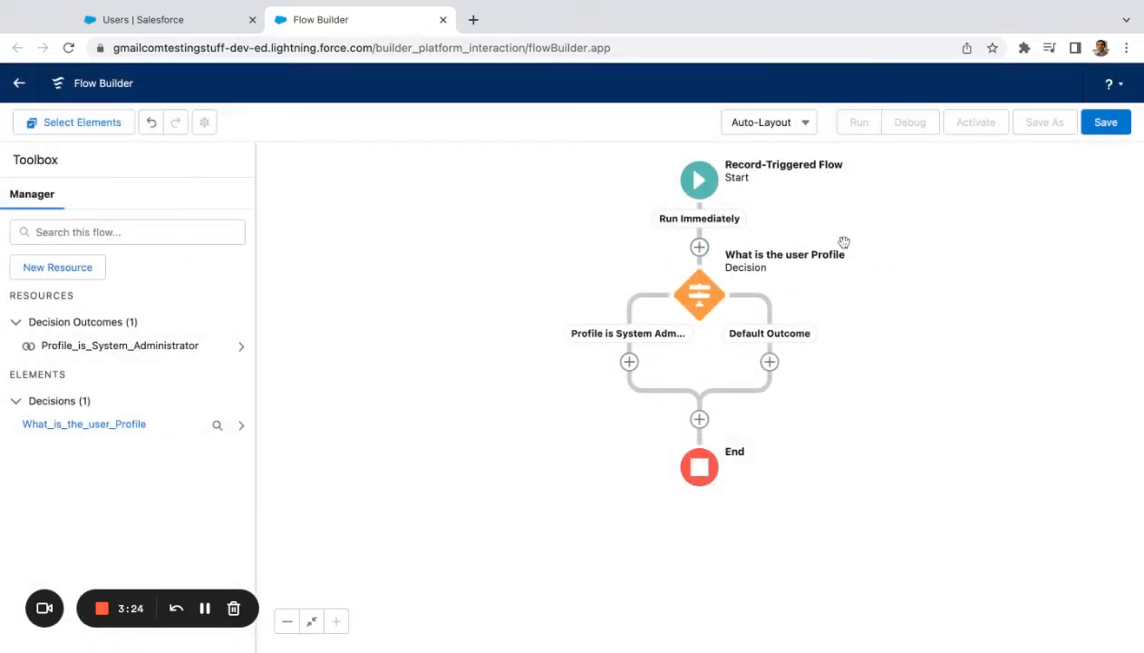
mouse_move(704, 371)
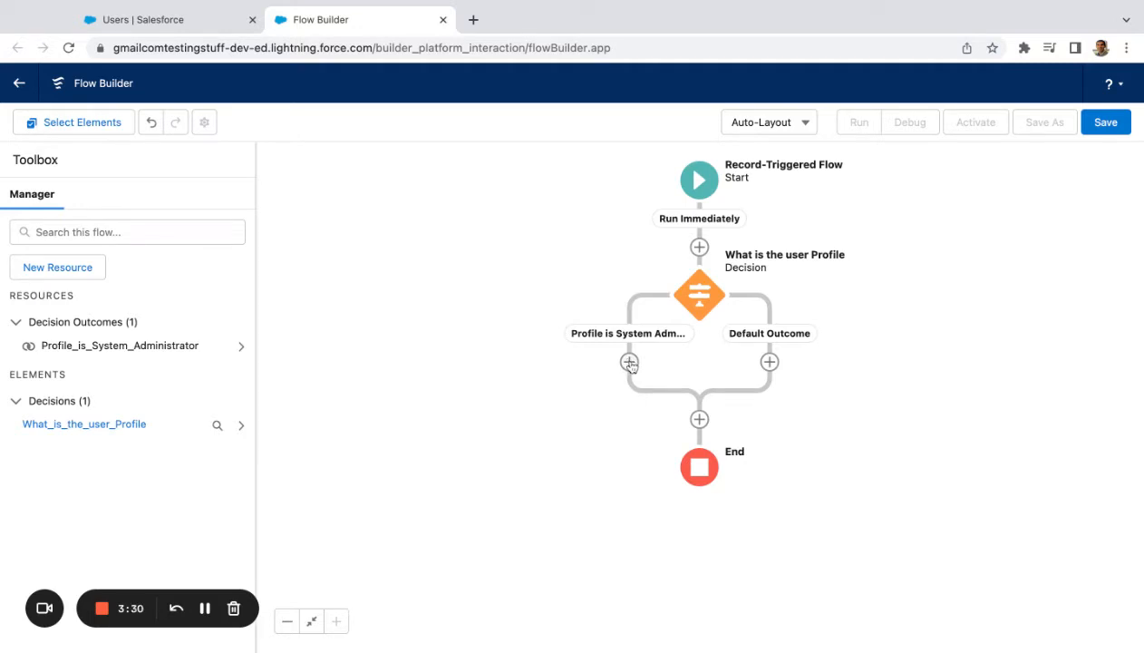
left_click(145, 19)
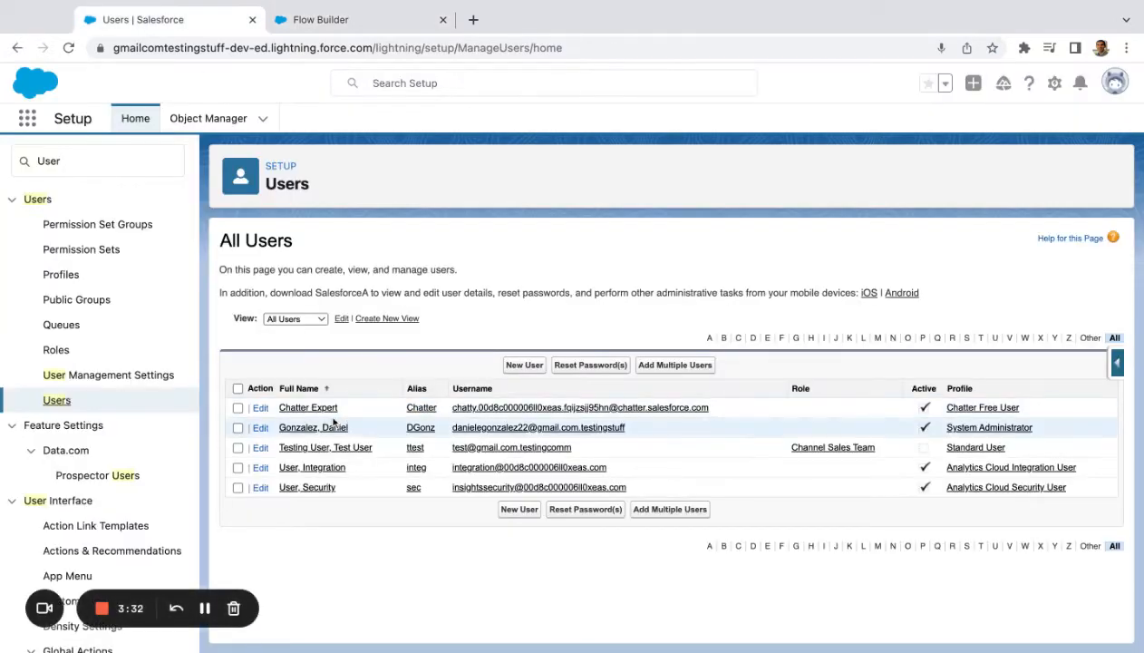
left_click(312, 427)
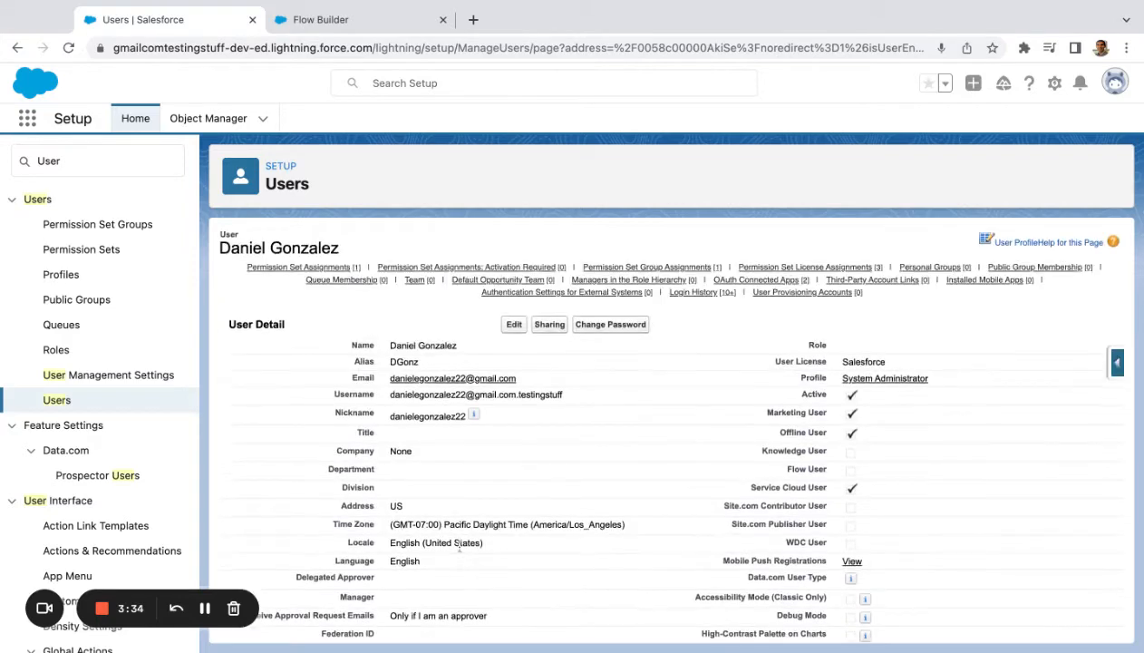
scroll("down", 3)
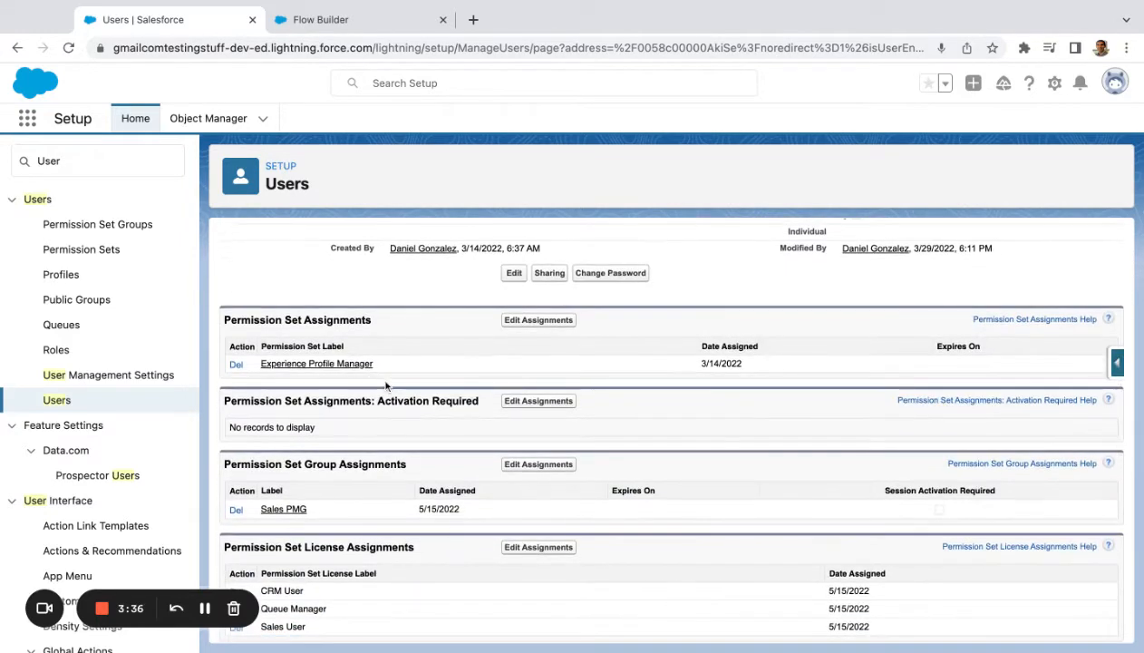
mouse_move(388, 370)
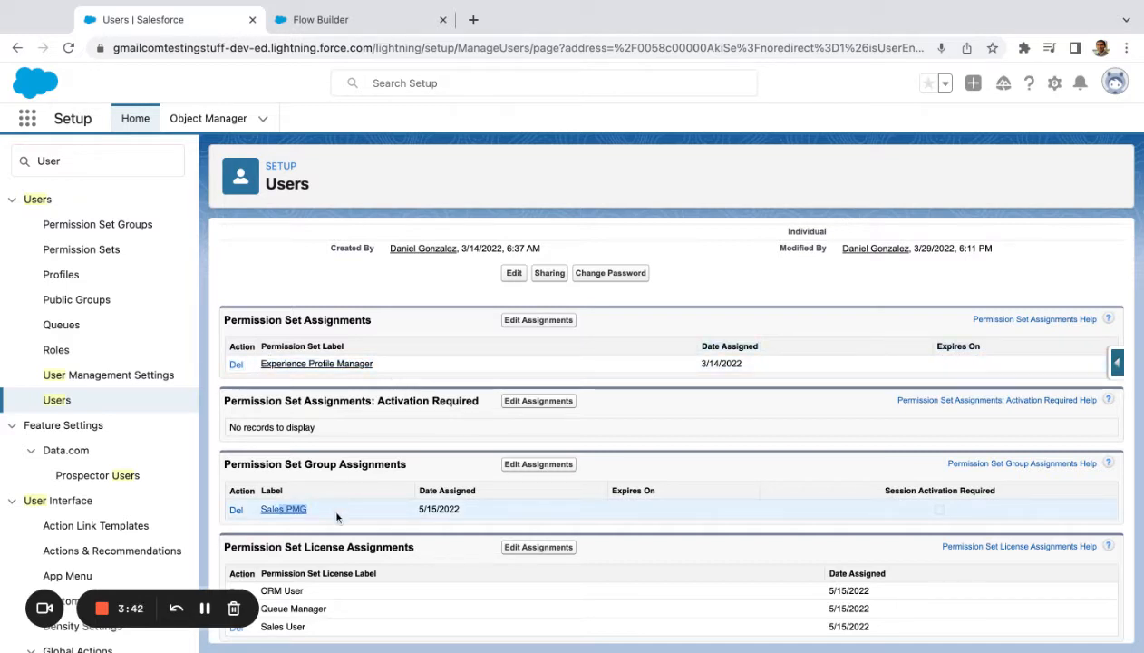
scroll("down", 3)
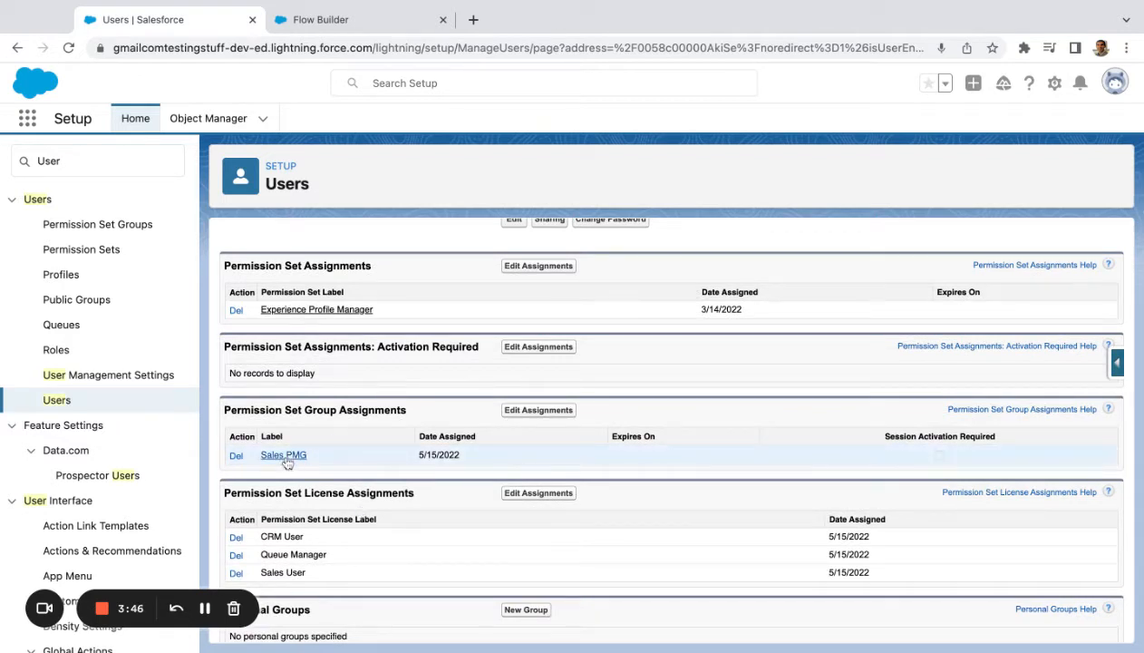
left_click(283, 455)
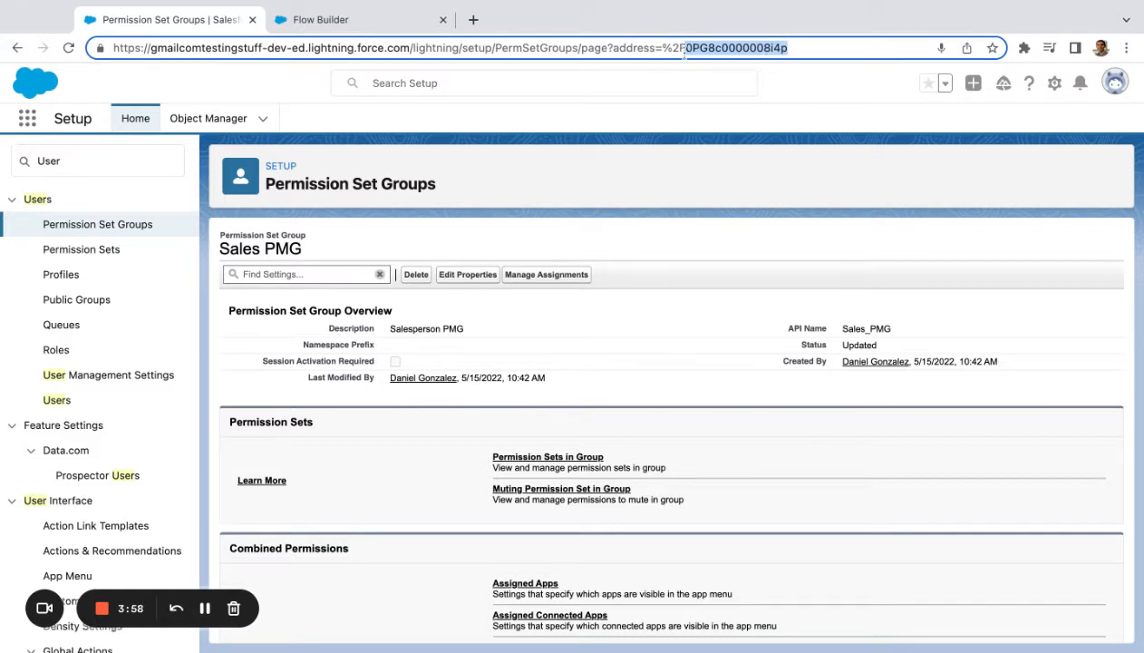
left_click(342, 20)
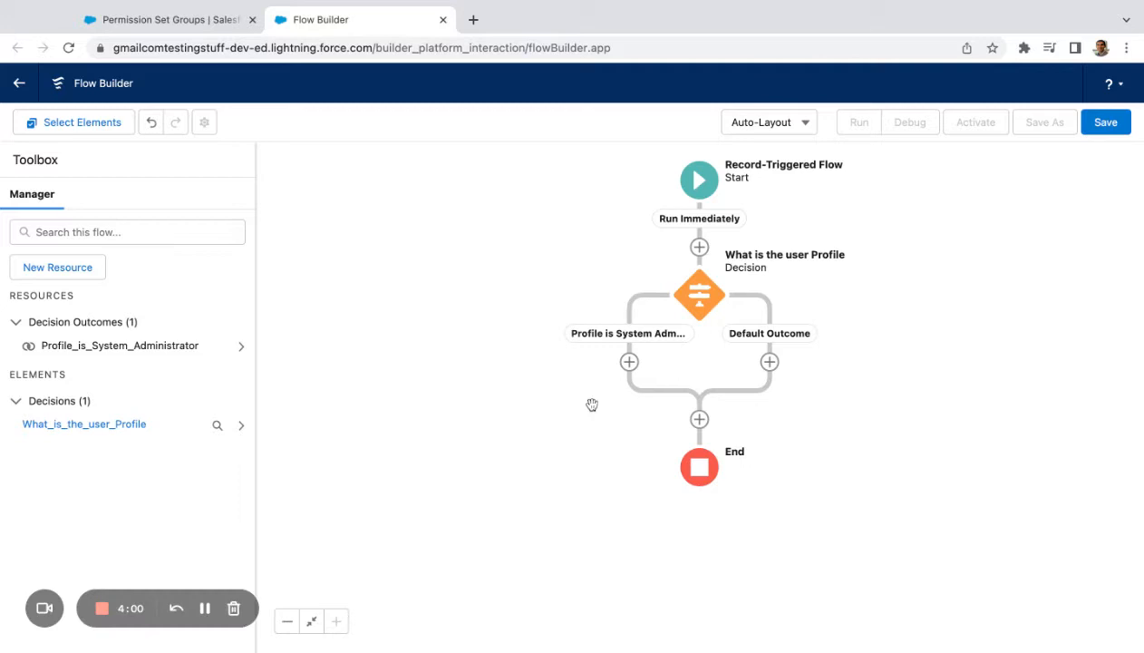
Add a Create Records element to the System Administrator branch
left_click(627, 362)
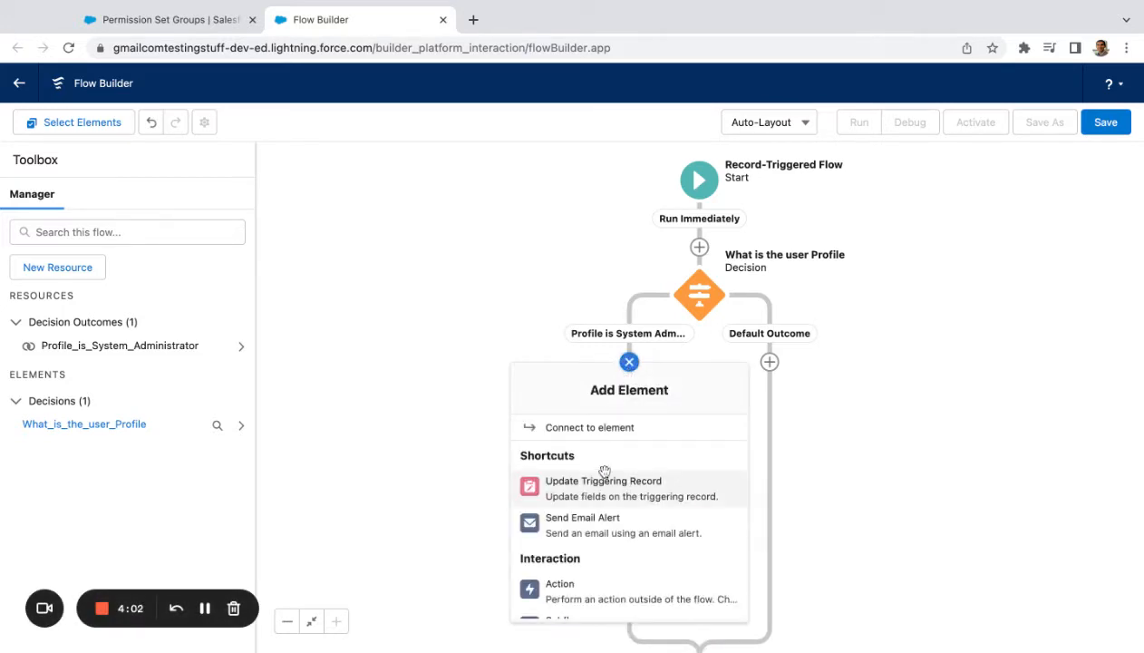
scroll("down", 3)
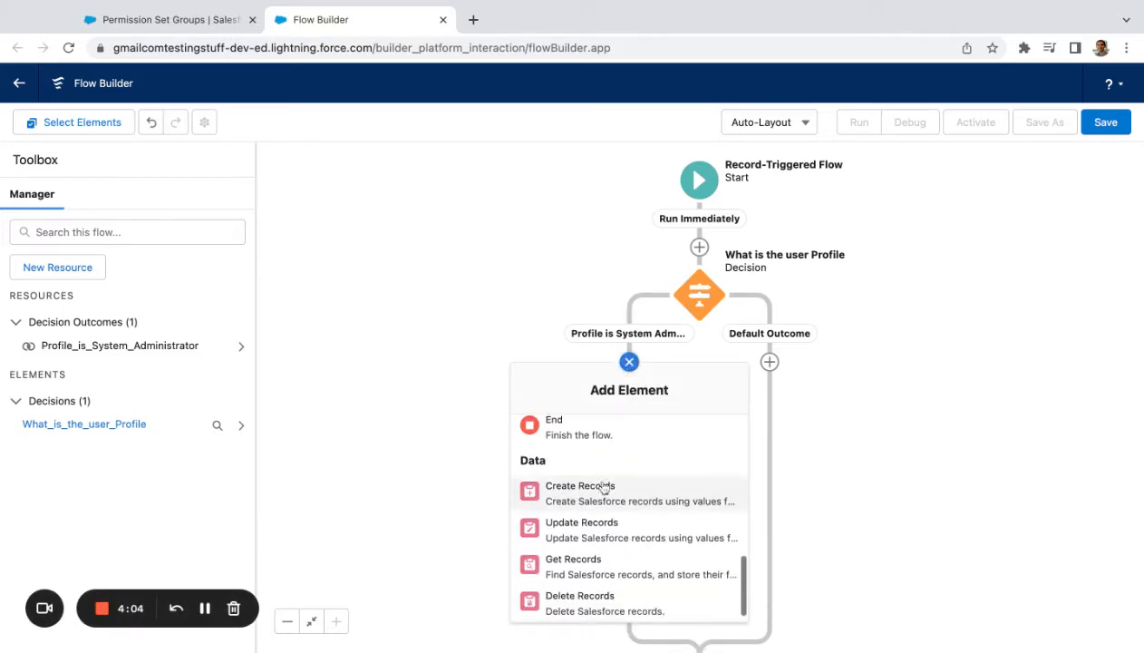
left_click(579, 486)
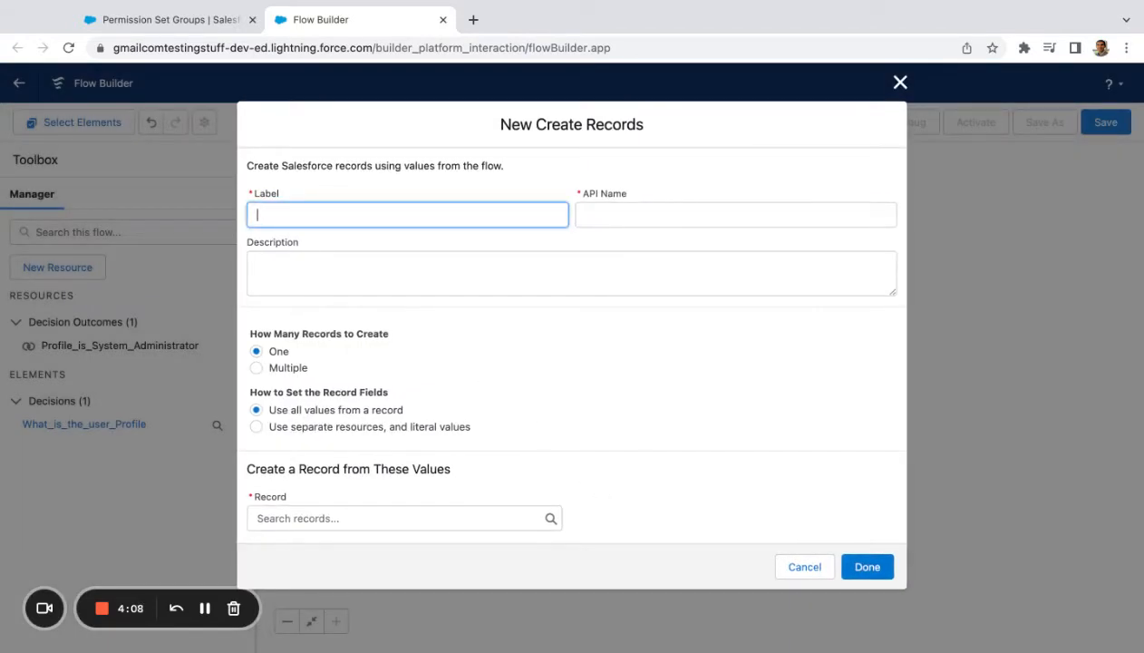
Label it 'Assign PSG to Sys Admin' with a description about assigning permission set groups
type("Assign")
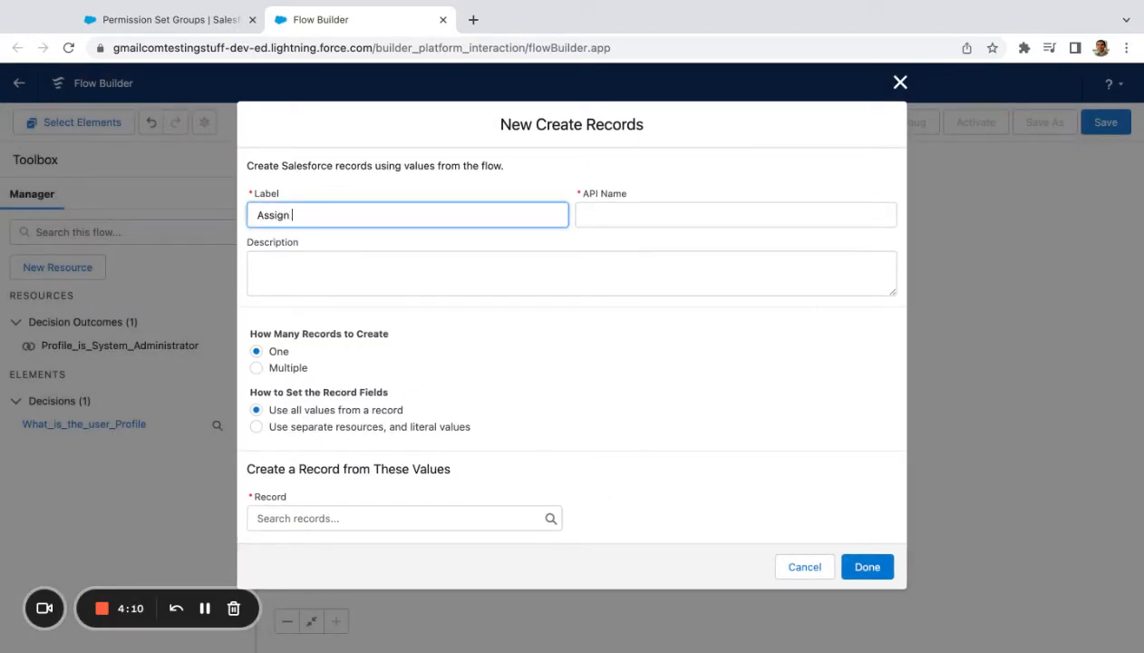
type("PM")
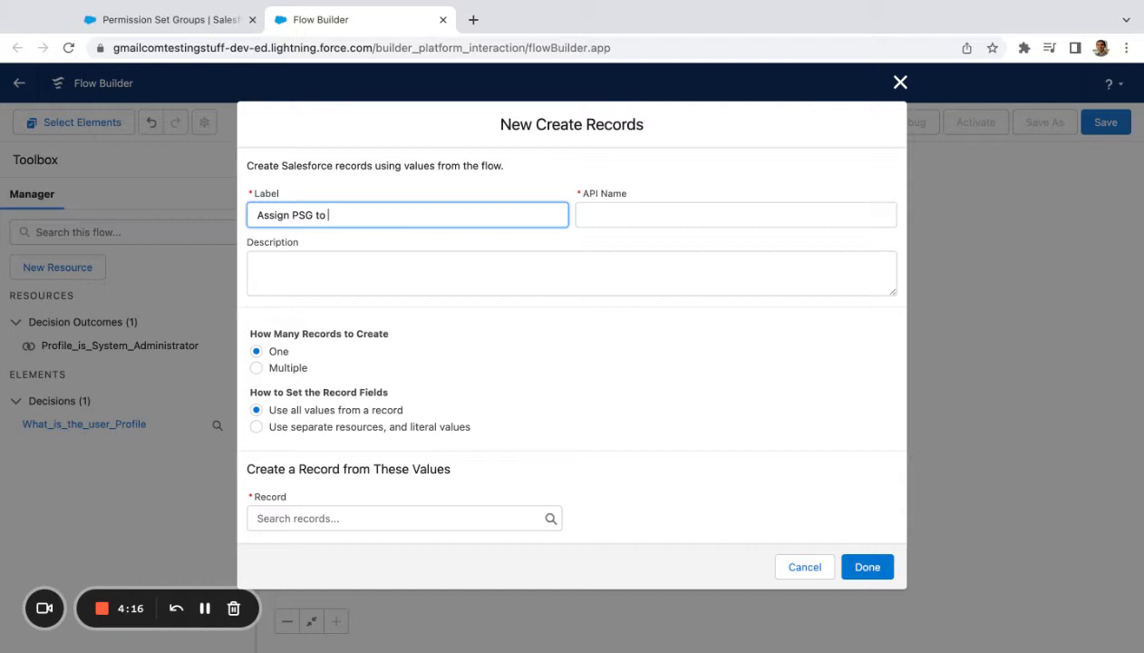
type("Sys Admin")
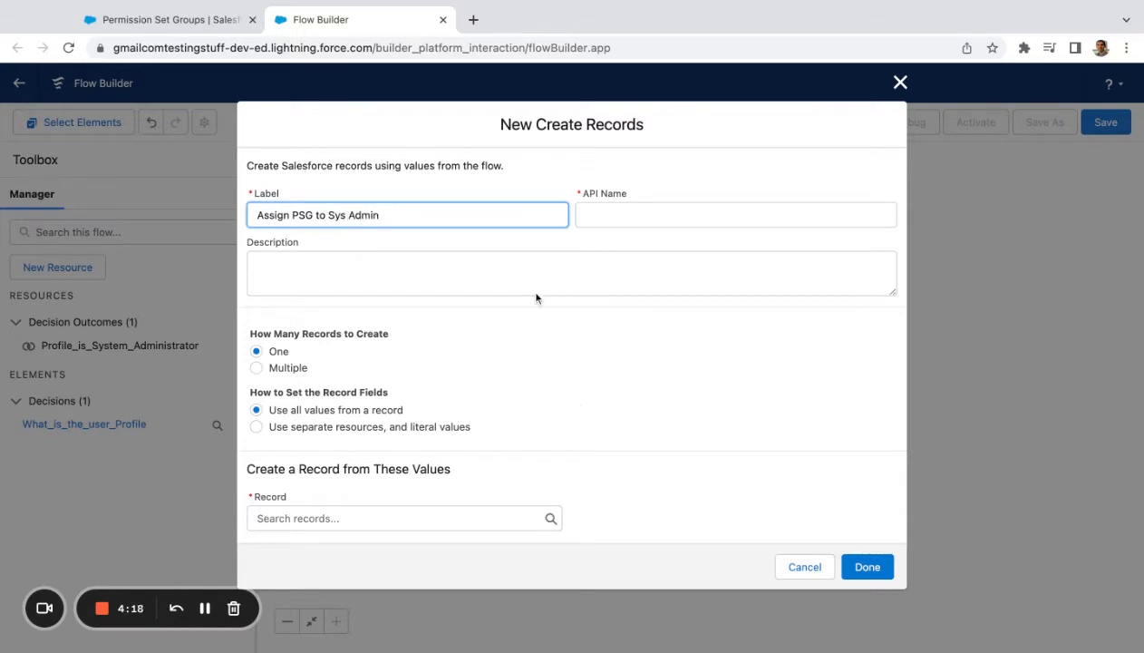
type("Assigns Permission")
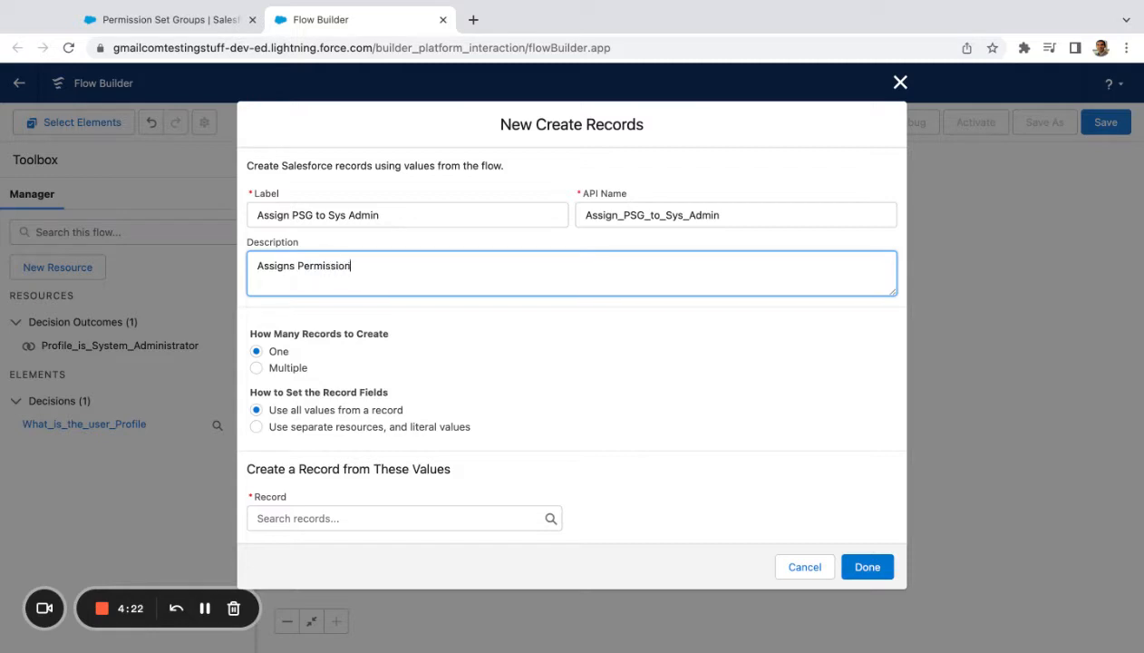
type("set groups to System Ad")
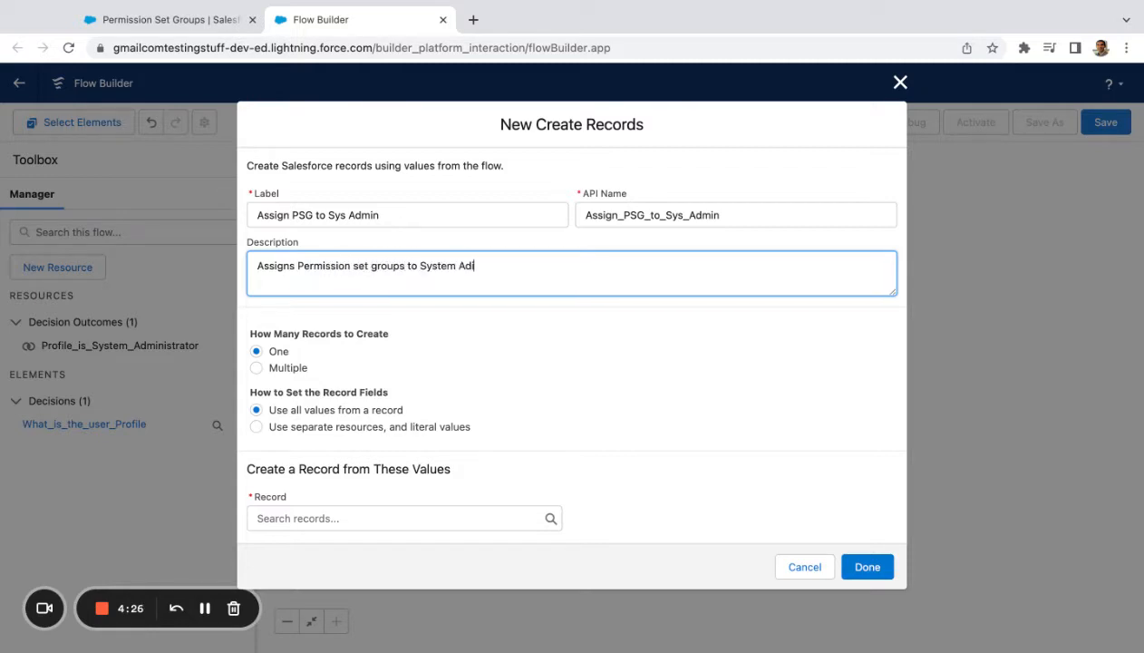
type("inistrator")
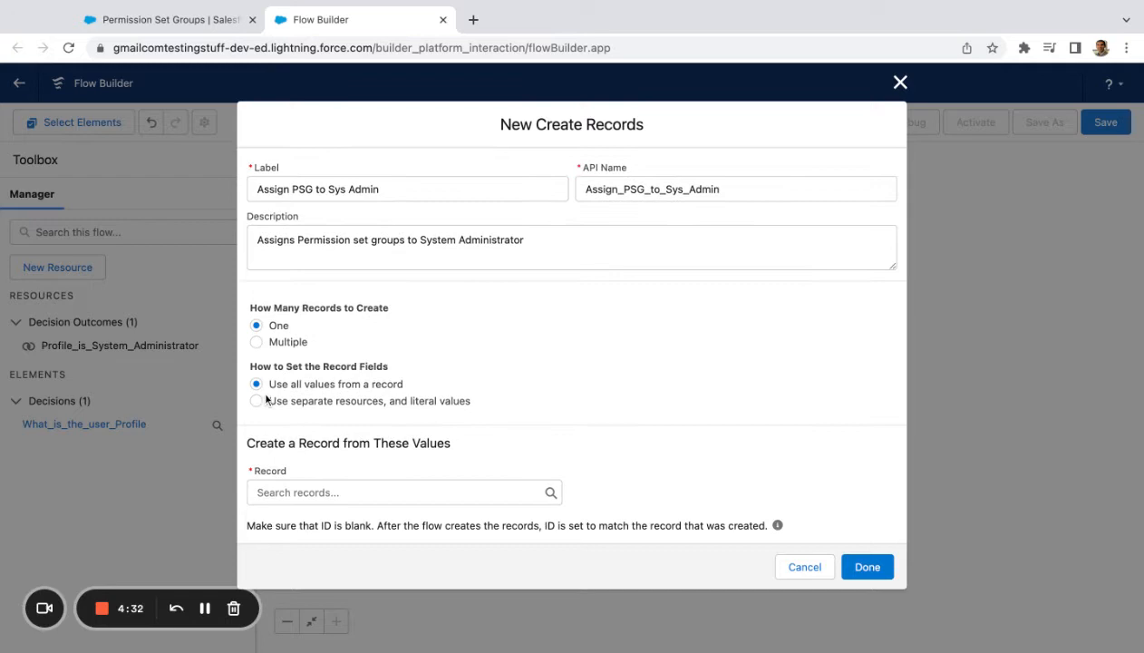
Set record fields manually and choose Permission Set Assignment as the object to create
left_click(257, 427)
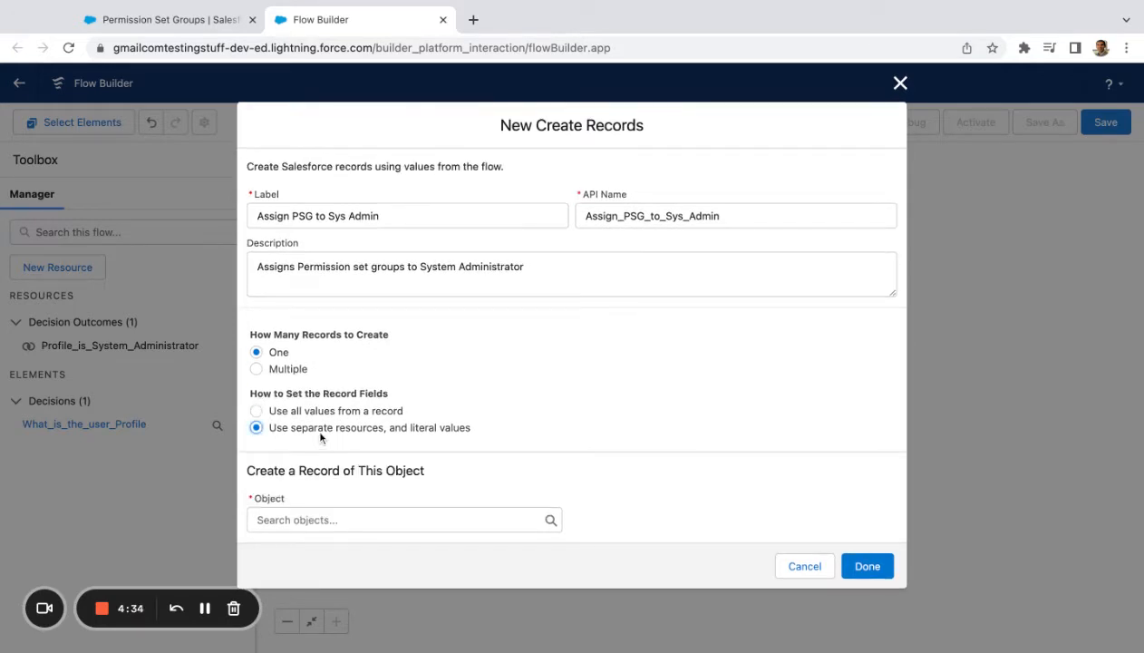
left_click(404, 519)
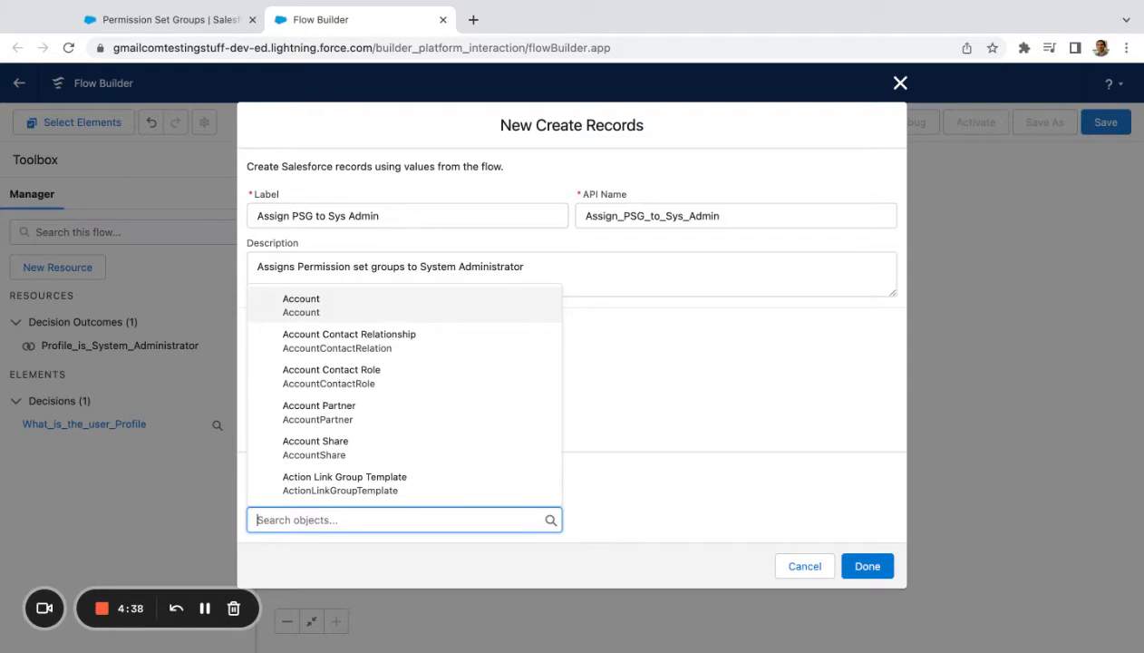
type("Permisso")
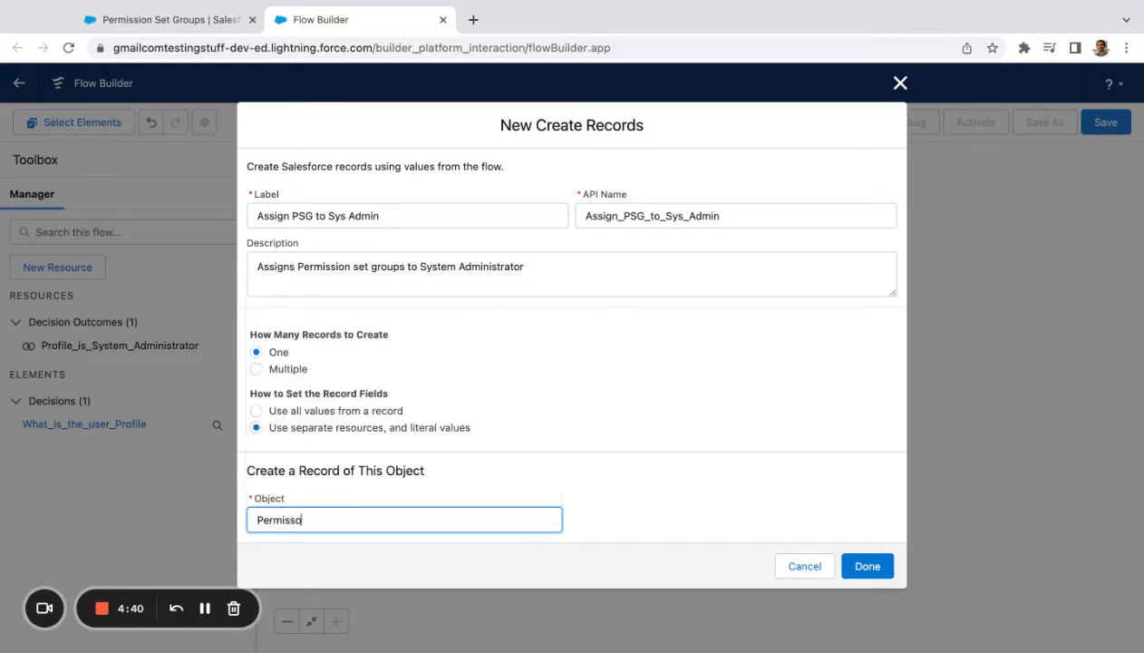
type("Permission")
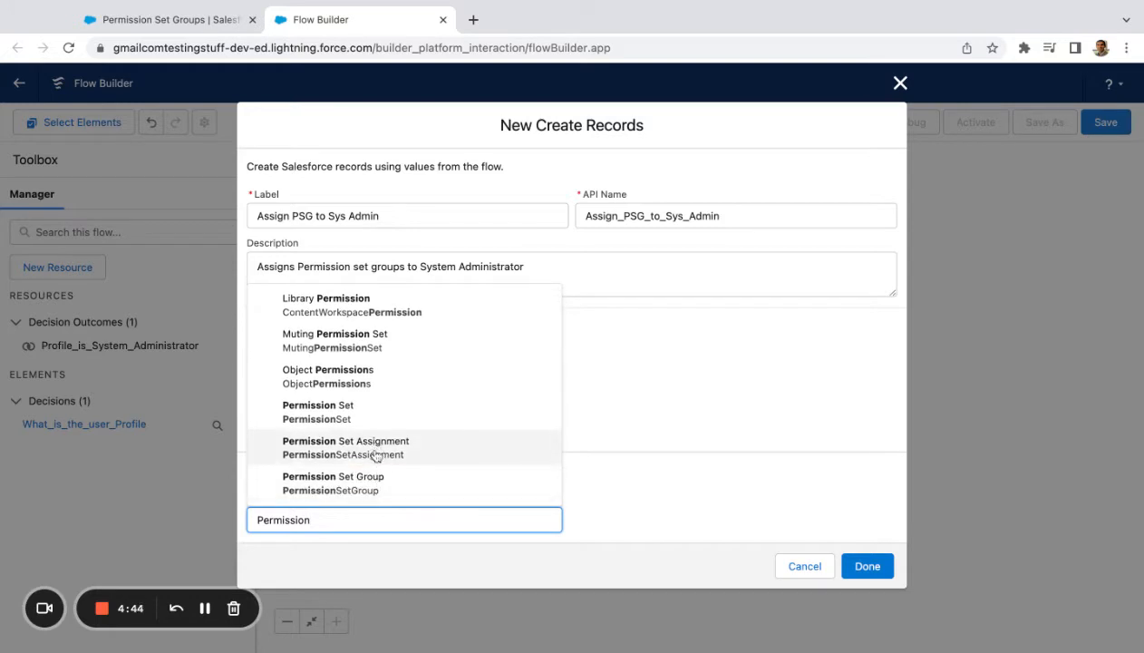
left_click(345, 440)
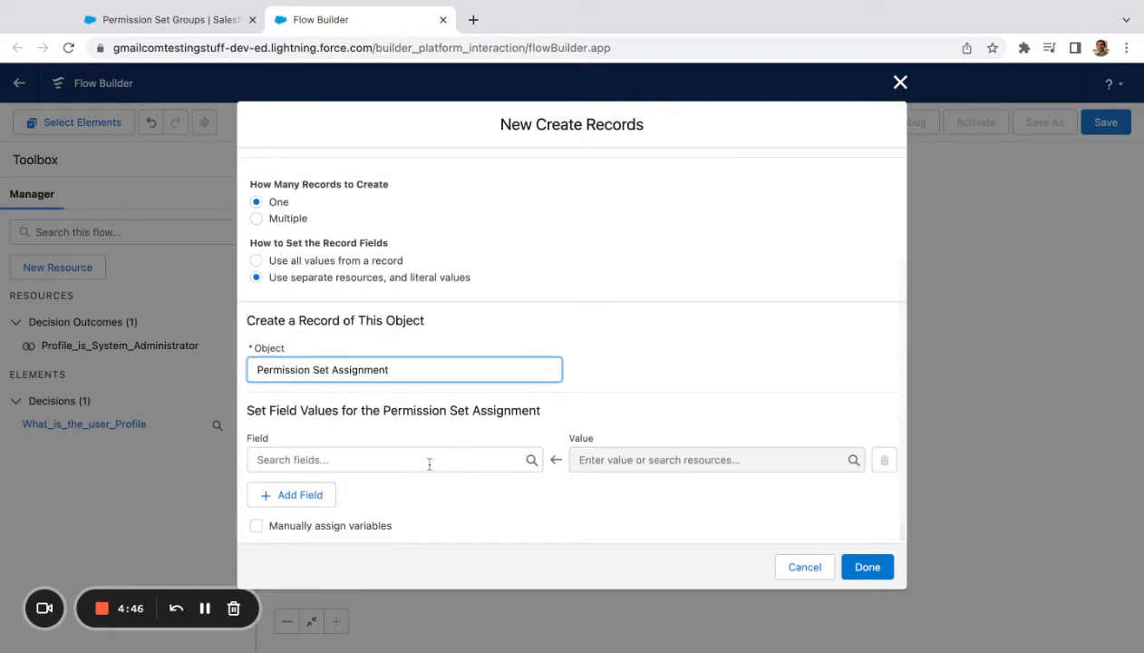
Add the AssigneeId field and map it to the triggering $Record user
left_click(375, 459)
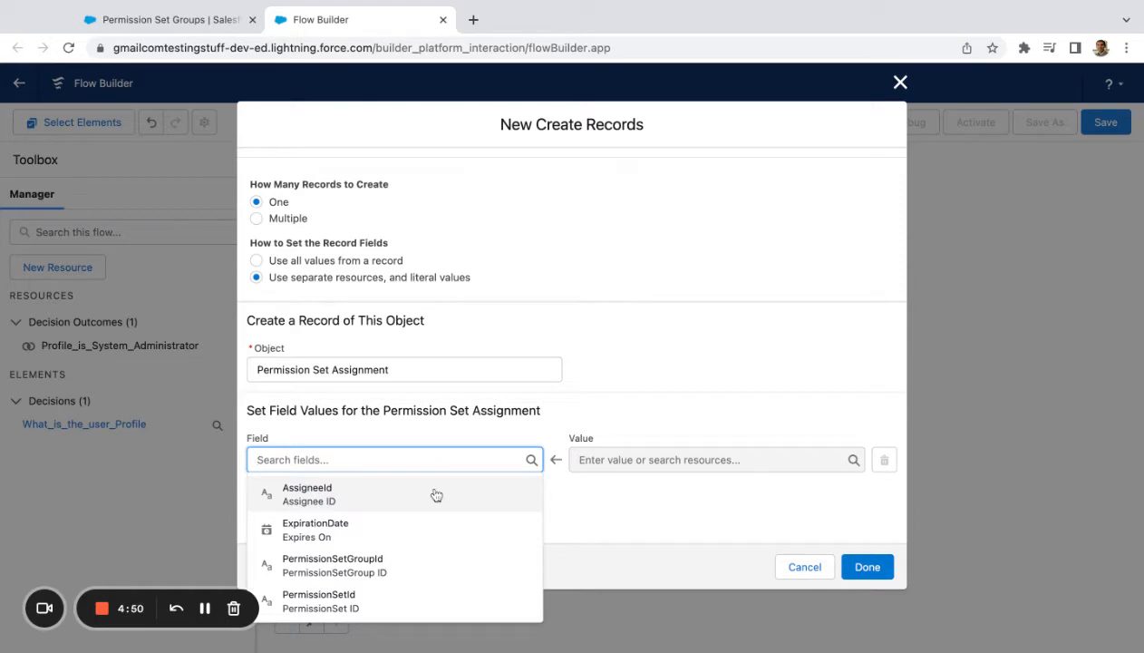
left_click(307, 494)
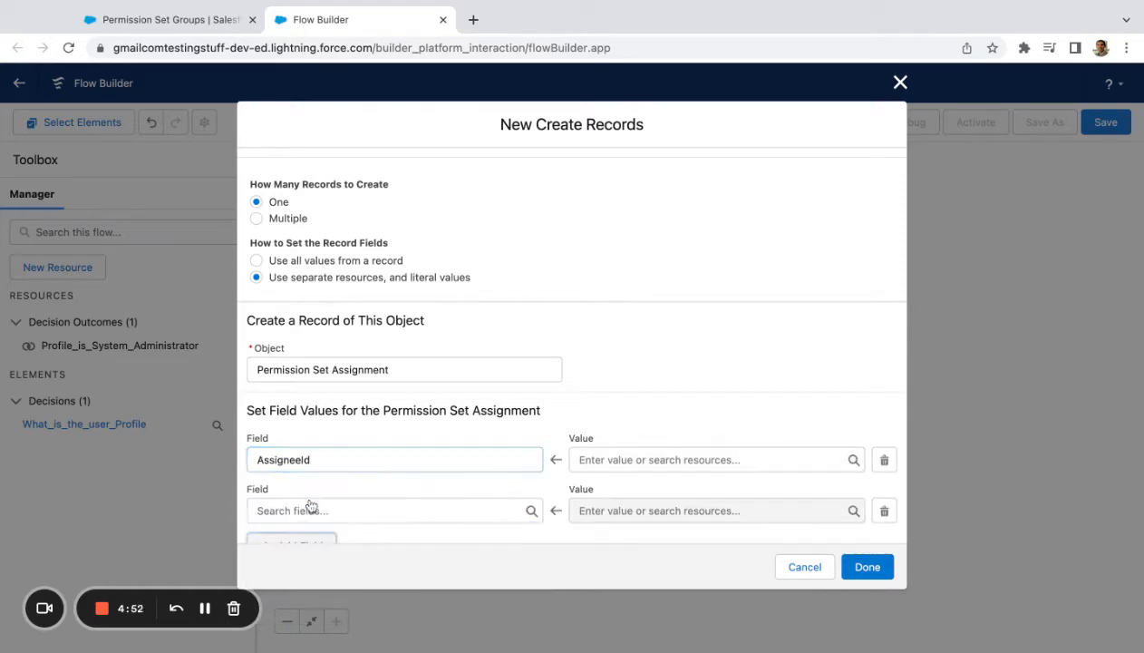
left_click(393, 510)
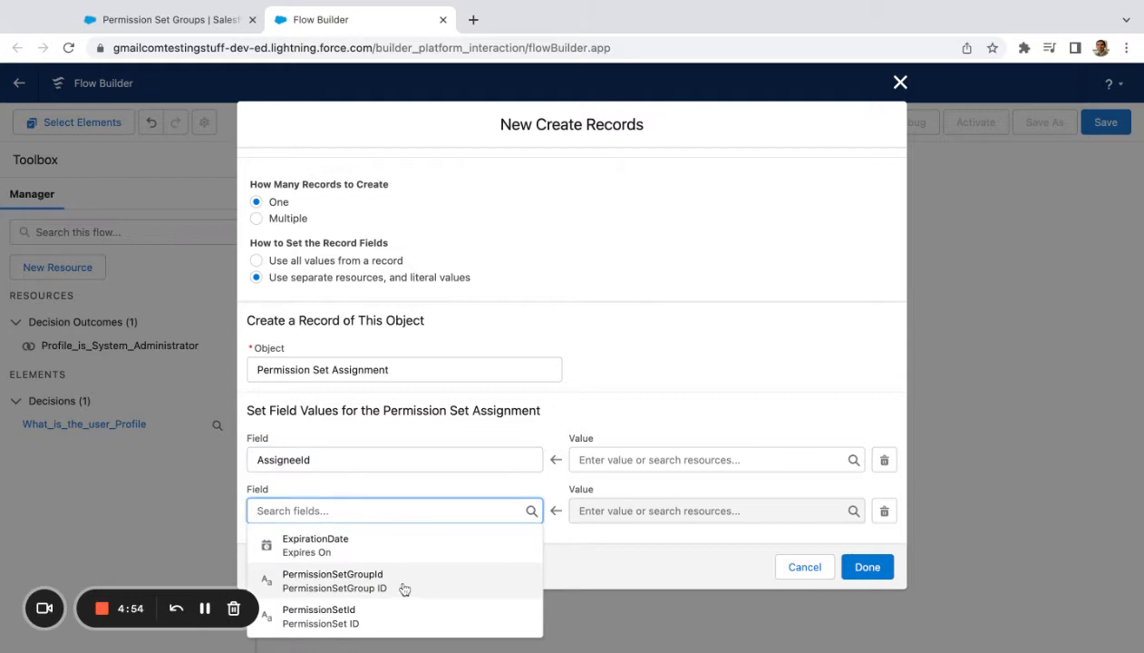
left_click(333, 581)
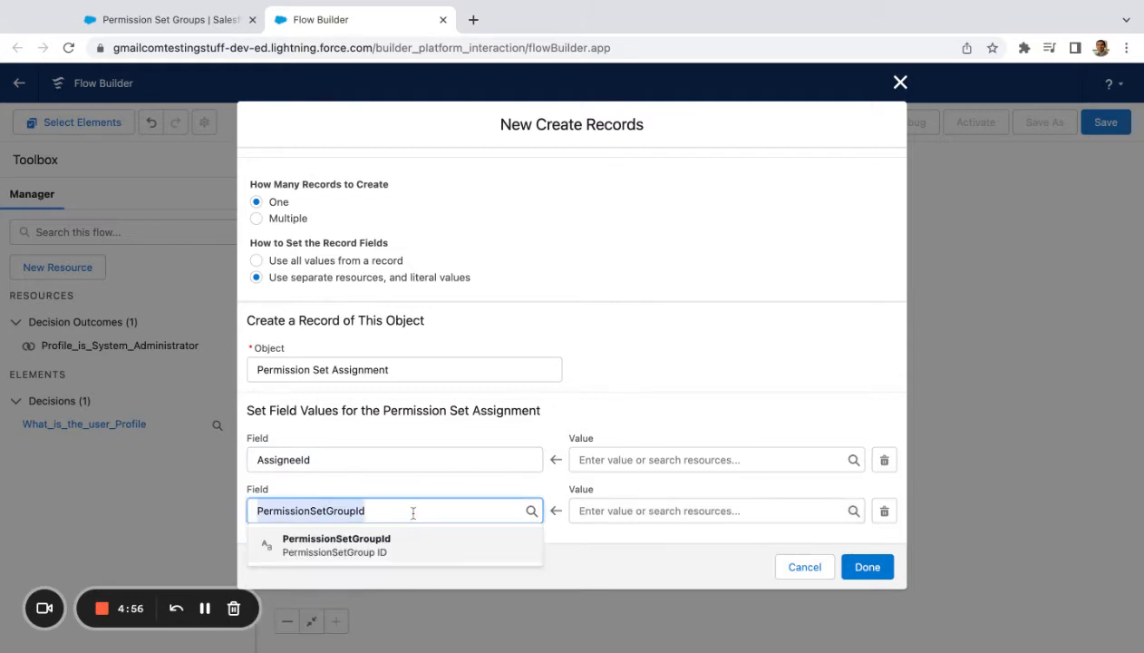
left_click(393, 510)
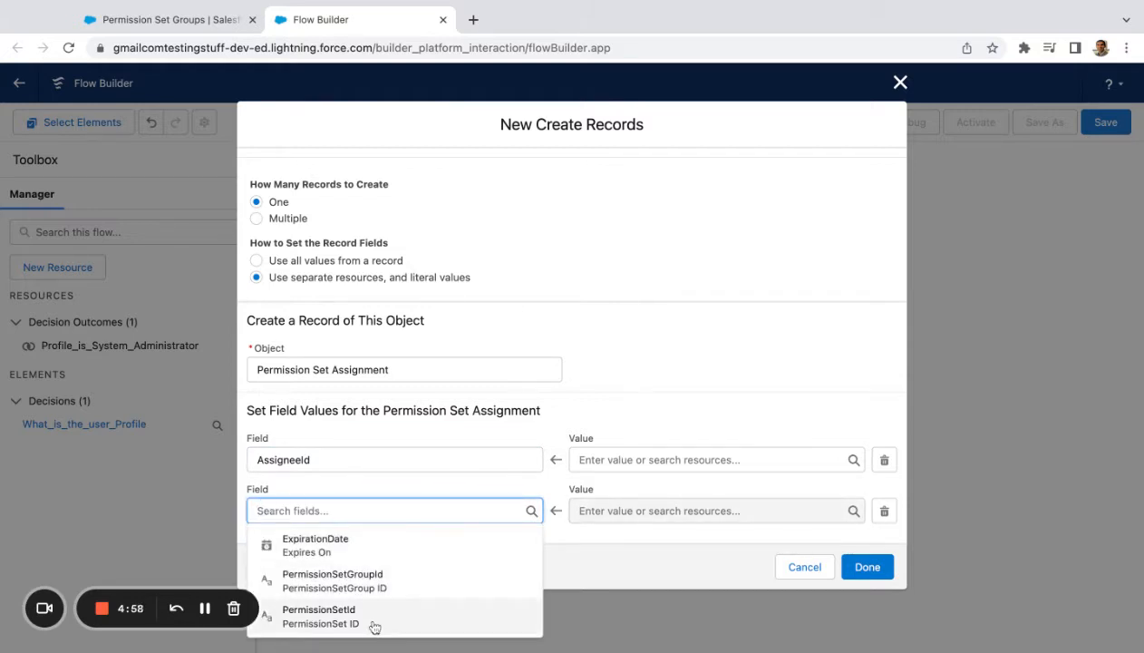
mouse_move(375, 494)
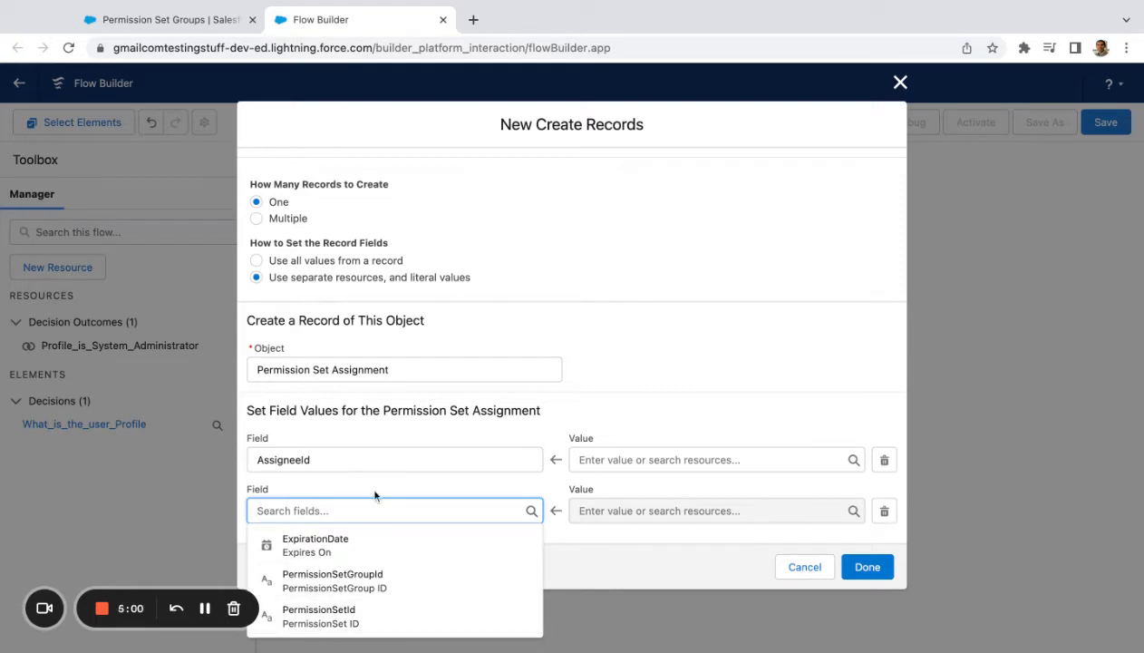
left_click(707, 459)
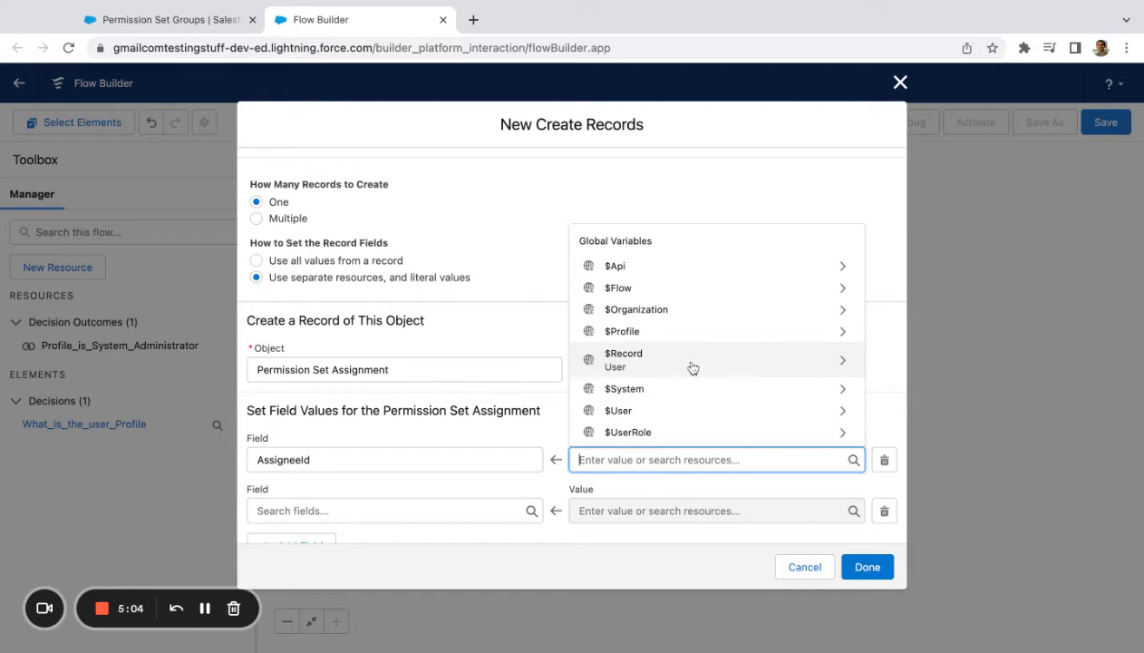
left_click(623, 359)
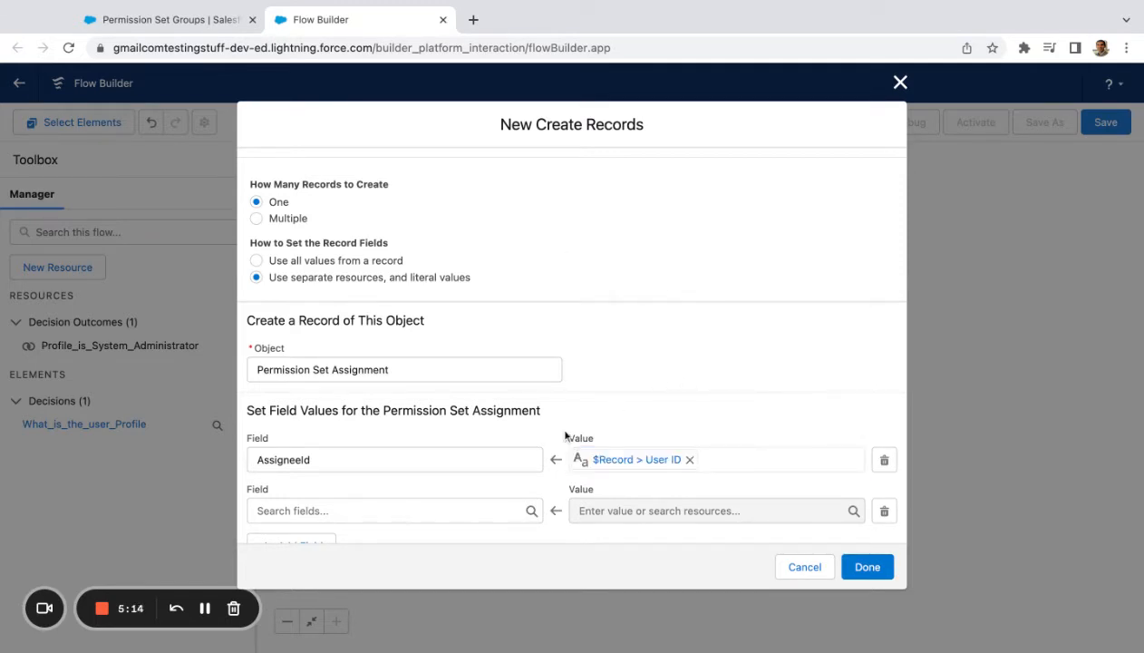
Add the PermissionSetGroupId field and open its value resource picker
left_click(395, 511)
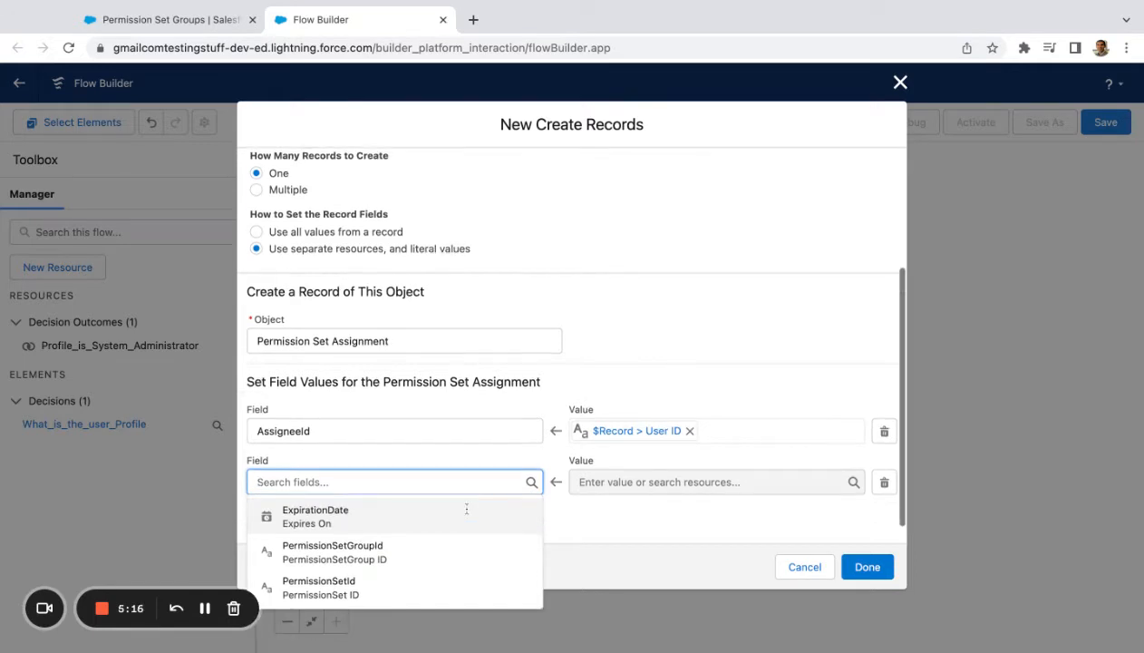
left_click(335, 552)
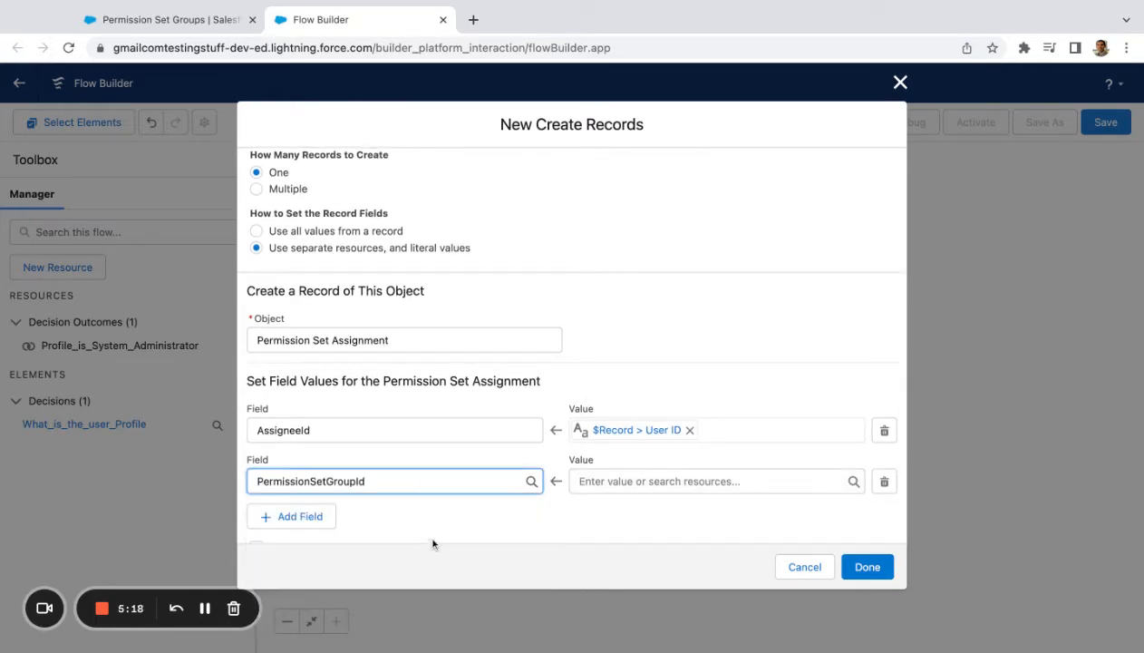
left_click(712, 481)
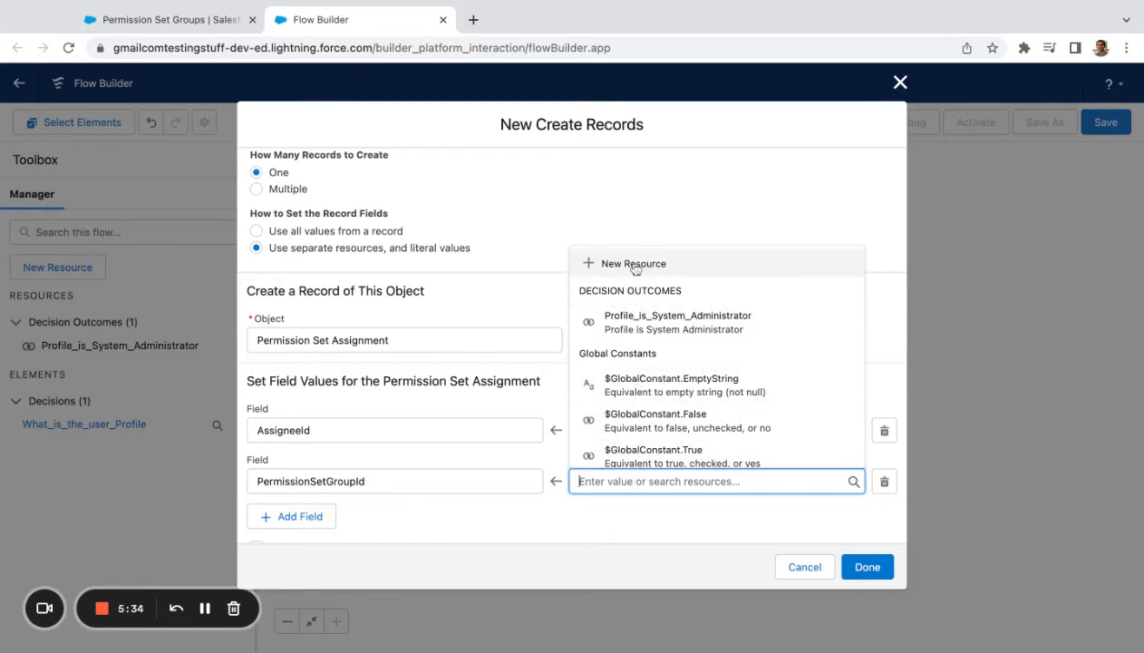
Create text constant CON_SalesPSG with value 0PG8c0000008i4p for PermissionSetGroupId and save the element
left_click(635, 262)
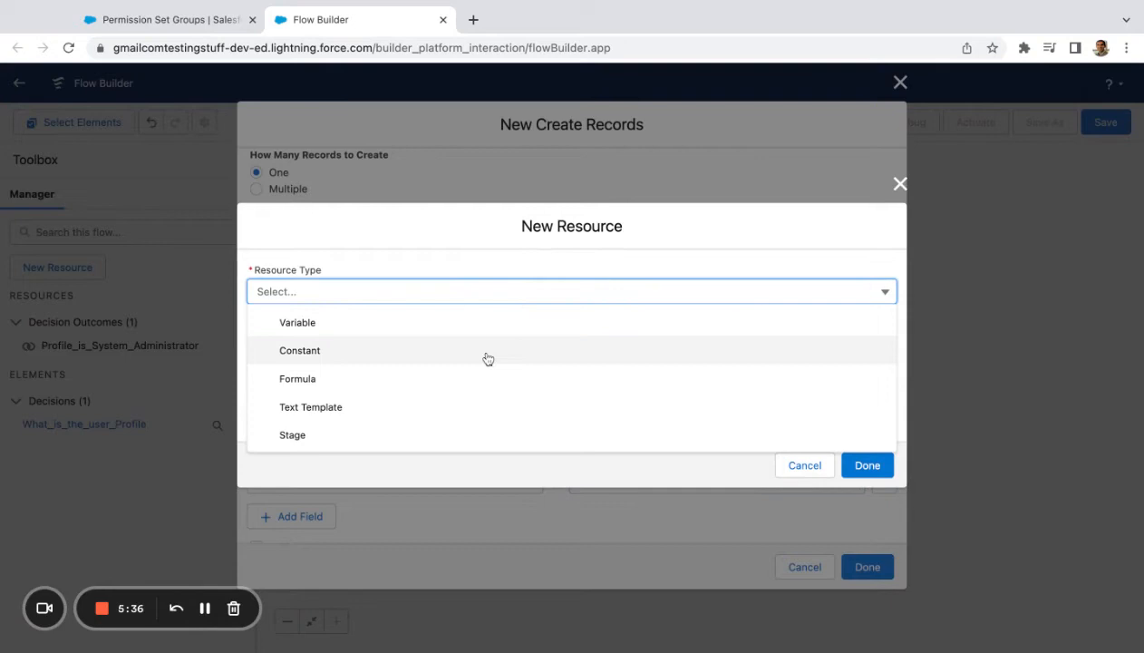
left_click(299, 350)
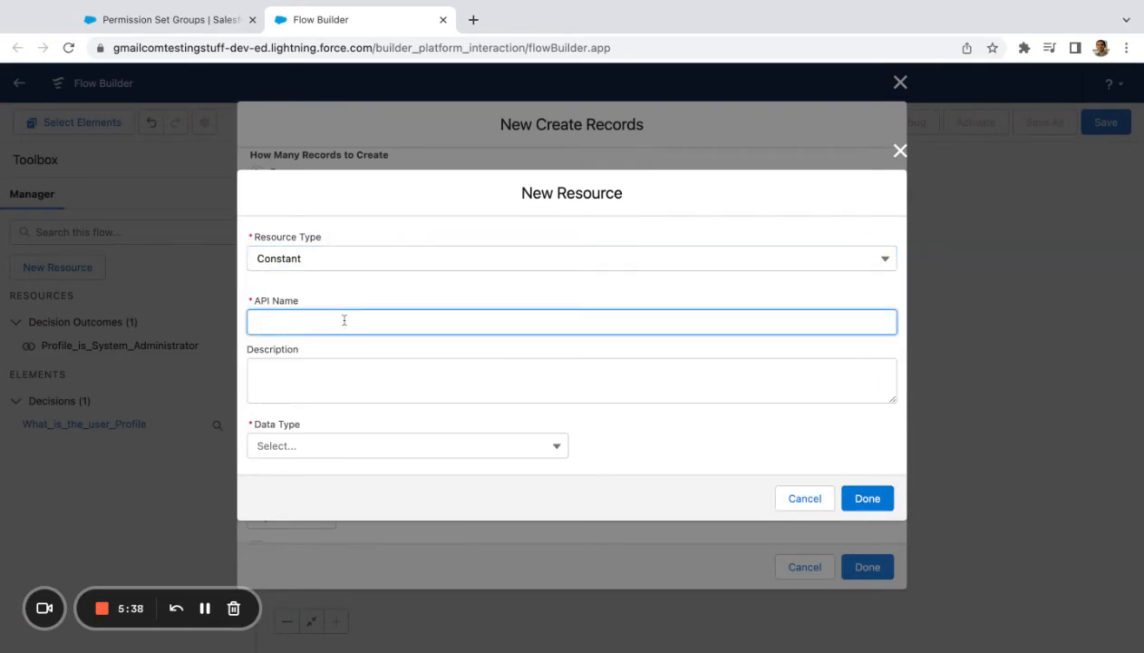
type("Sale")
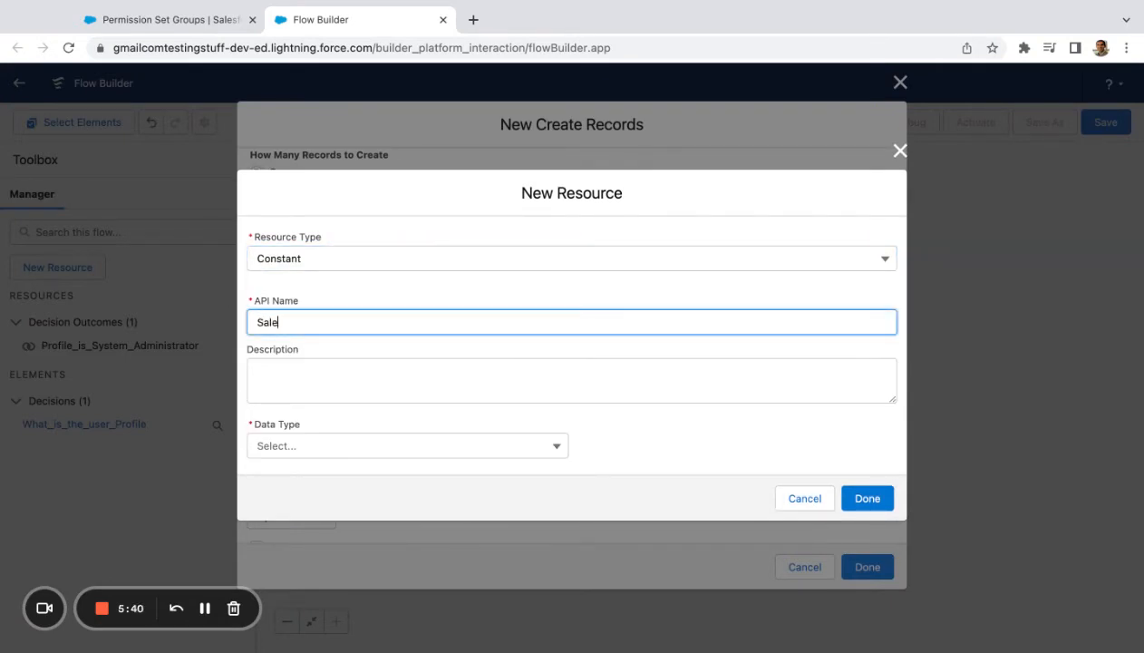
type("s")
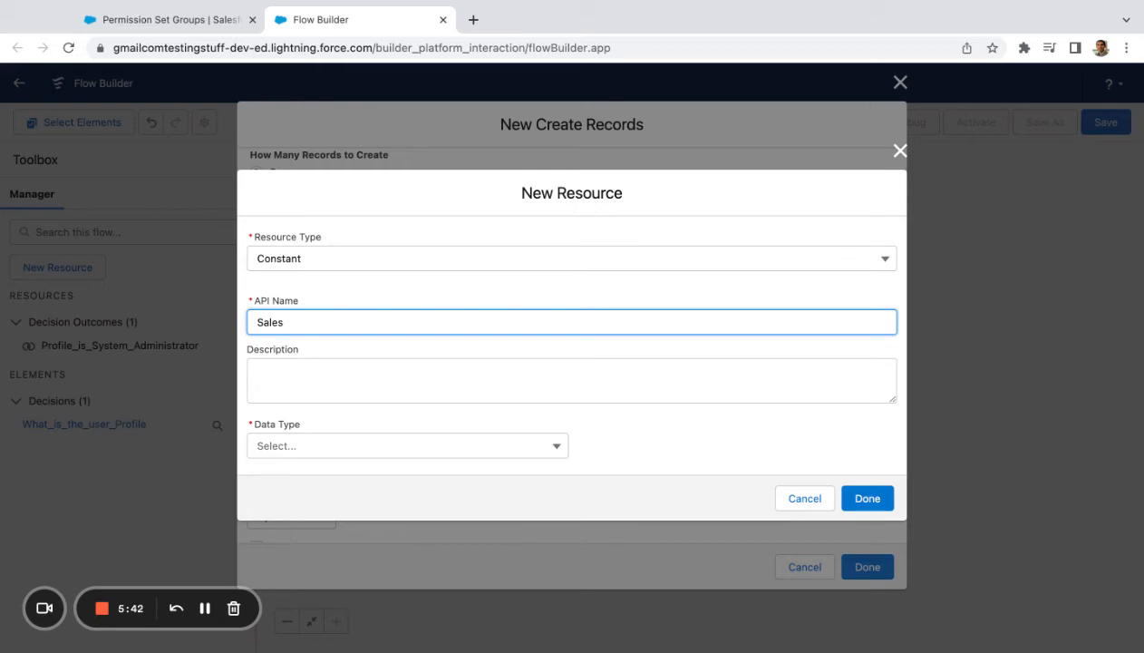
type("PSG")
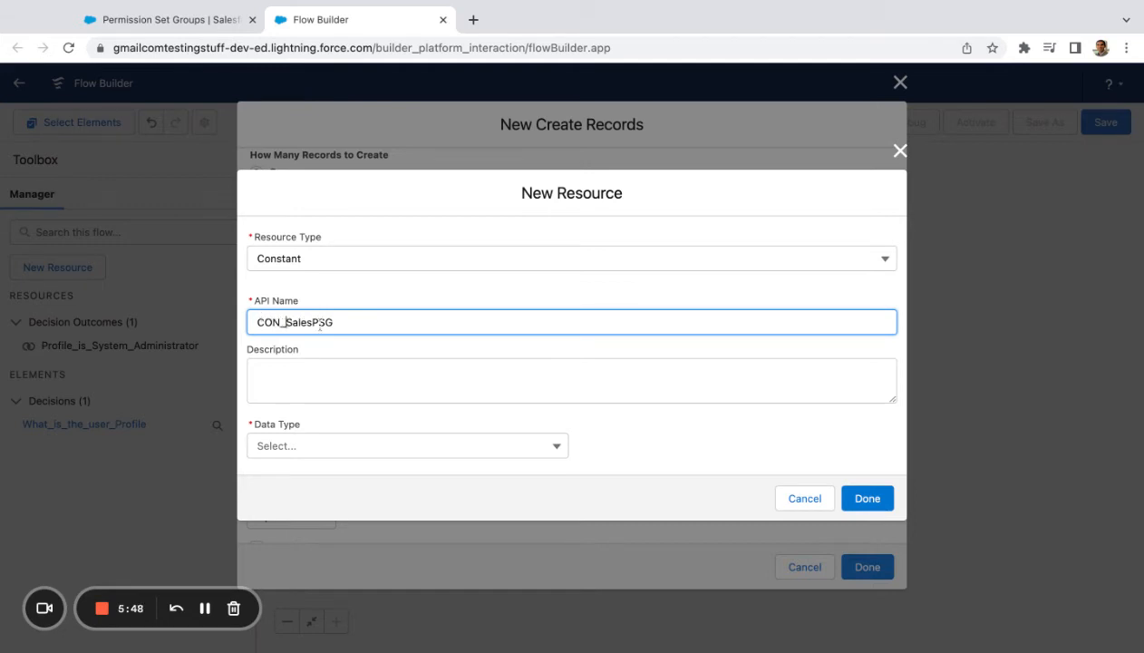
type("S")
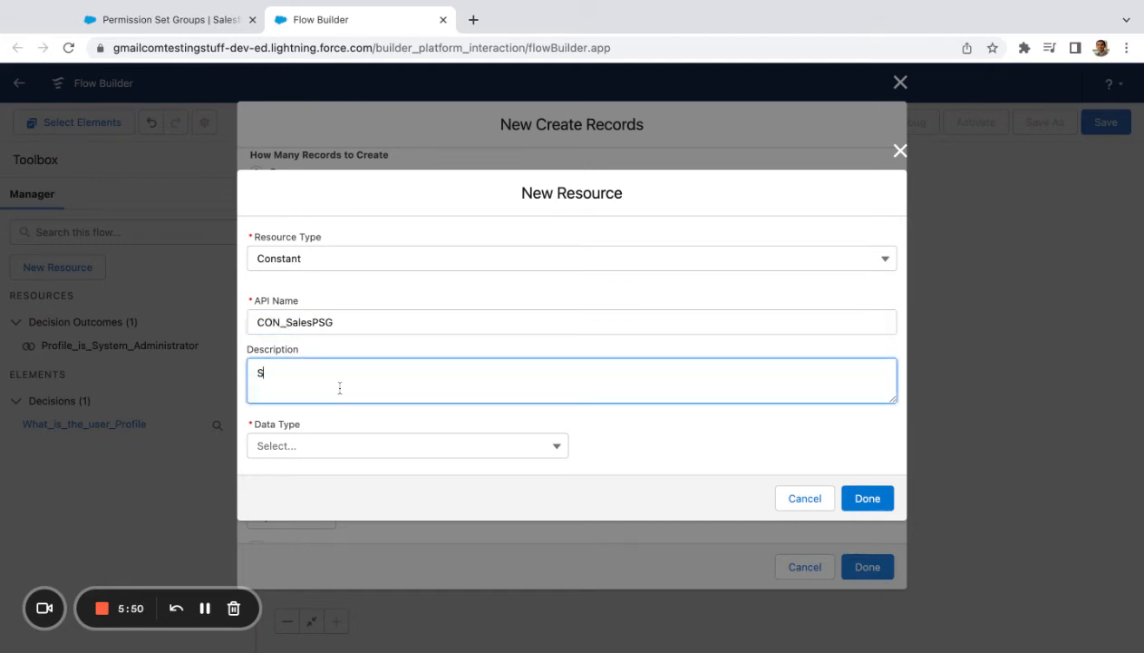
type("Sales Permissions")
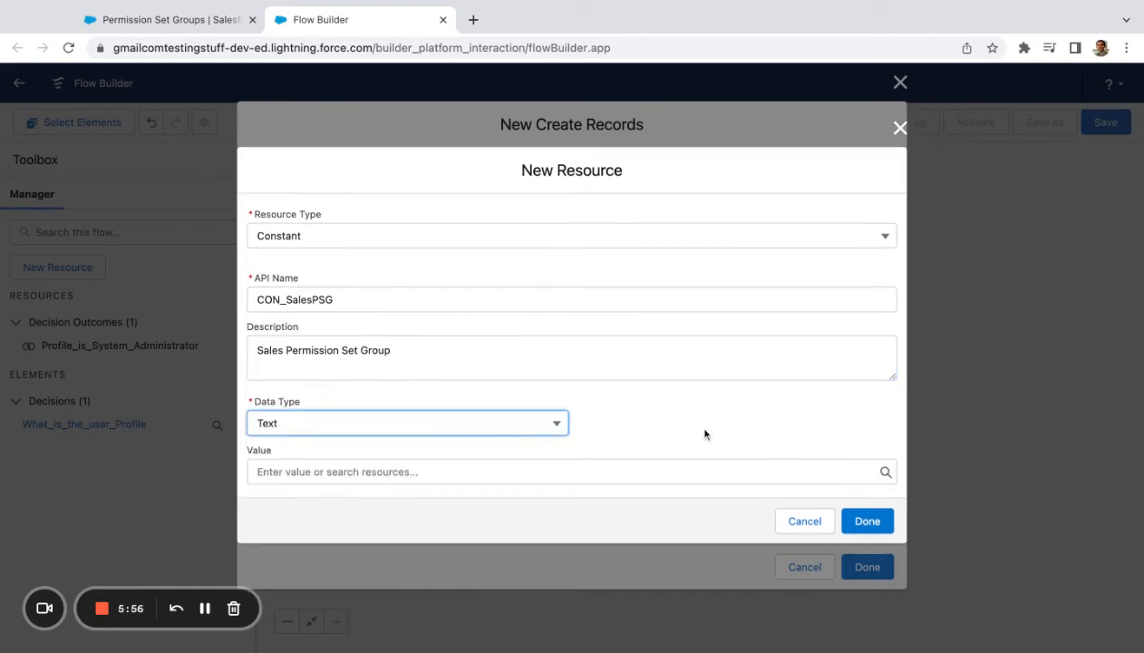
type("0PG8c0000008i4p")
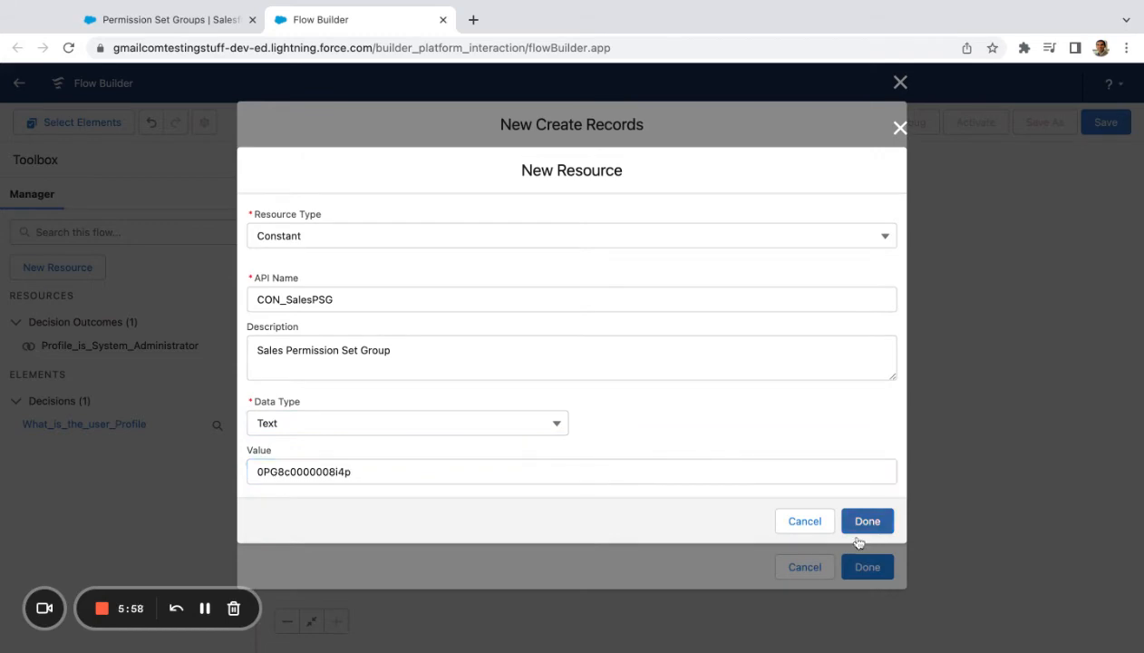
left_click(866, 521)
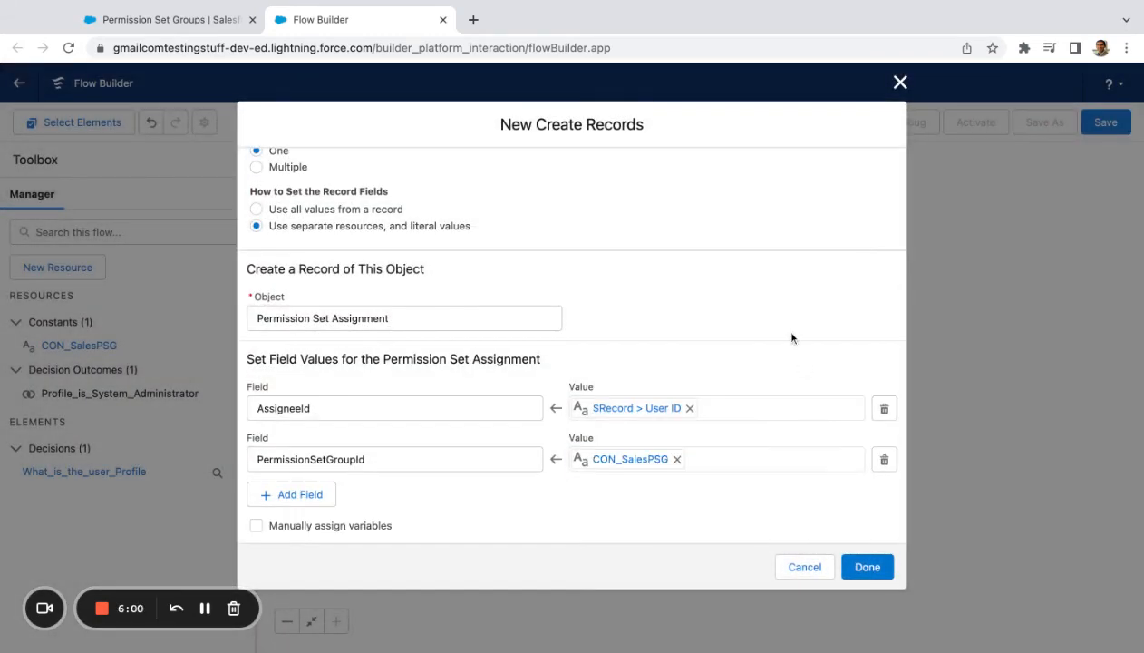
left_click(867, 567)
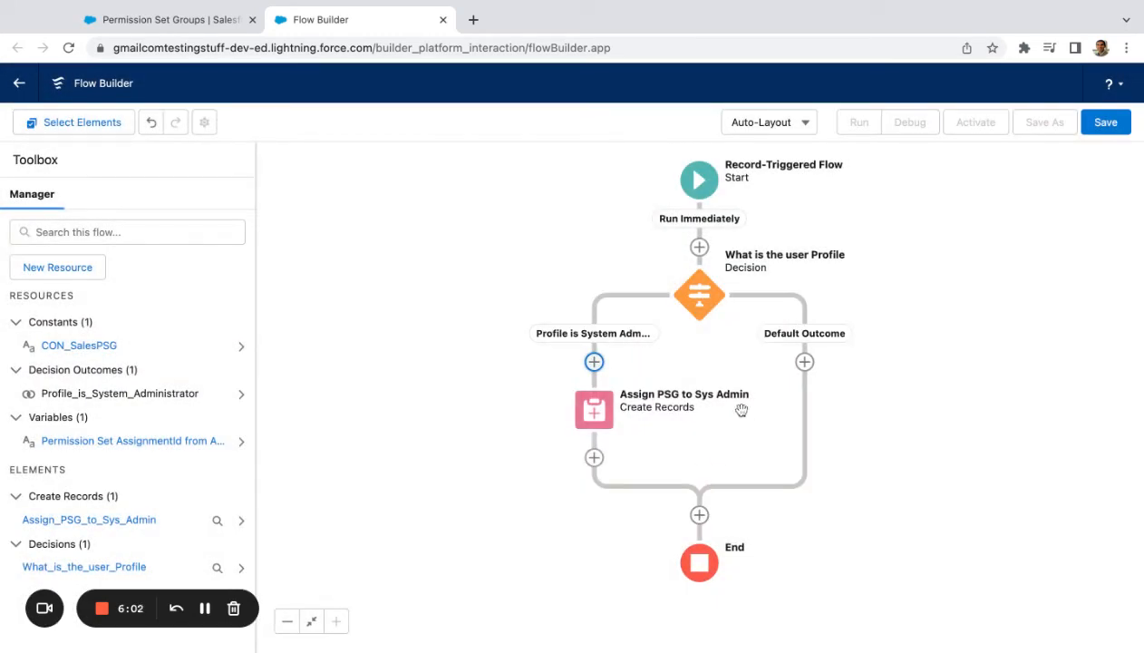
mouse_move(754, 425)
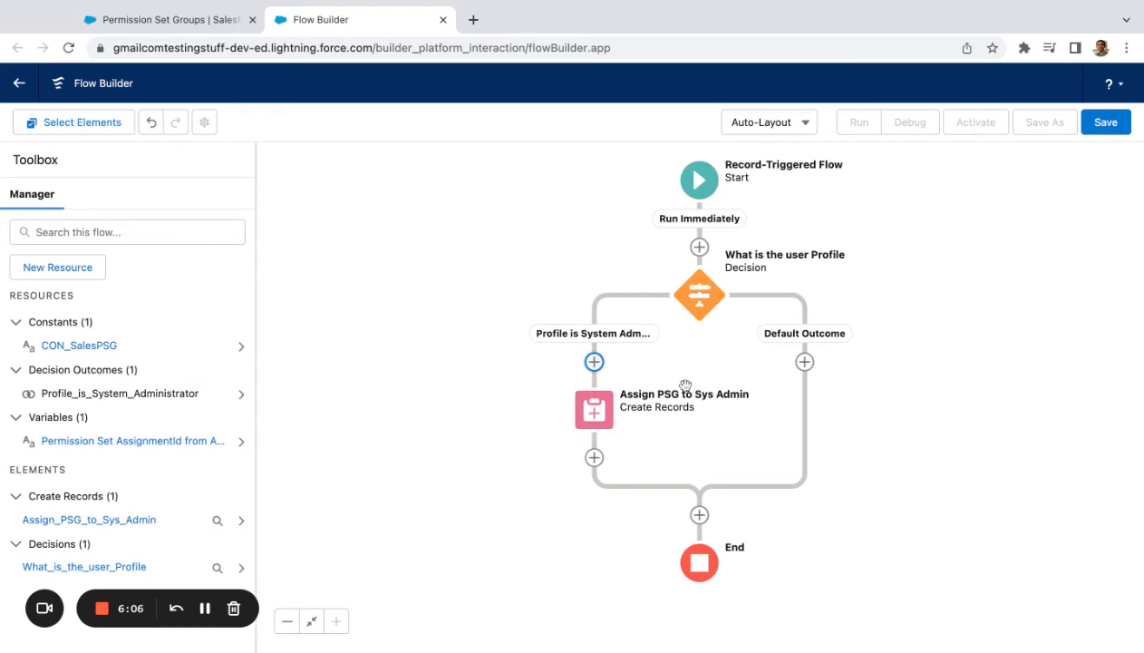
mouse_move(696, 374)
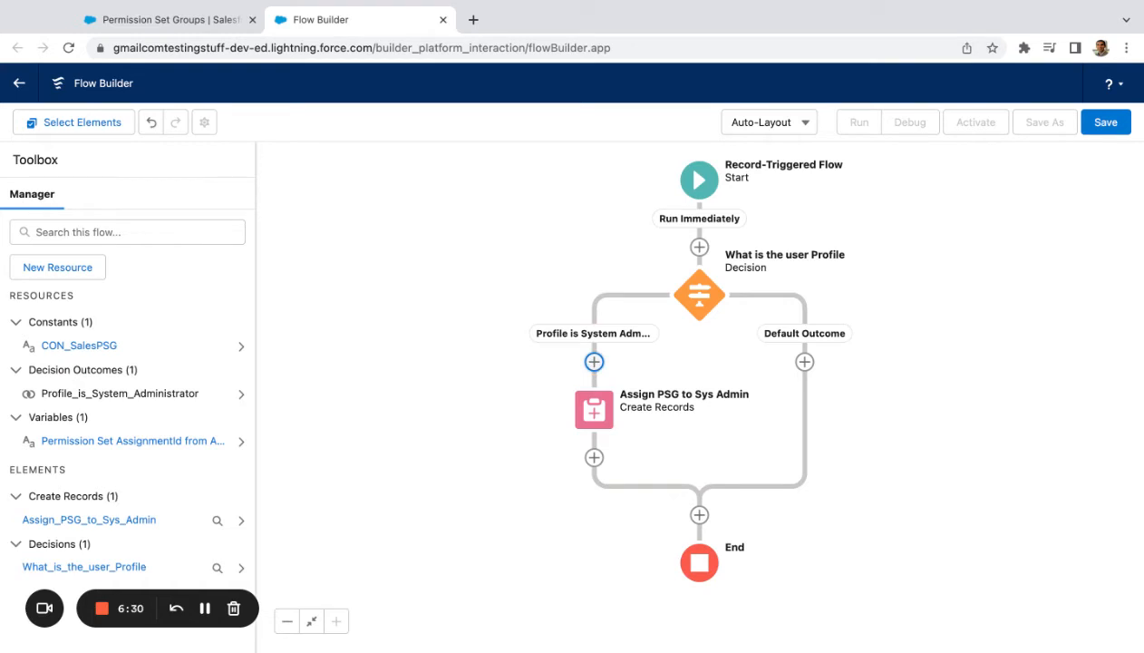
Add a Create Records element to the System Administrator branch with fields set individually
left_click(594, 360)
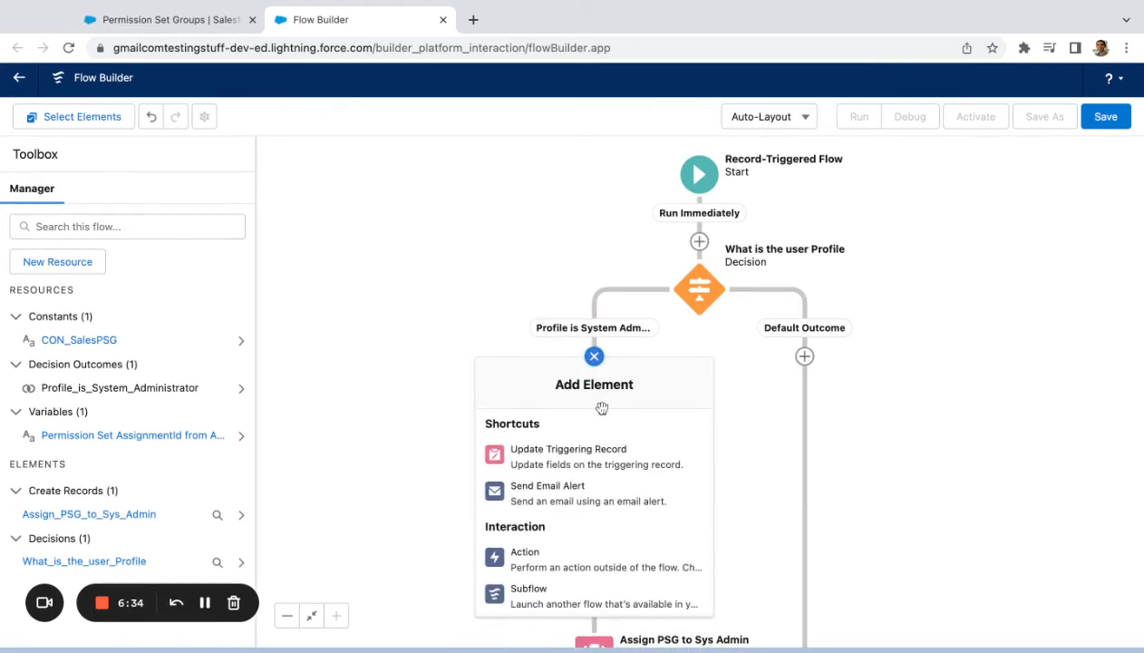
scroll("down", 3)
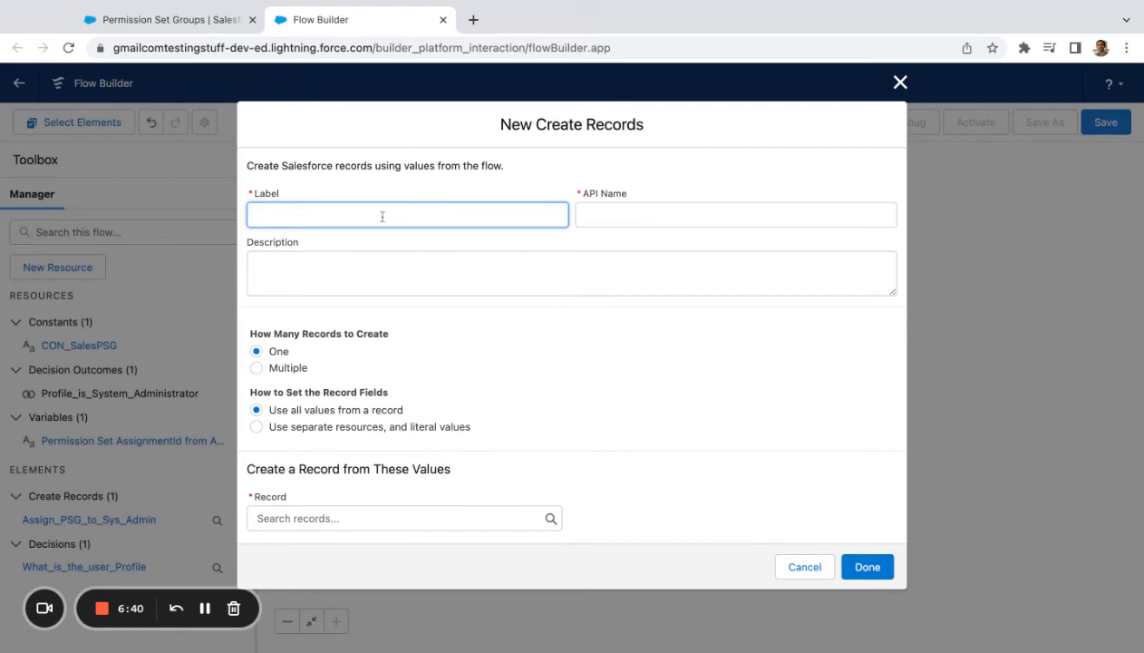
type("Assign Sales User License")
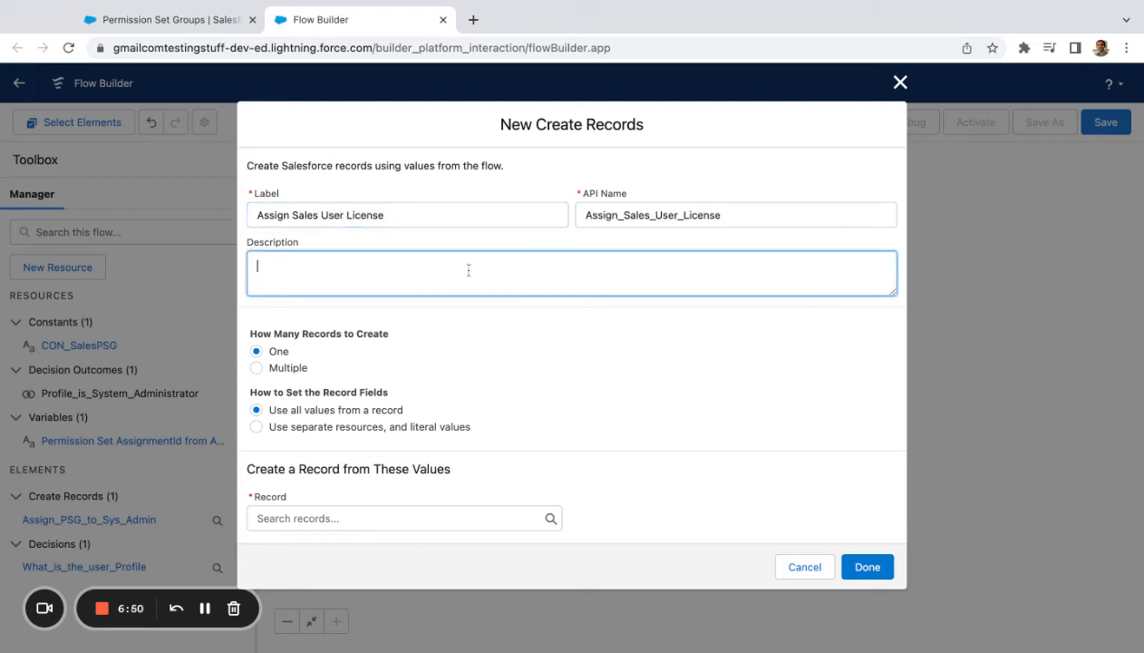
type("Assign Sales User License")
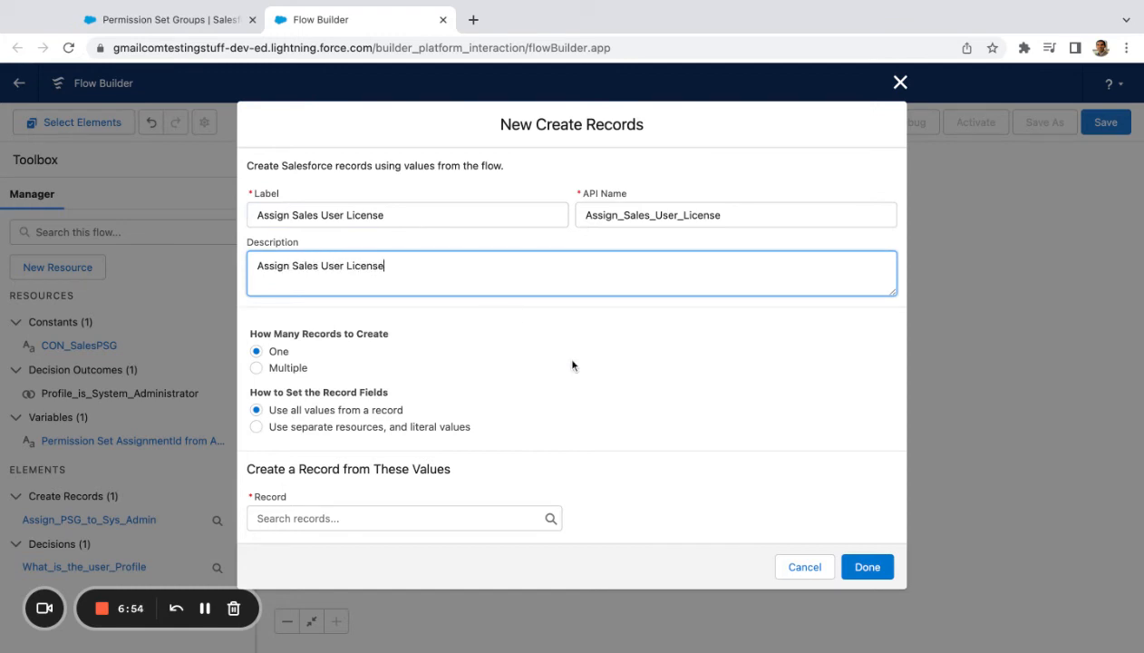
left_click(403, 518)
type("L")
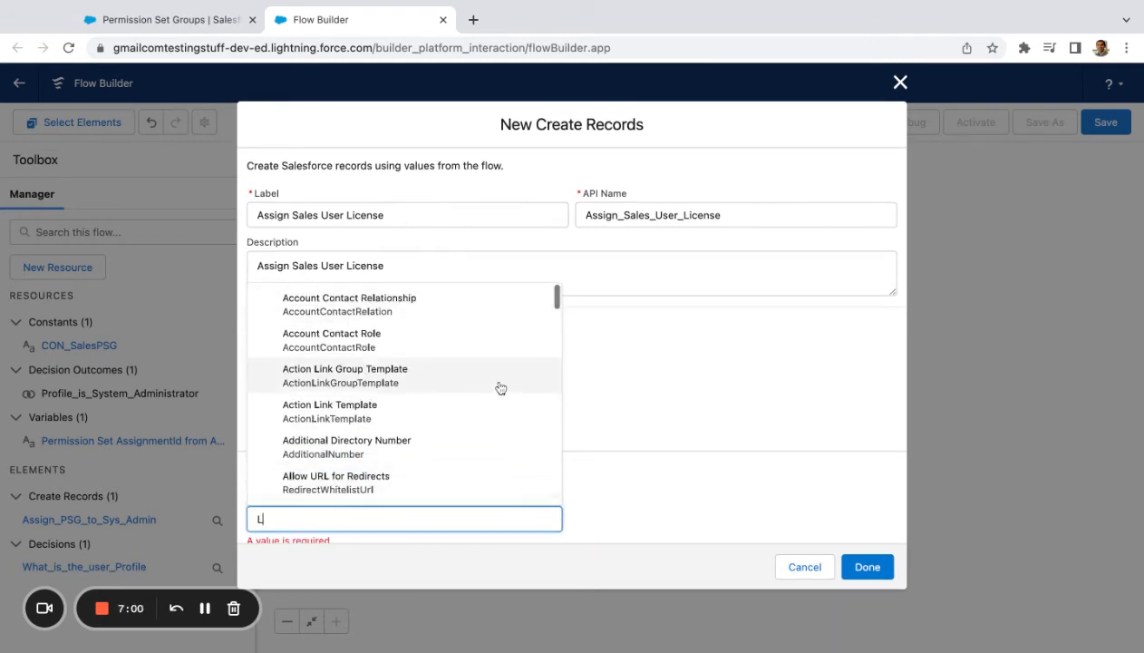
Target the Permission Set License Assignment object and add the AssigneeId field
type("icense")
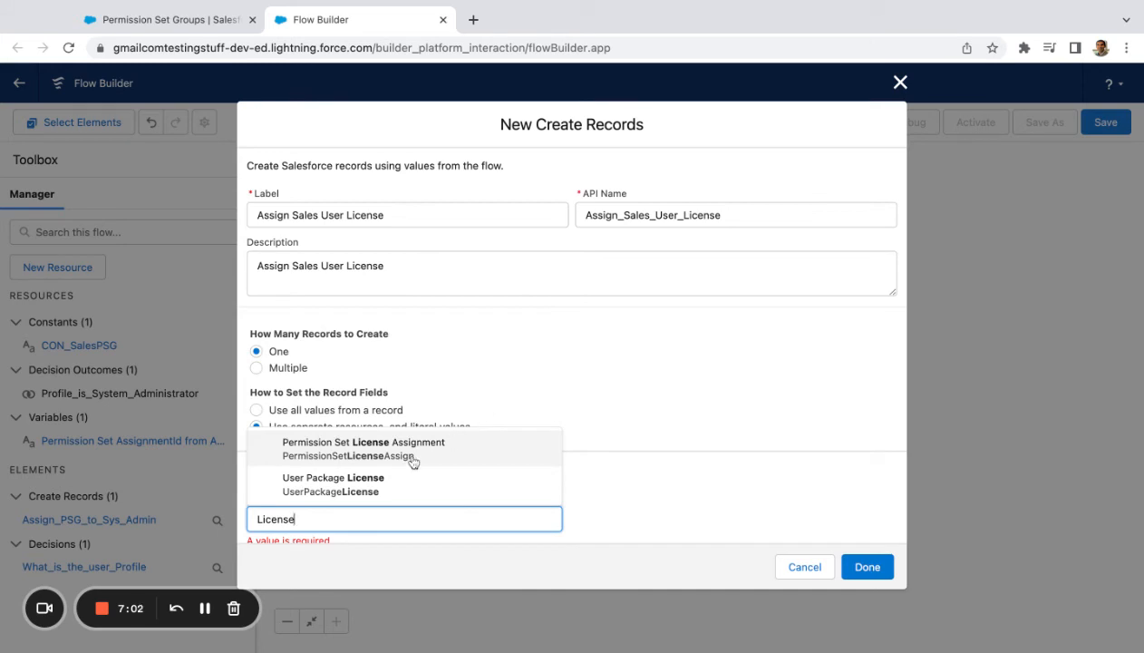
left_click(362, 447)
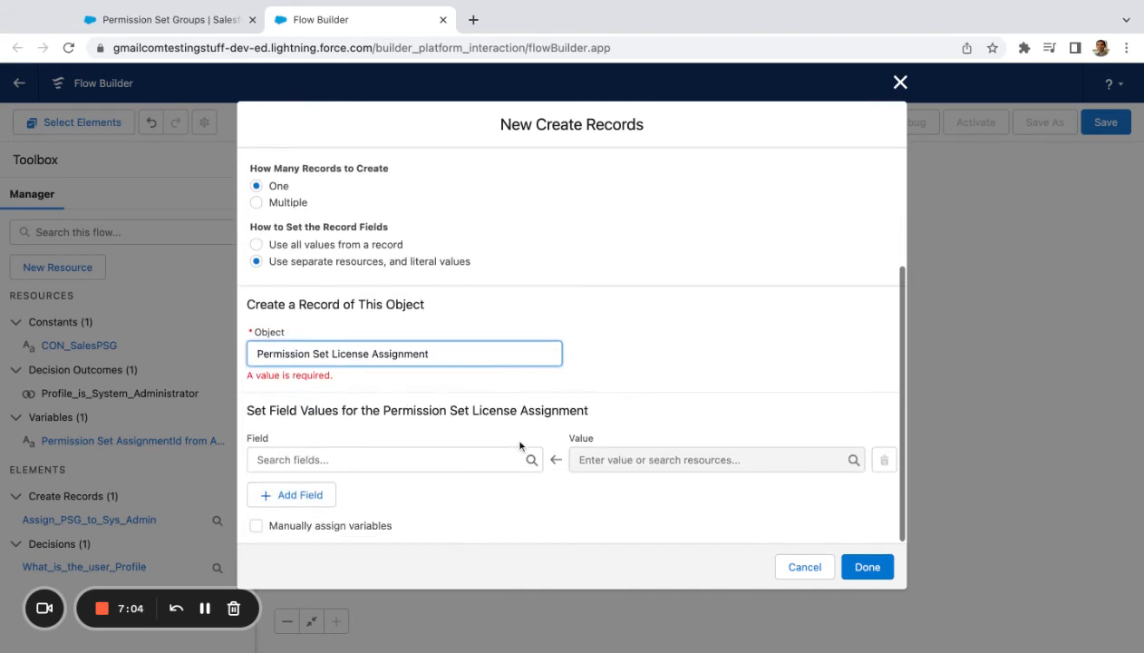
type("AssigneeId")
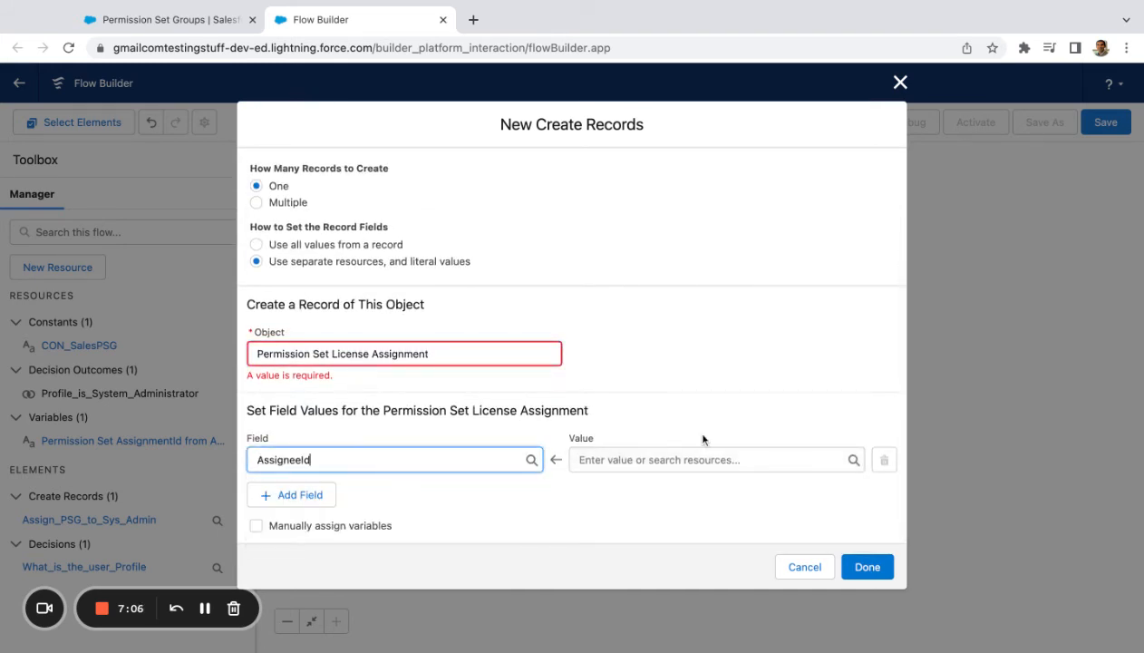
left_click(711, 459)
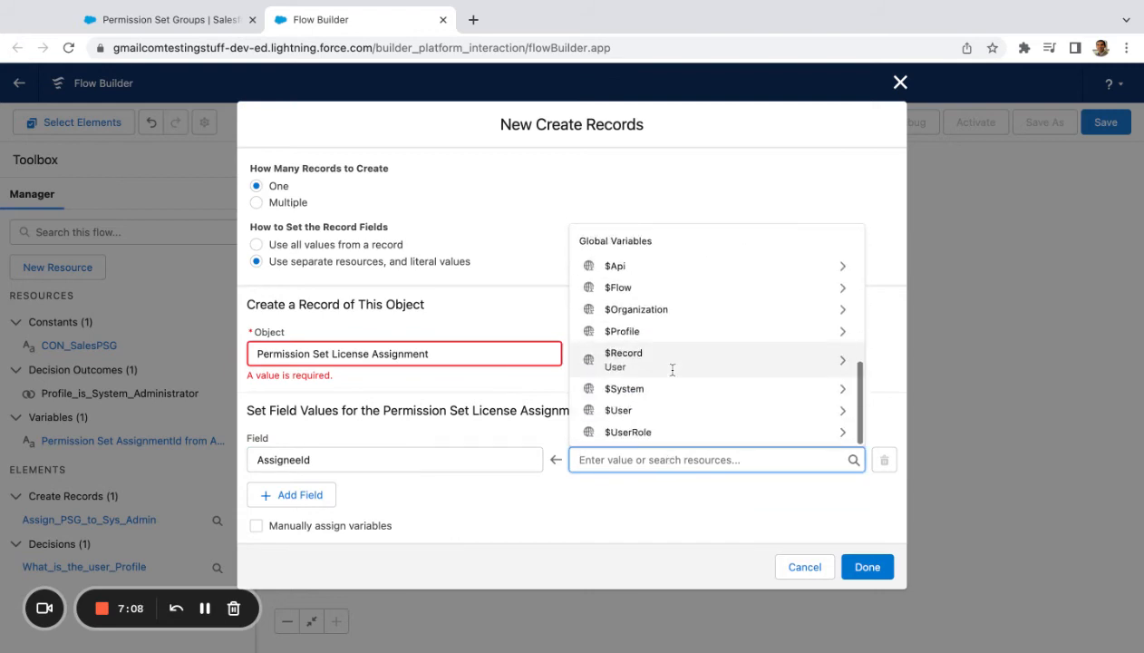
Set AssigneeId from the triggering user's ID and add the PermissionSetLicenseId field
left_click(624, 358)
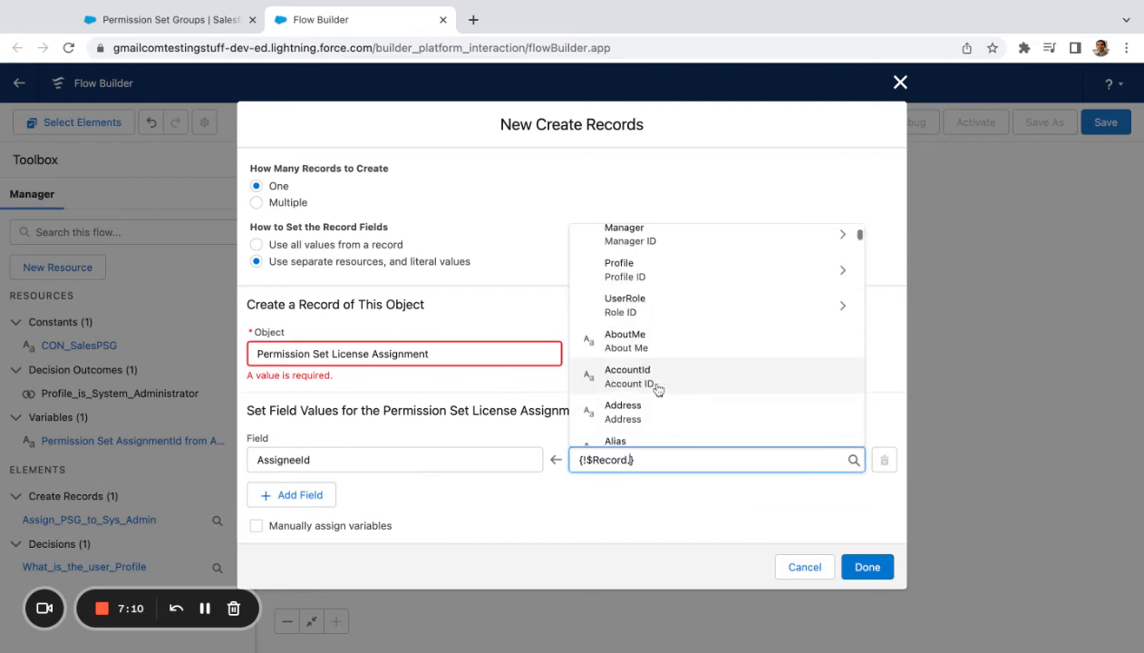
scroll("down", 3)
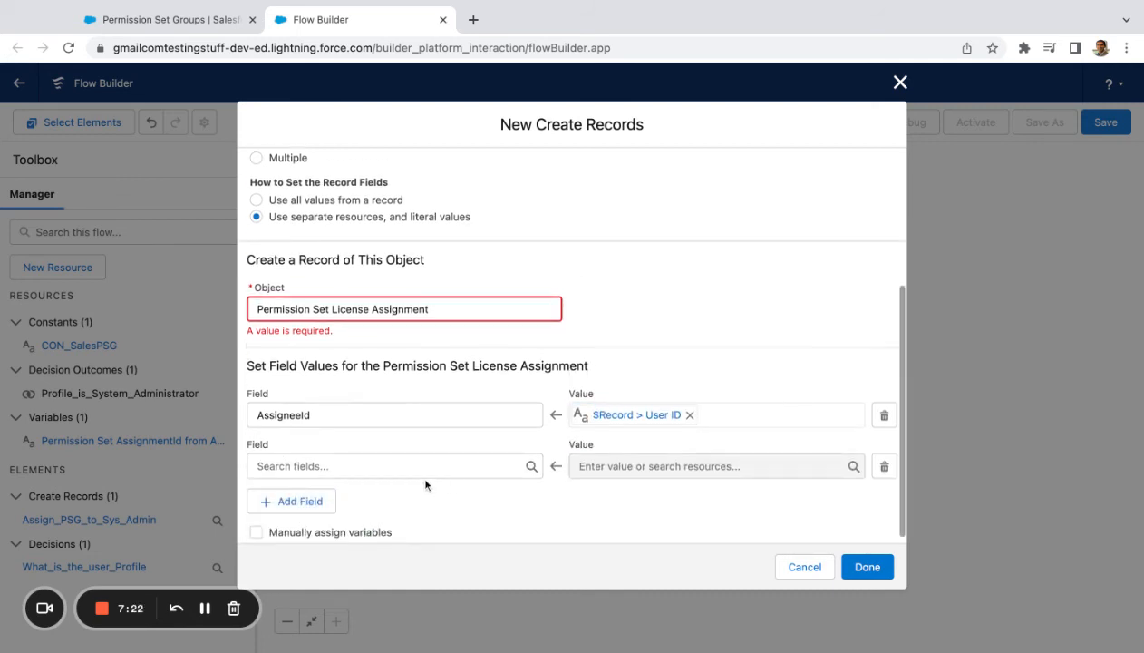
type("PermissionSetLicenseId")
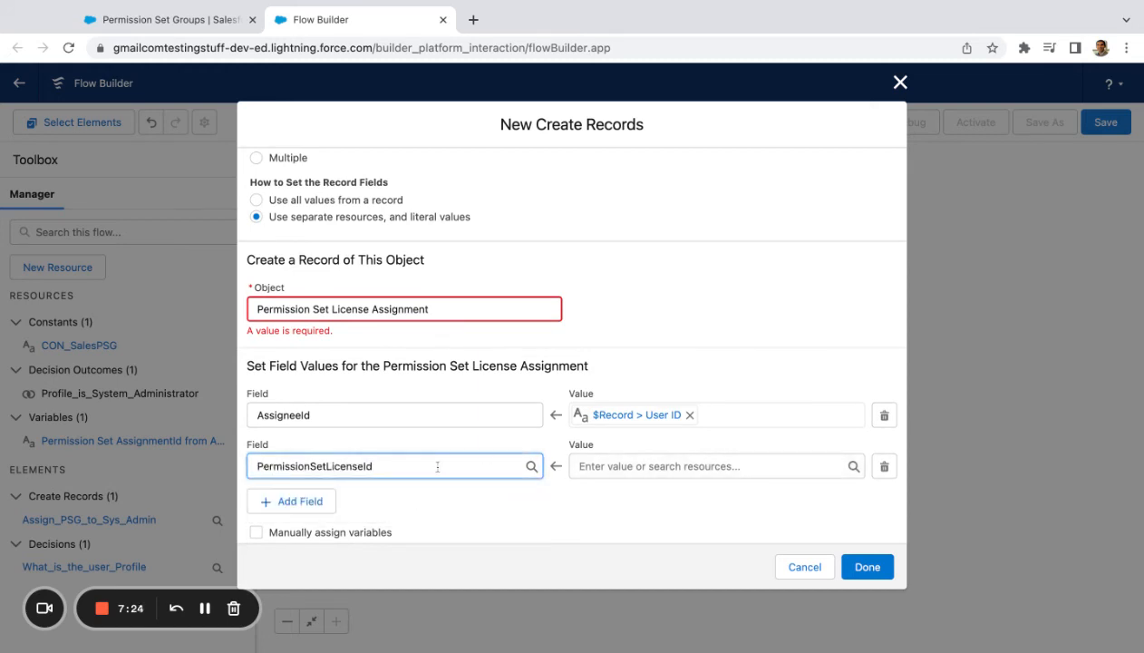
left_click(163, 19)
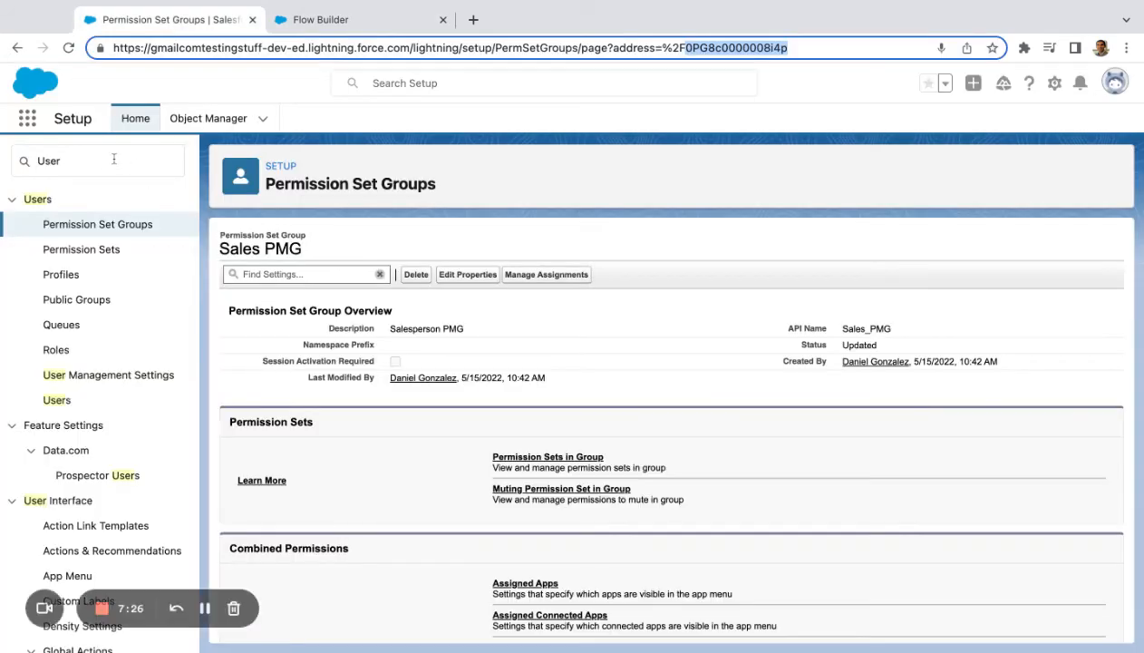
Look up the CRM User permission set license on Setup's Company Information page
type("Company")
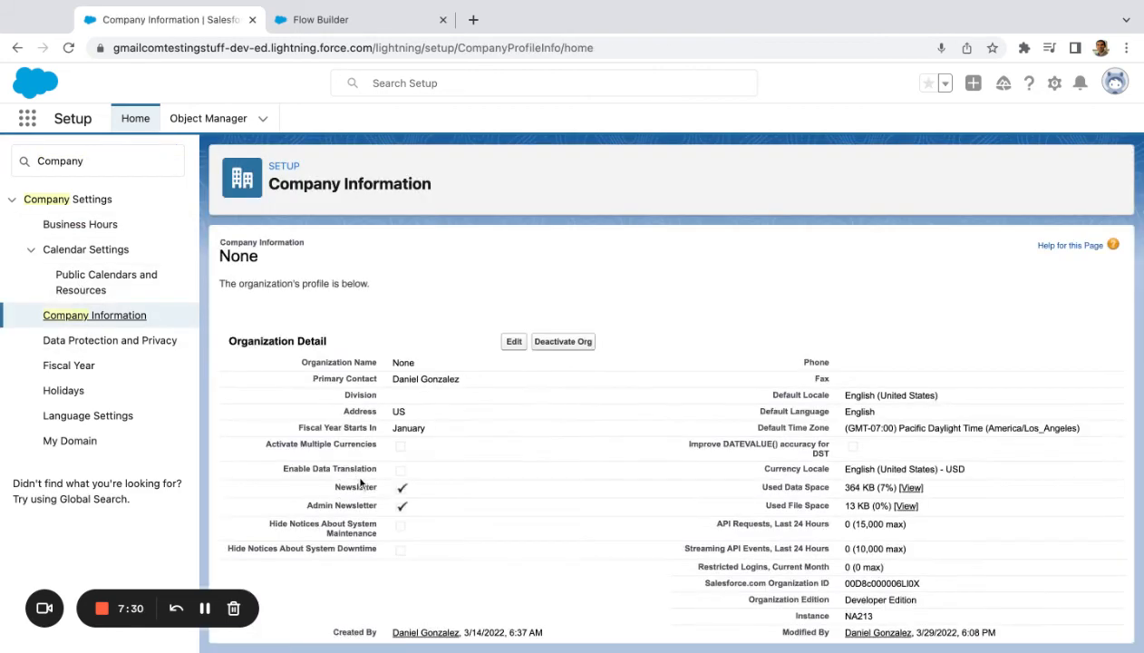
scroll("down", 3)
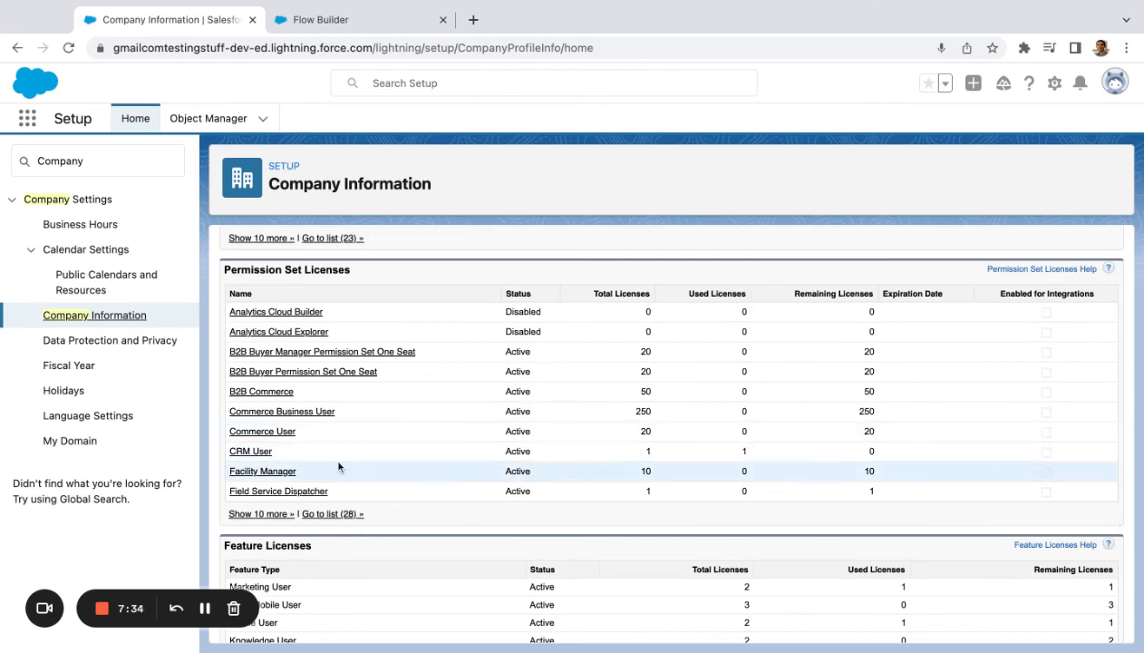
mouse_move(257, 450)
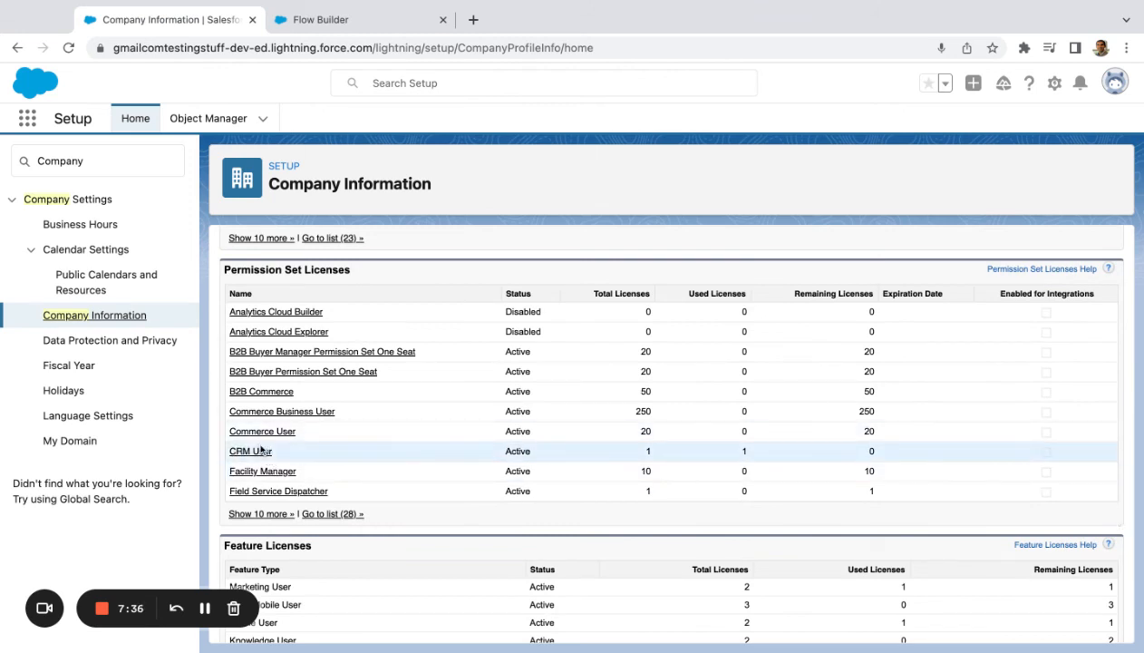
left_click(249, 451)
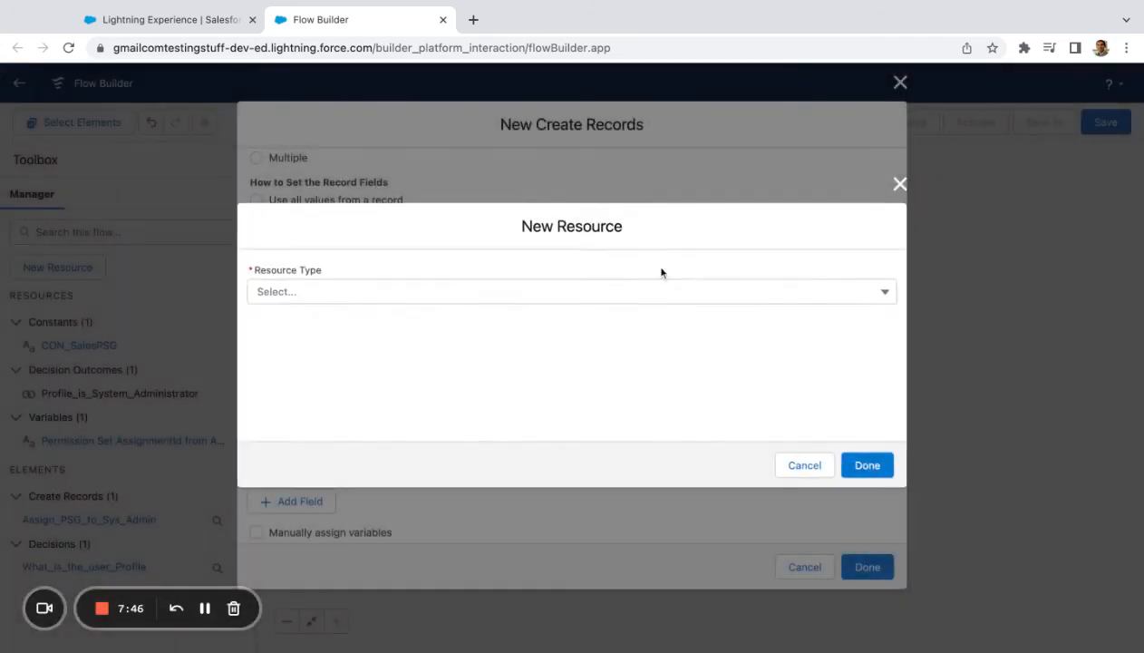
Create text constant CON_CRMLicenseId, described 'CRM License ID', and save the license step
left_click(571, 291)
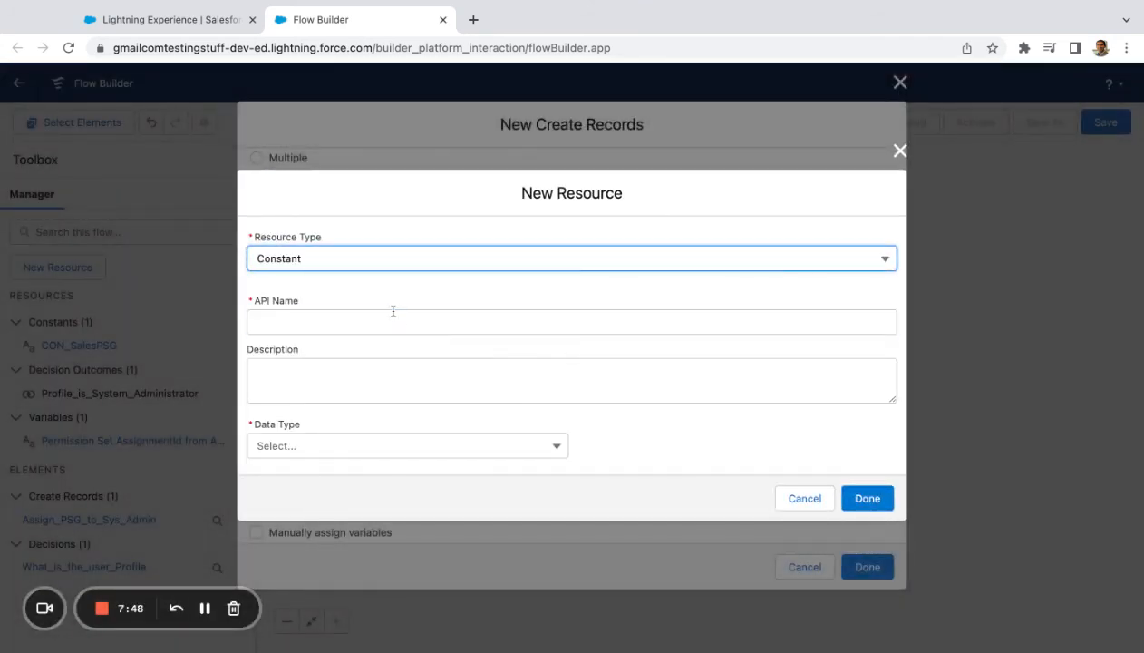
type("CRMLice")
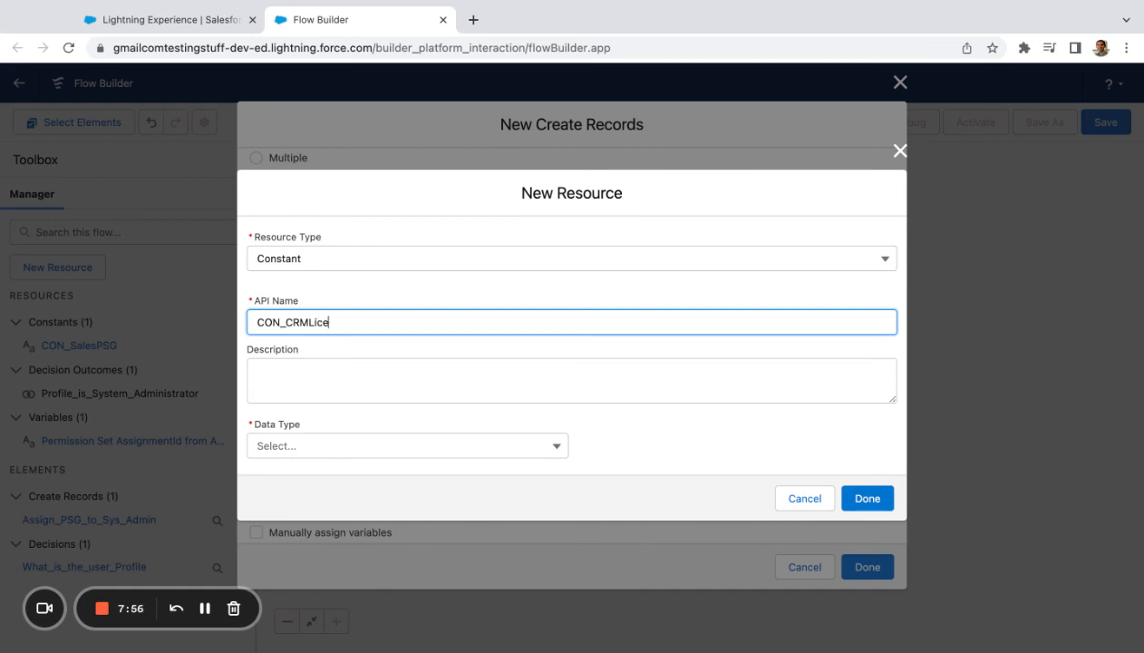
left_click(571, 380)
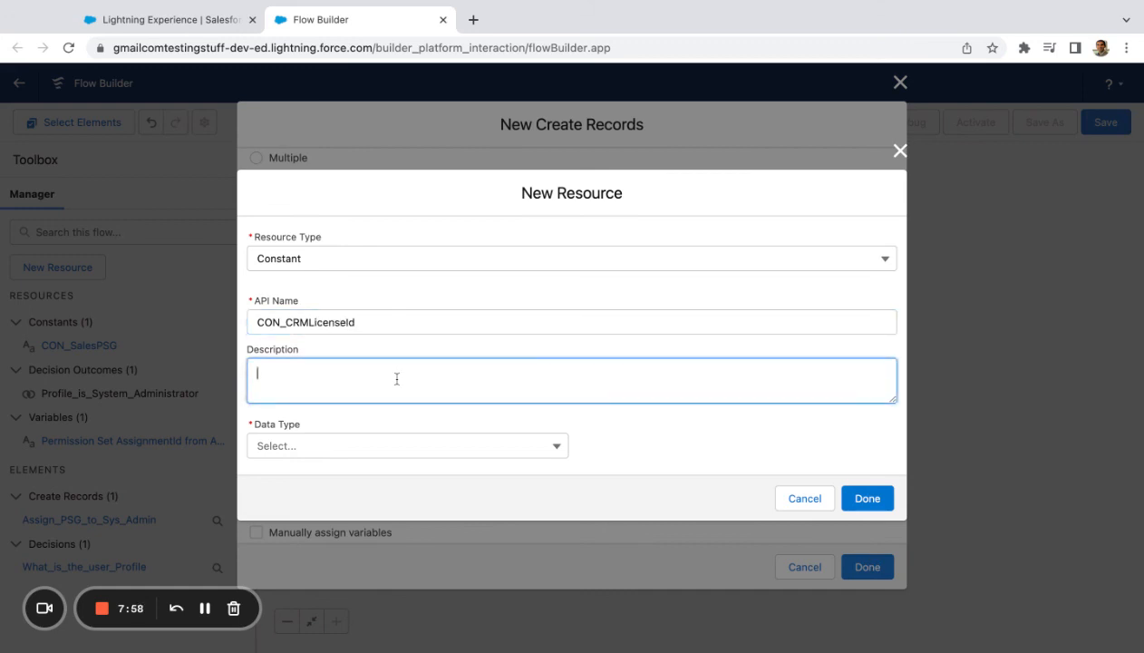
type("CRM Licne")
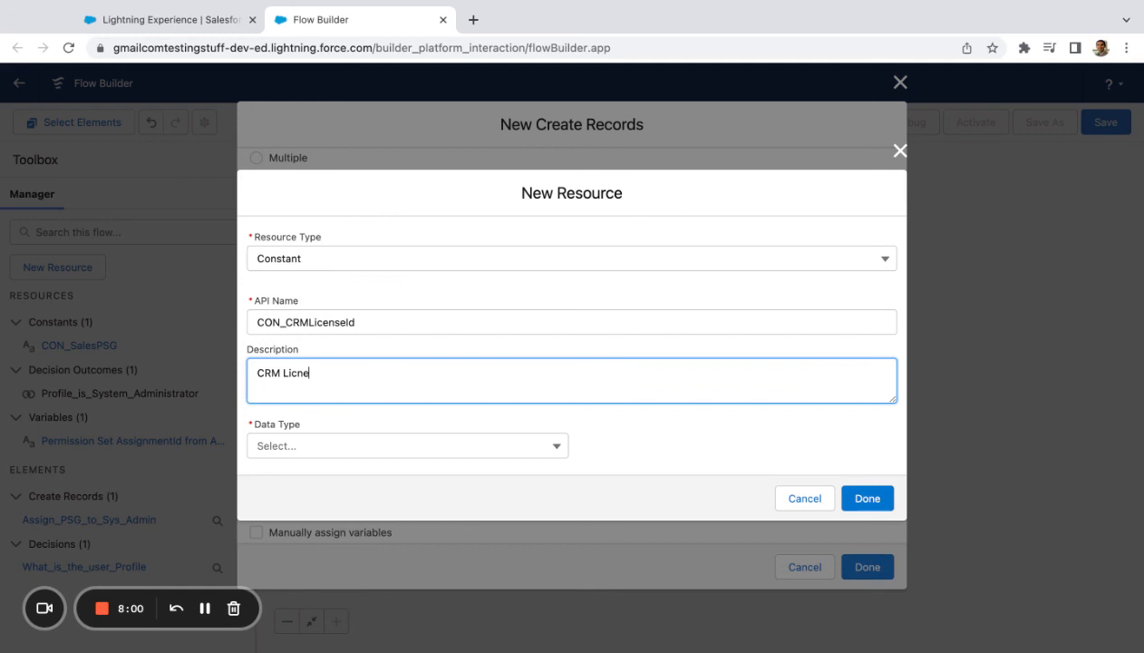
key("Backspace")
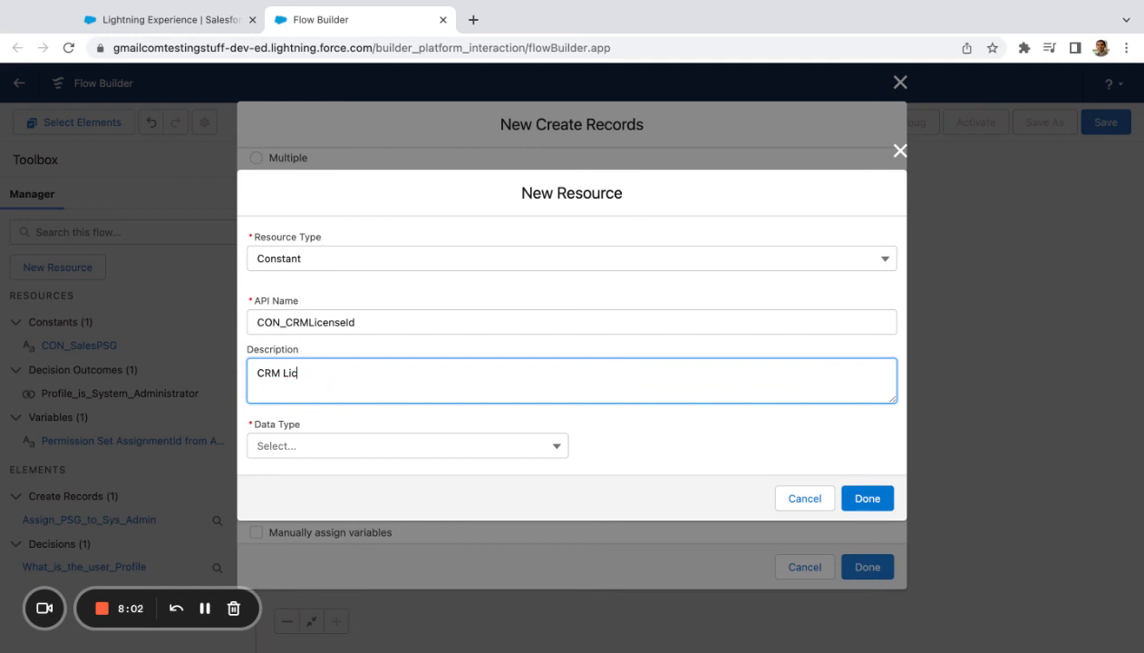
left_click(406, 445)
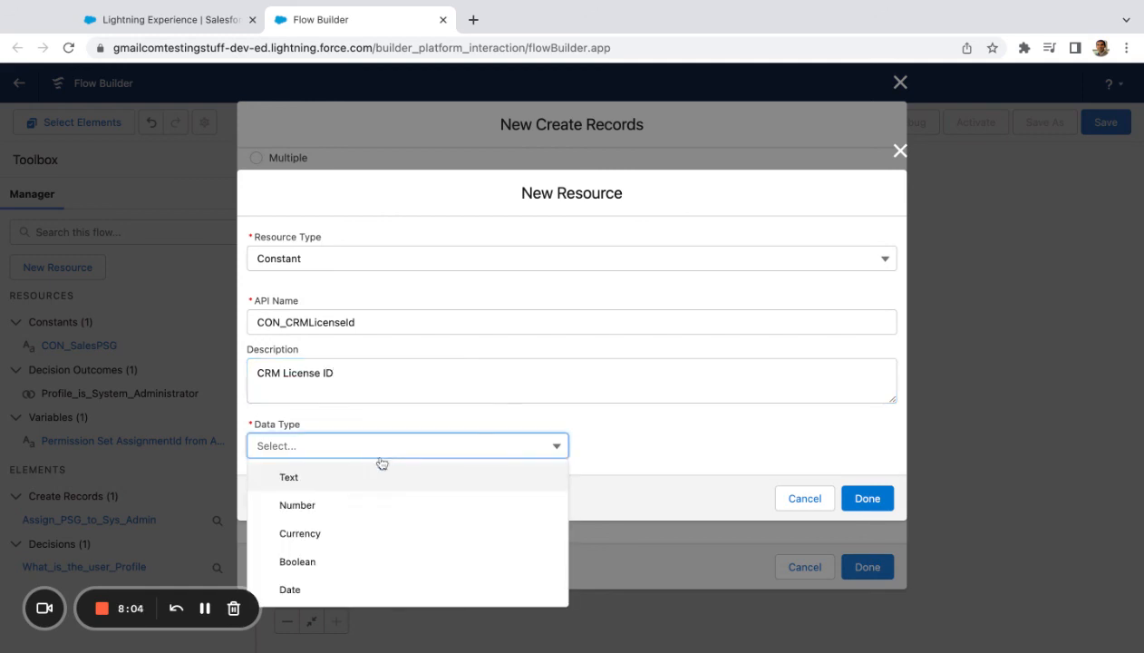
left_click(288, 476)
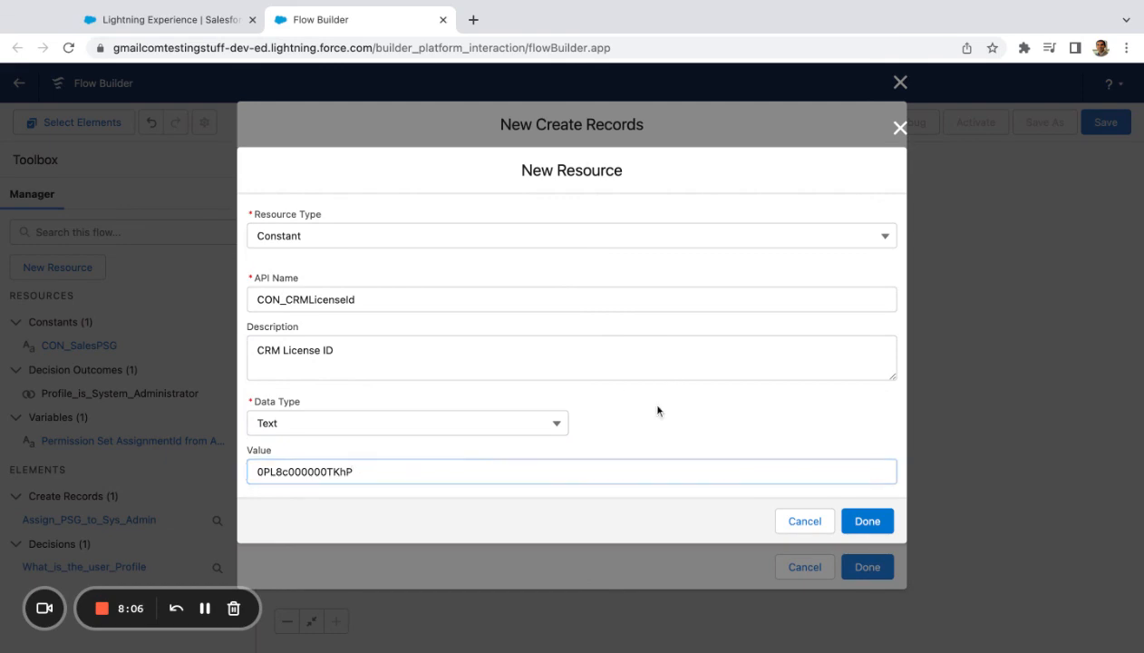
left_click(866, 520)
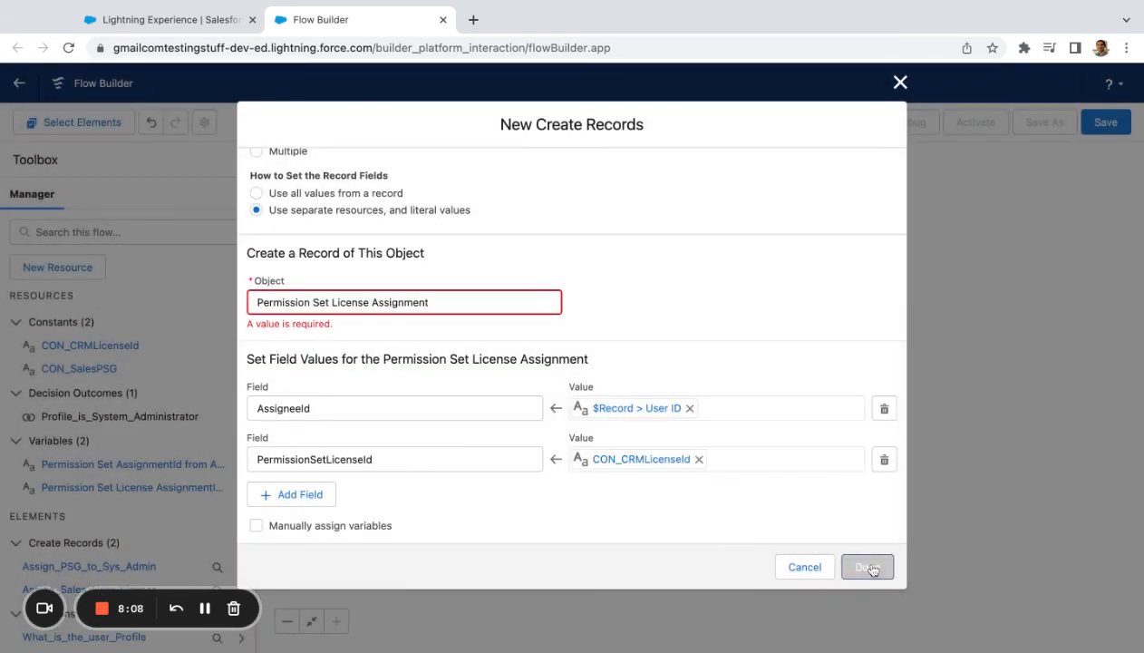
left_click(867, 566)
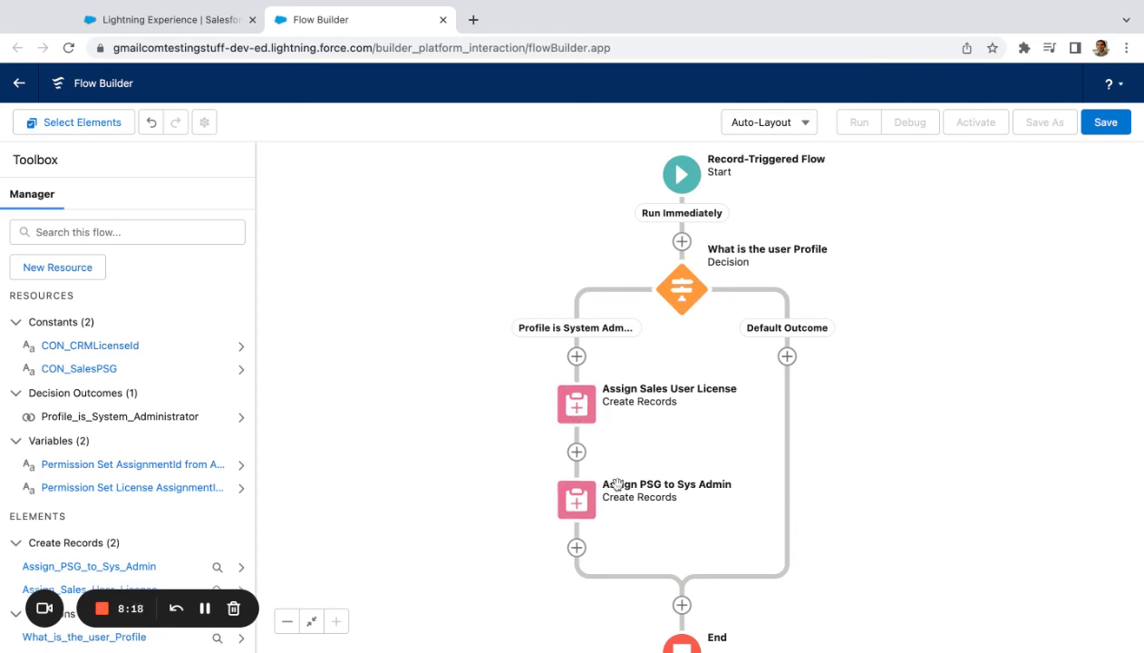
Save the flow with the label 'User Assignment'
left_click(1106, 123)
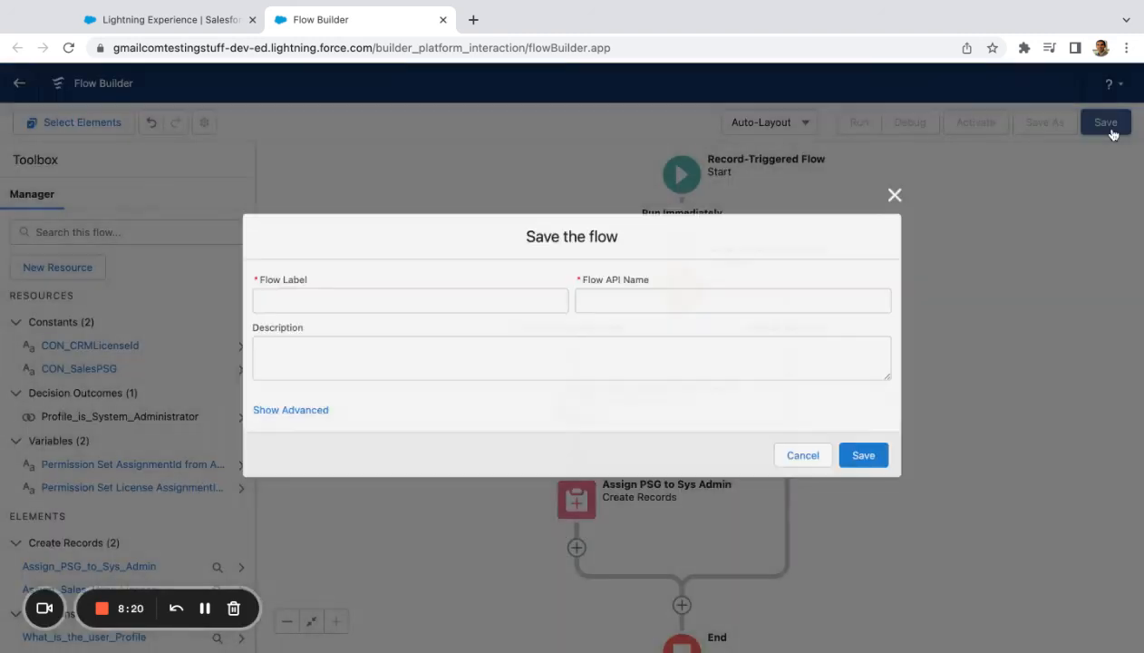
left_click(407, 299)
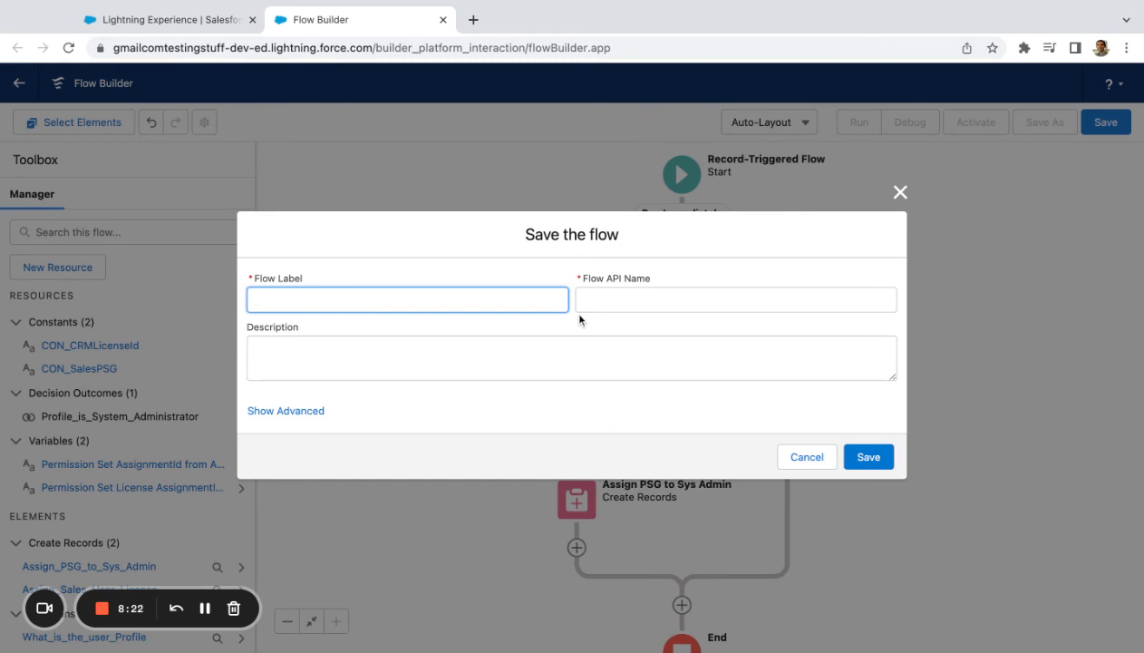
type("RT")
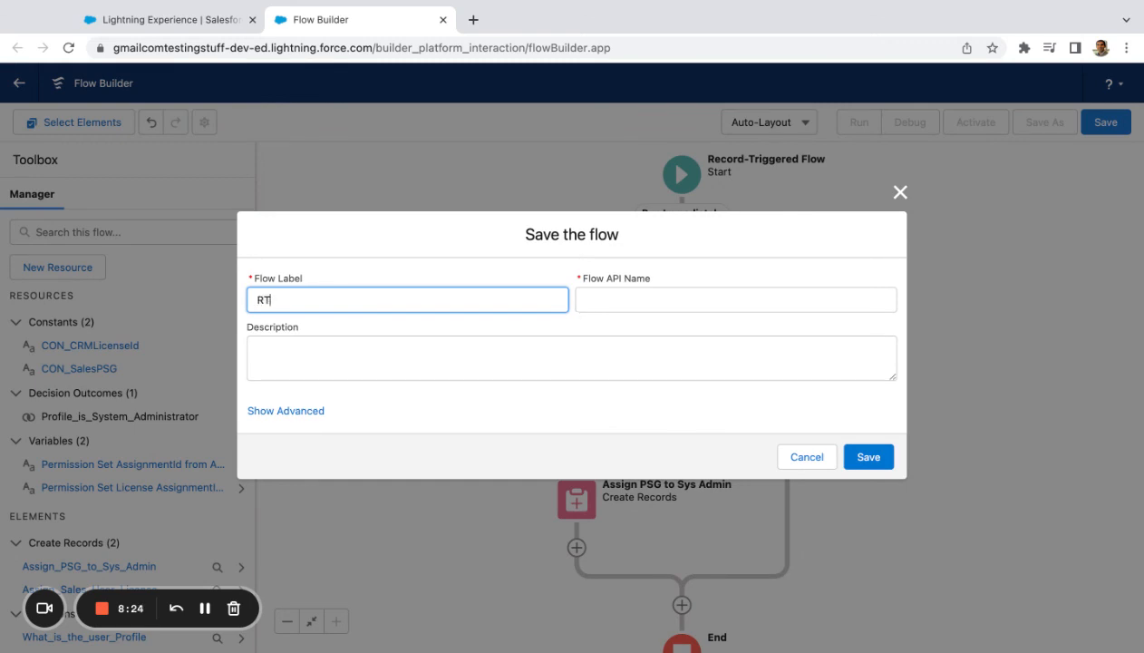
type("User Assignment")
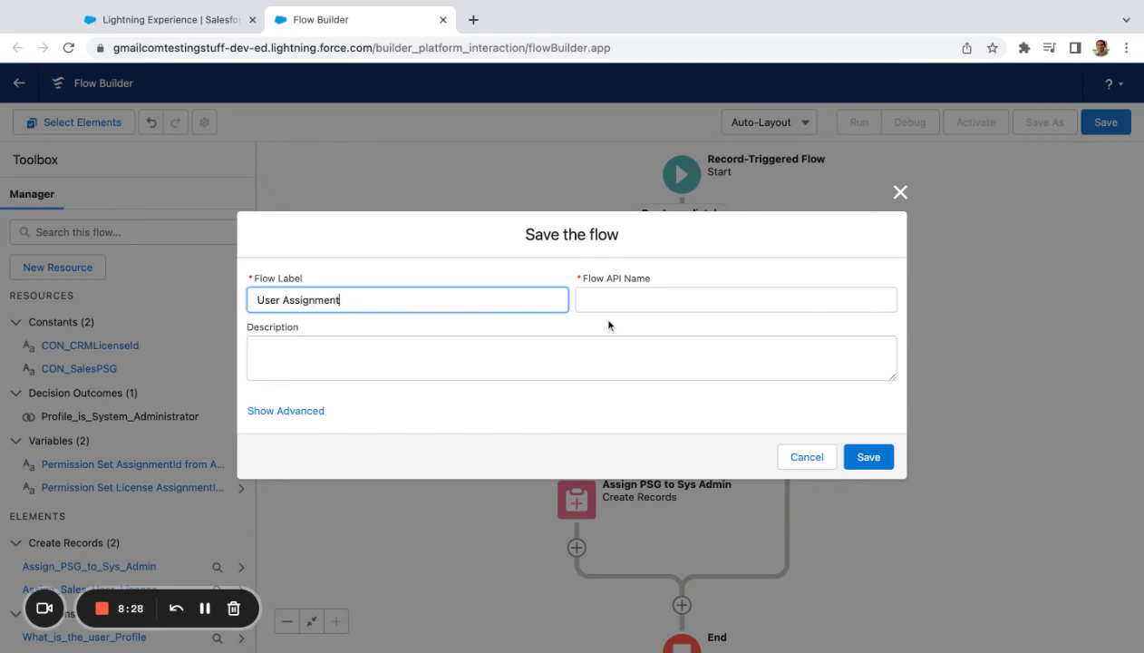
left_click(868, 455)
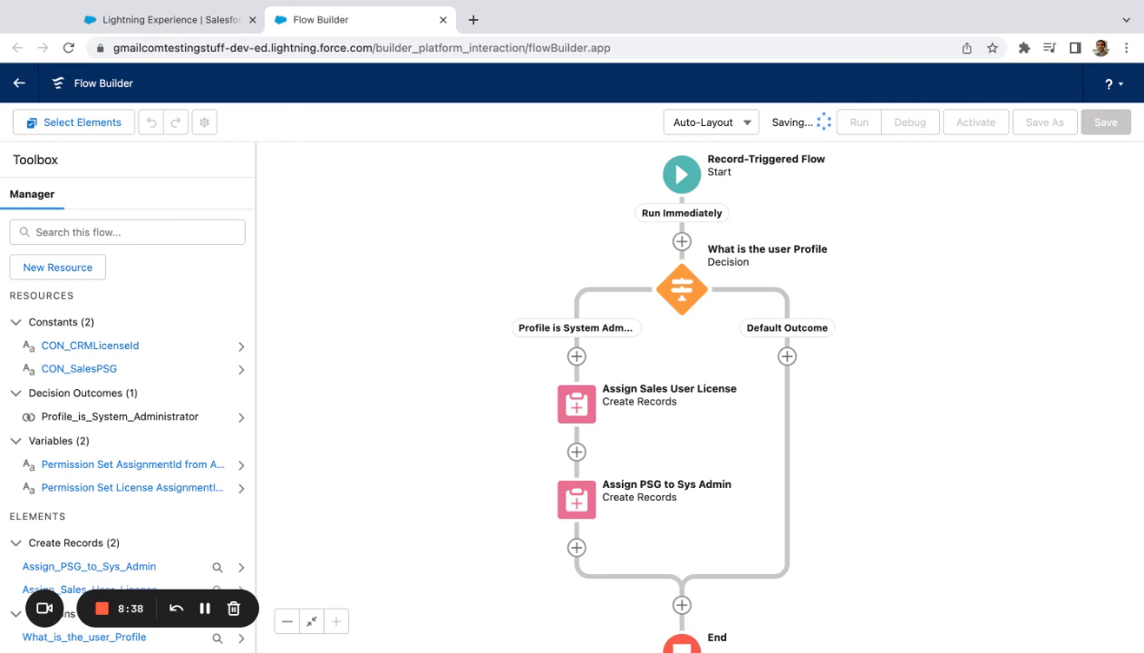
Confirm the flow saved as User Assignment Version 1, inactive
left_click(1117, 122)
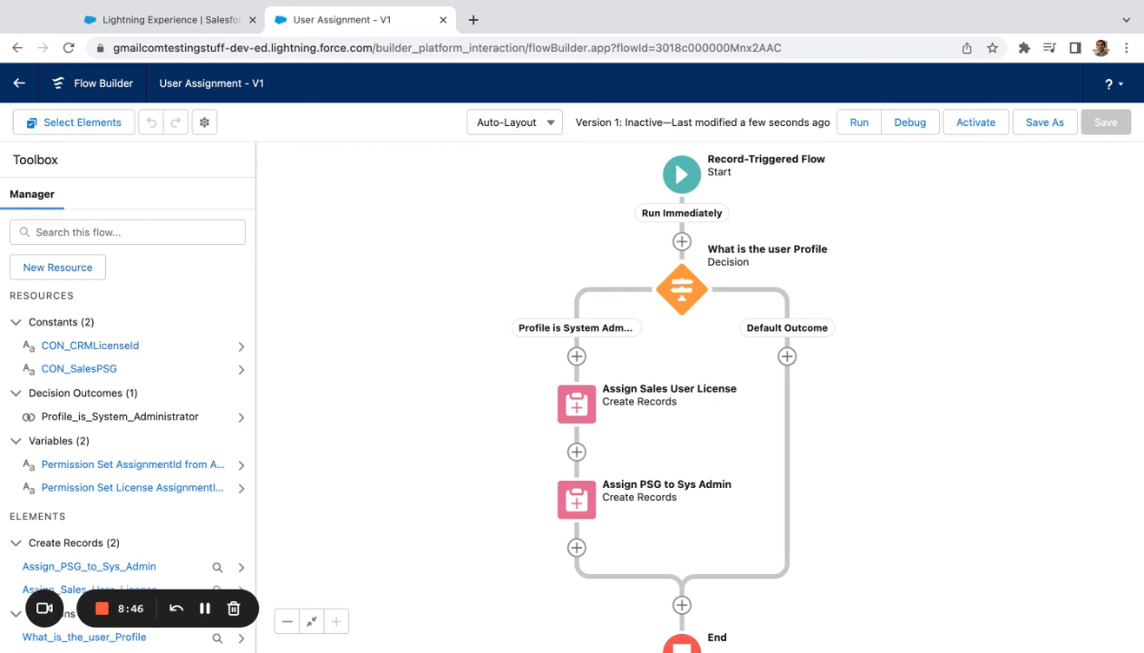
mouse_move(1002, 152)
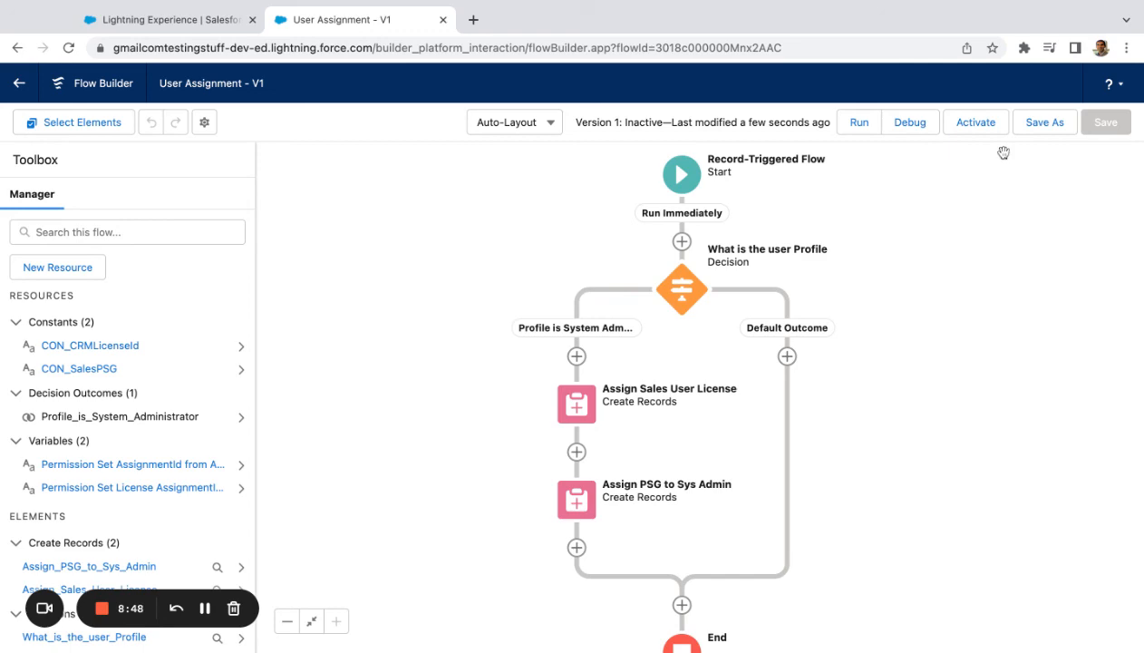